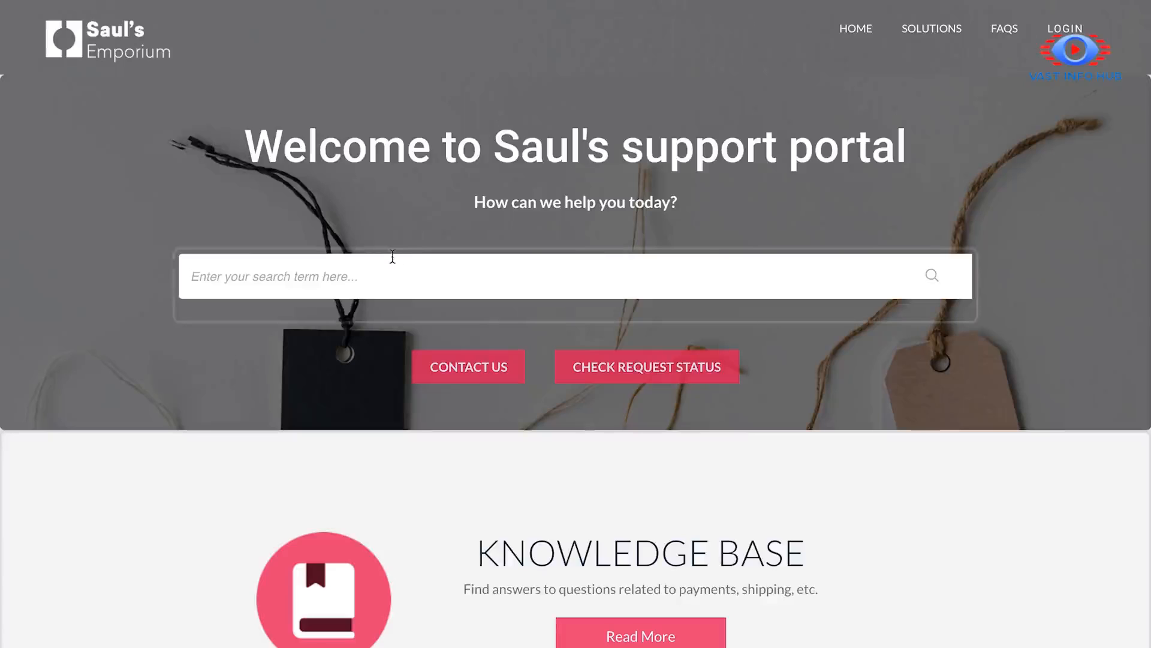
Search the portal for 'refund' and reach the article 'How can I get a refund for my order?'
{"action": "type", "text": "refund"}
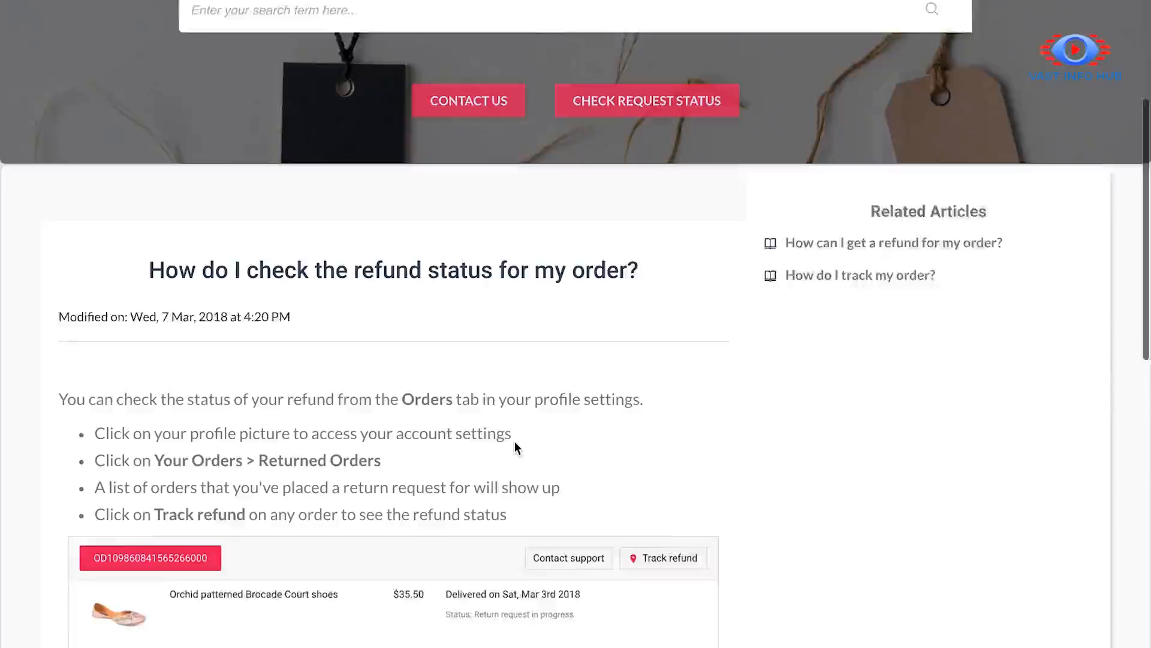
{"action": "scroll", "scroll_direction": "down", "scroll_amount": 3}
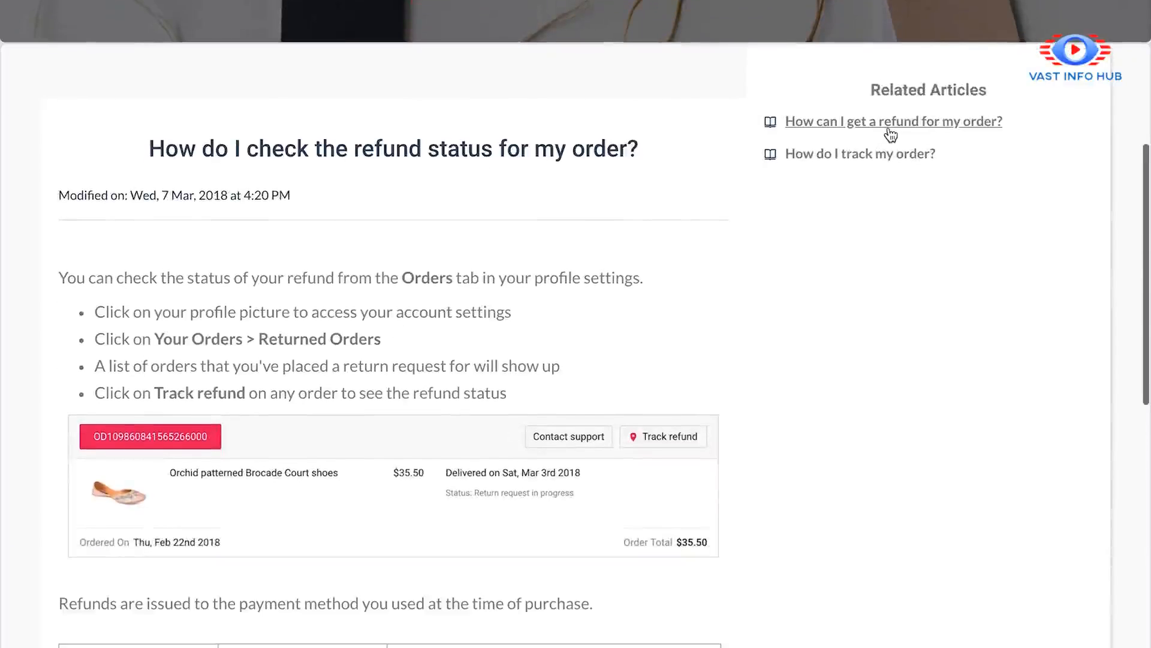
{"action": "left_click", "coordinate": [893, 121]}
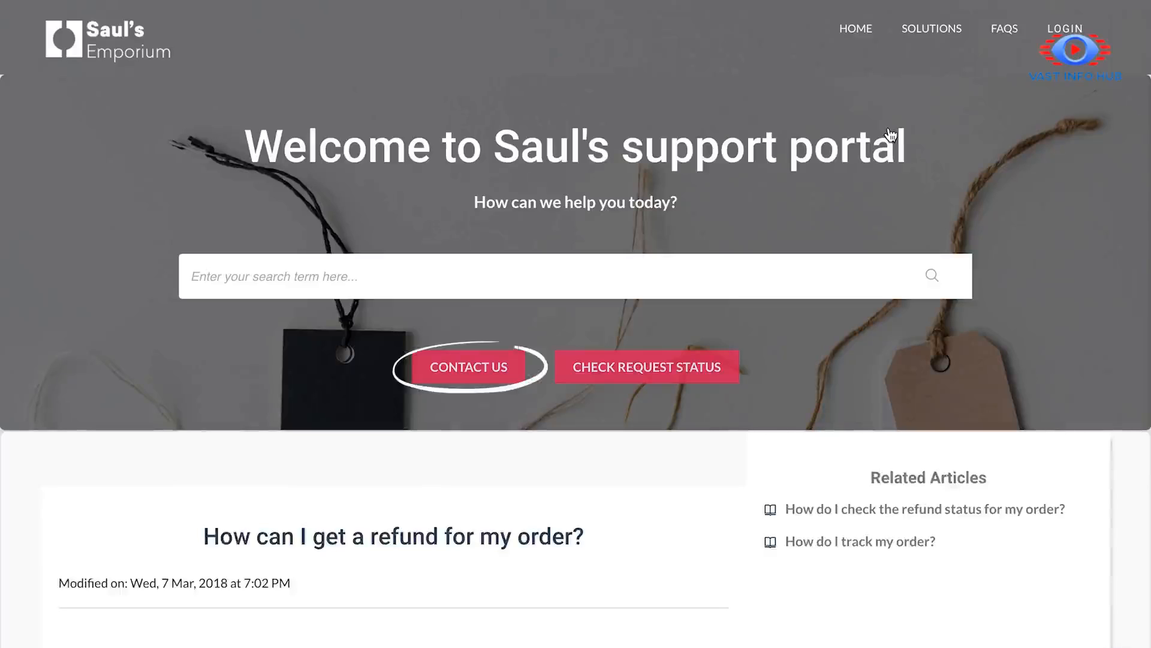
{"action": "left_click", "coordinate": [469, 367]}
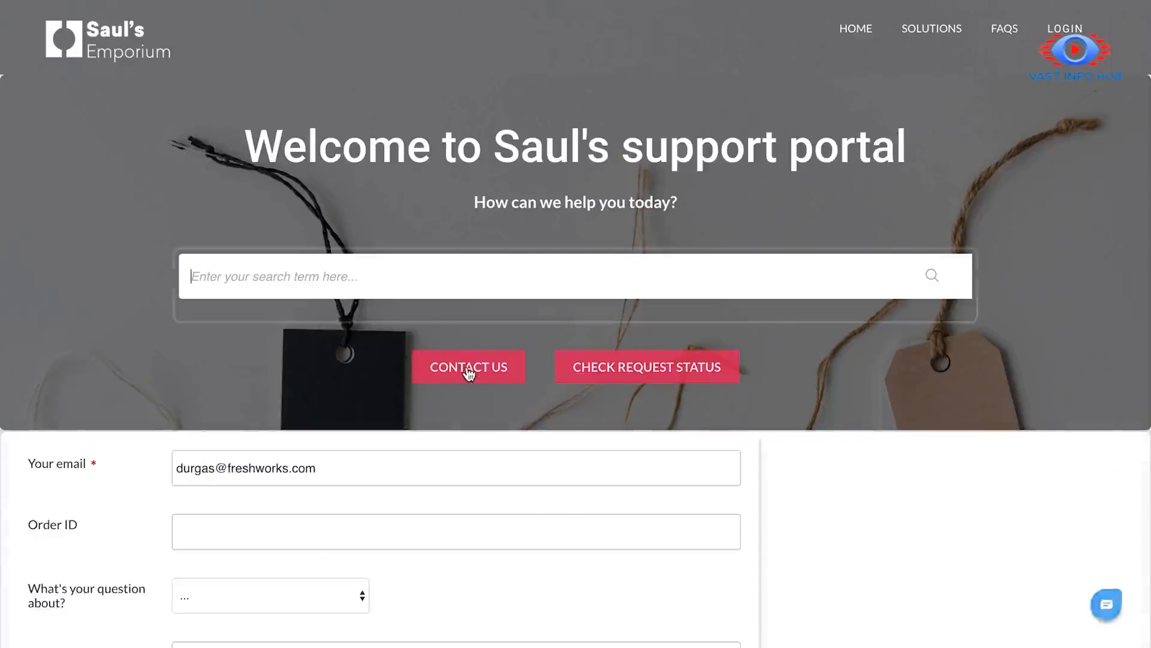
{"action": "scroll", "scroll_direction": "down", "scroll_amount": 3}
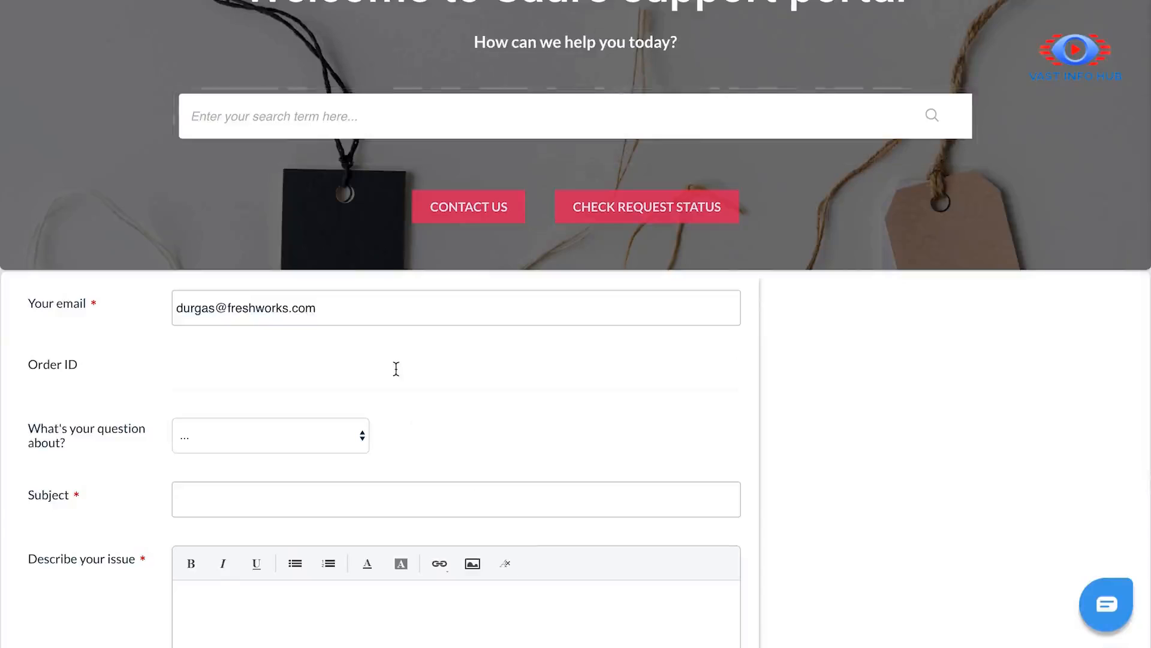
{"action": "left_click", "coordinate": [270, 434]}
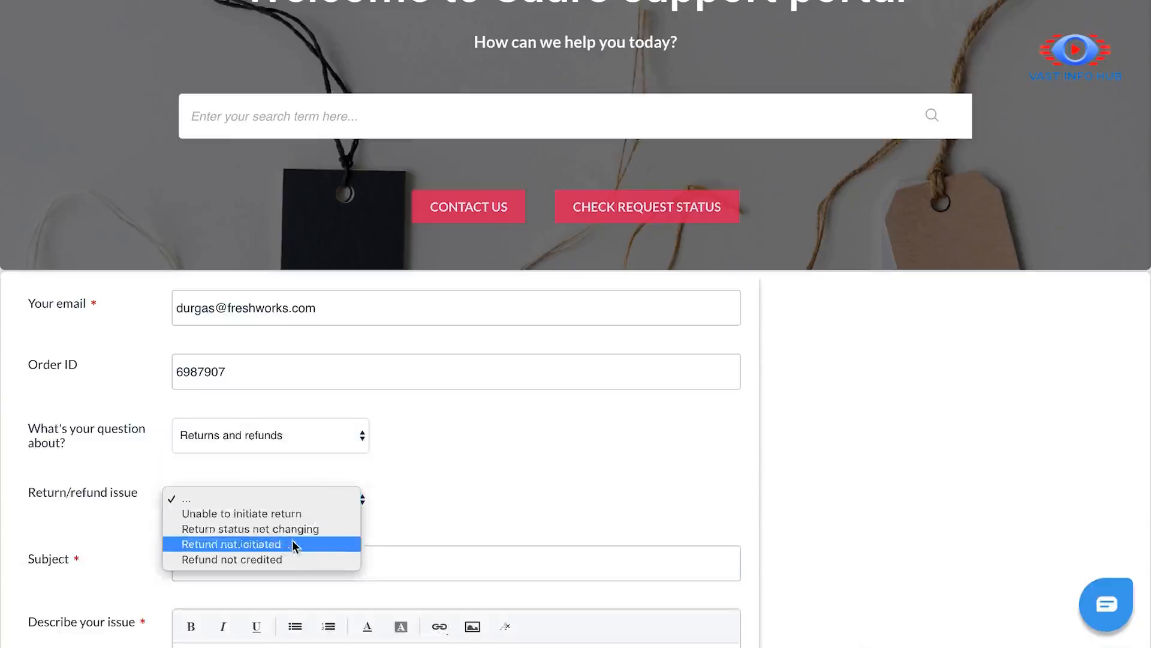
{"action": "left_click", "coordinate": [230, 543]}
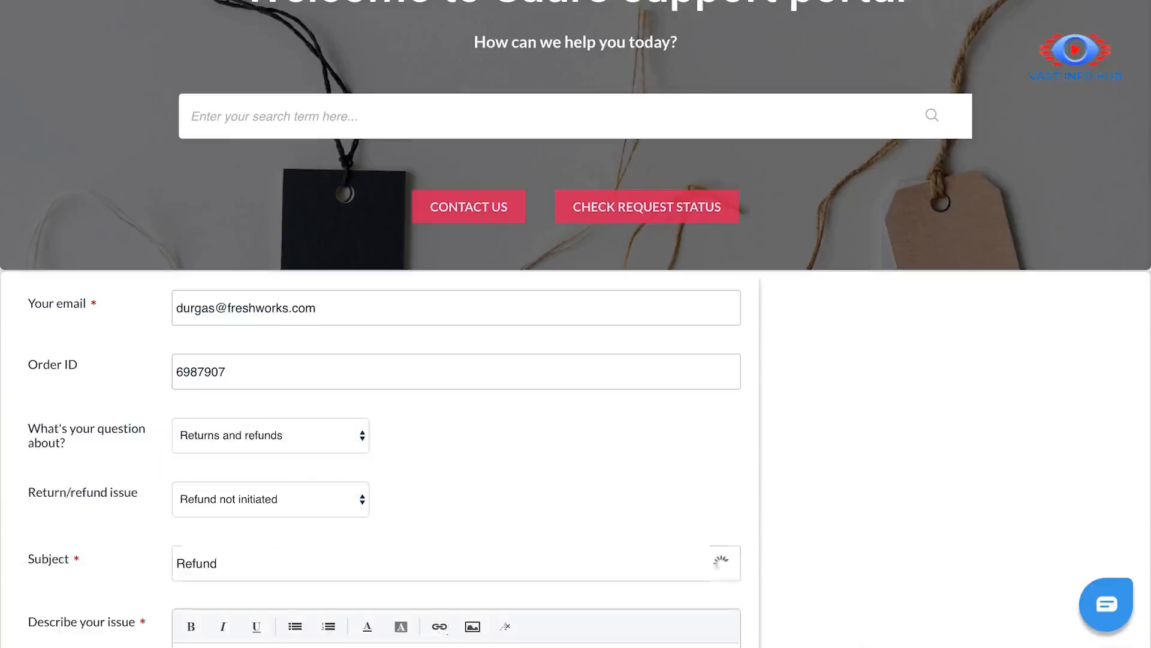
{"action": "scroll", "scroll_direction": "down", "scroll_amount": 3}
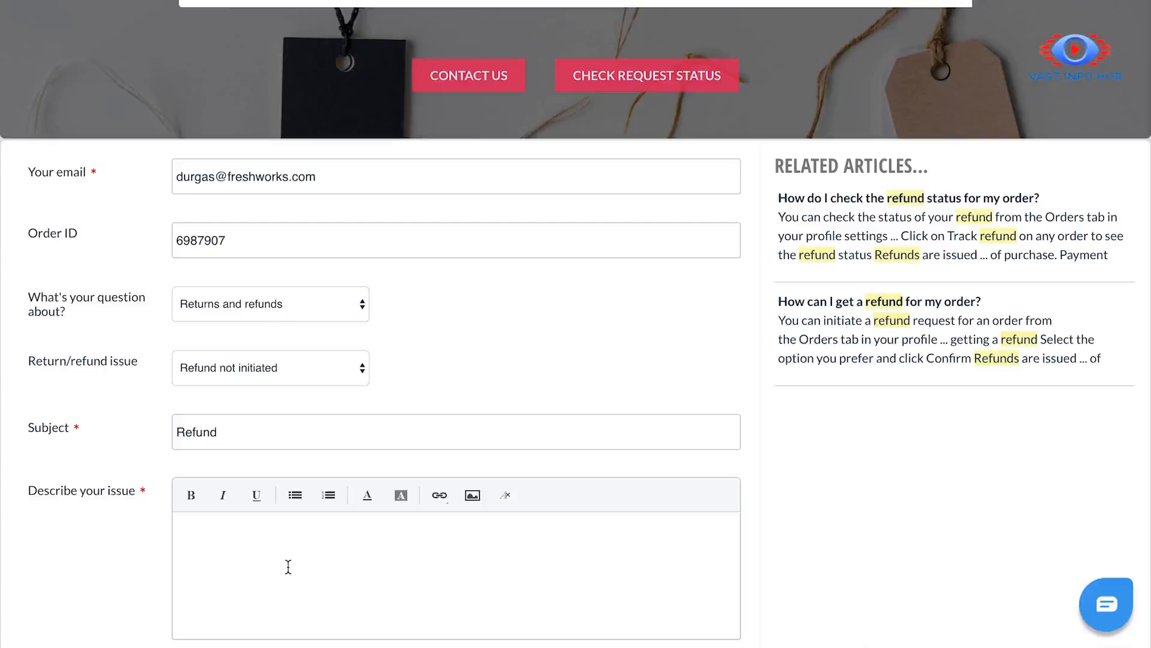
{"action": "scroll", "scroll_direction": "down", "scroll_amount": 3}
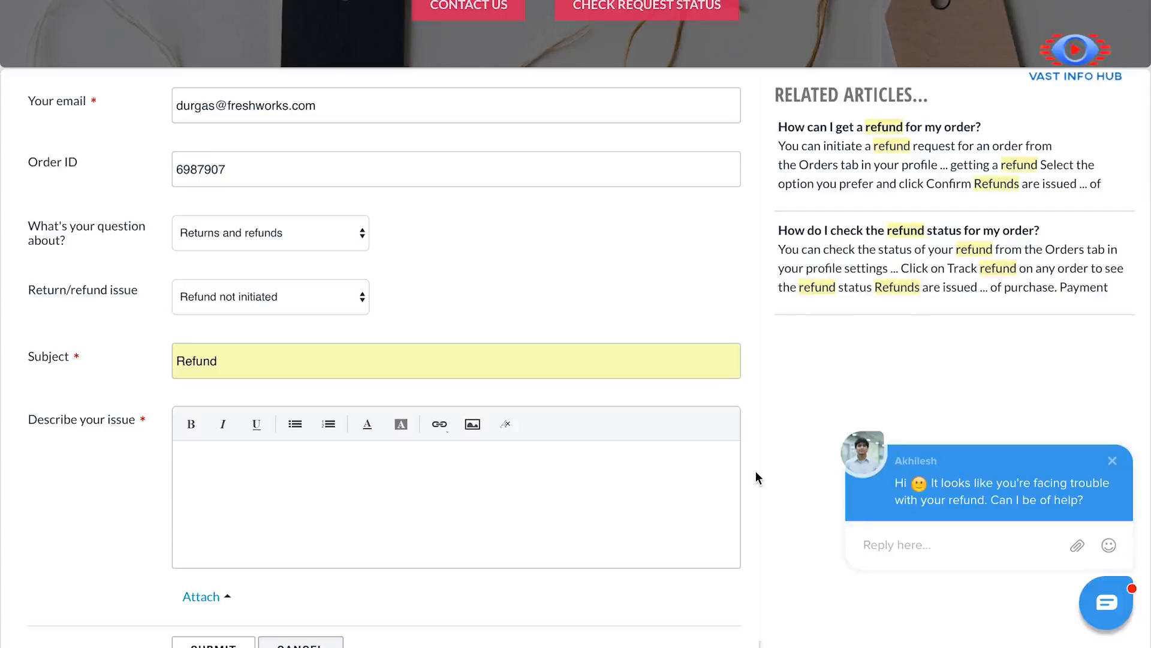
{"action": "left_click", "coordinate": [456, 468]}
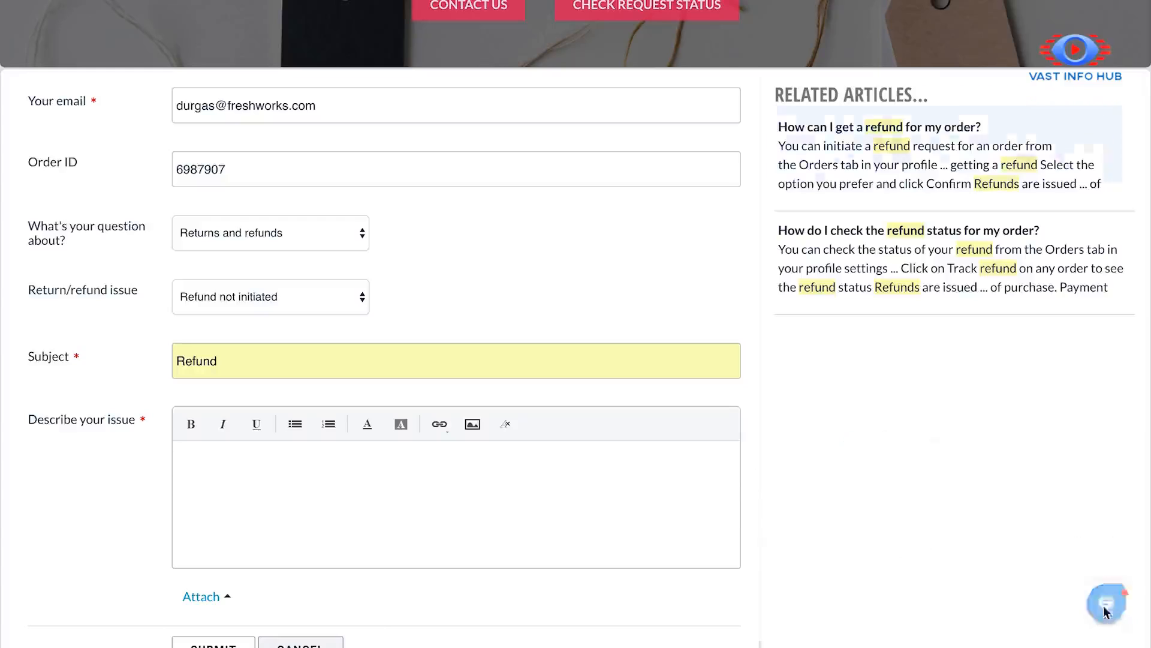
{"action": "left_click", "coordinate": [1107, 602]}
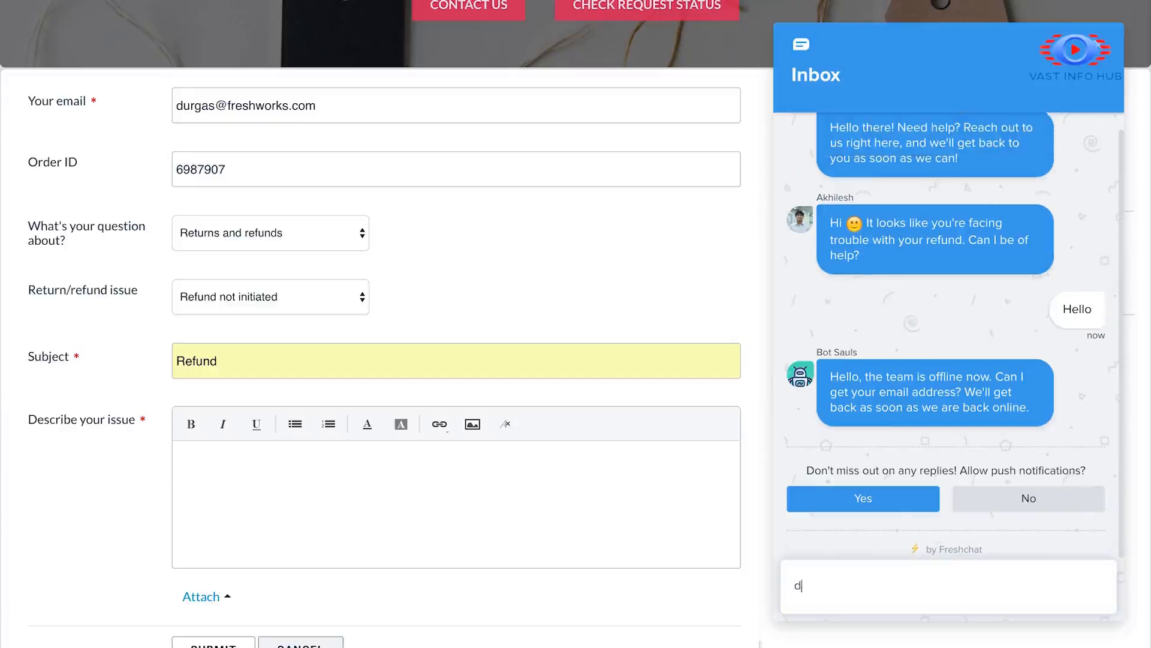
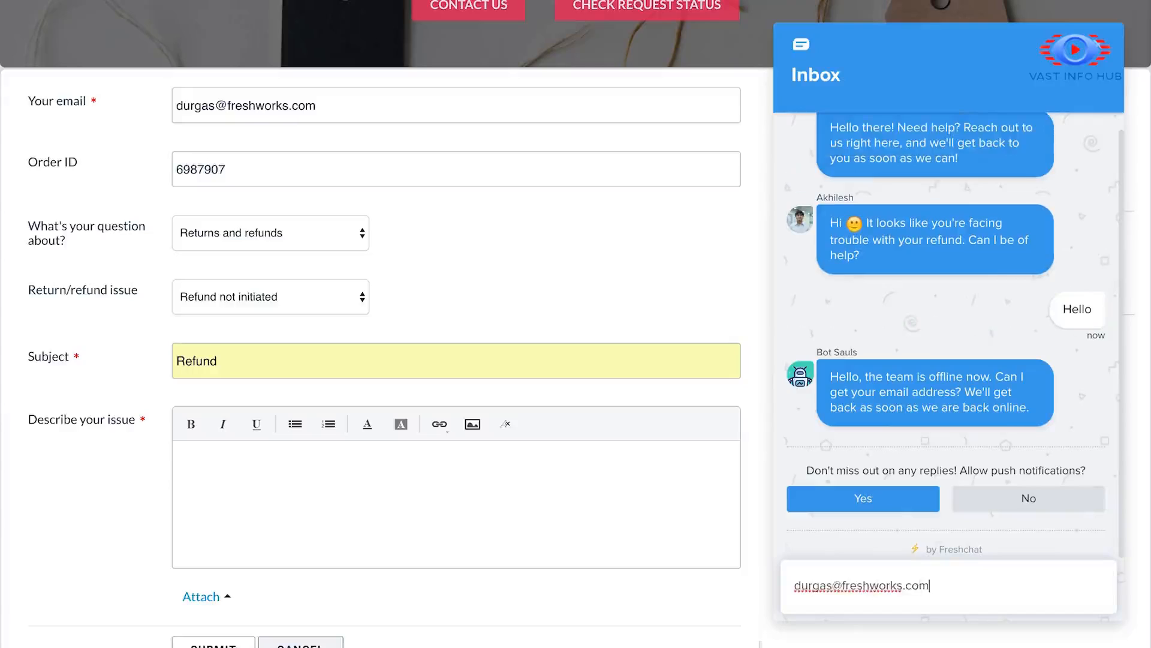
{"action": "key", "text": "Enter"}
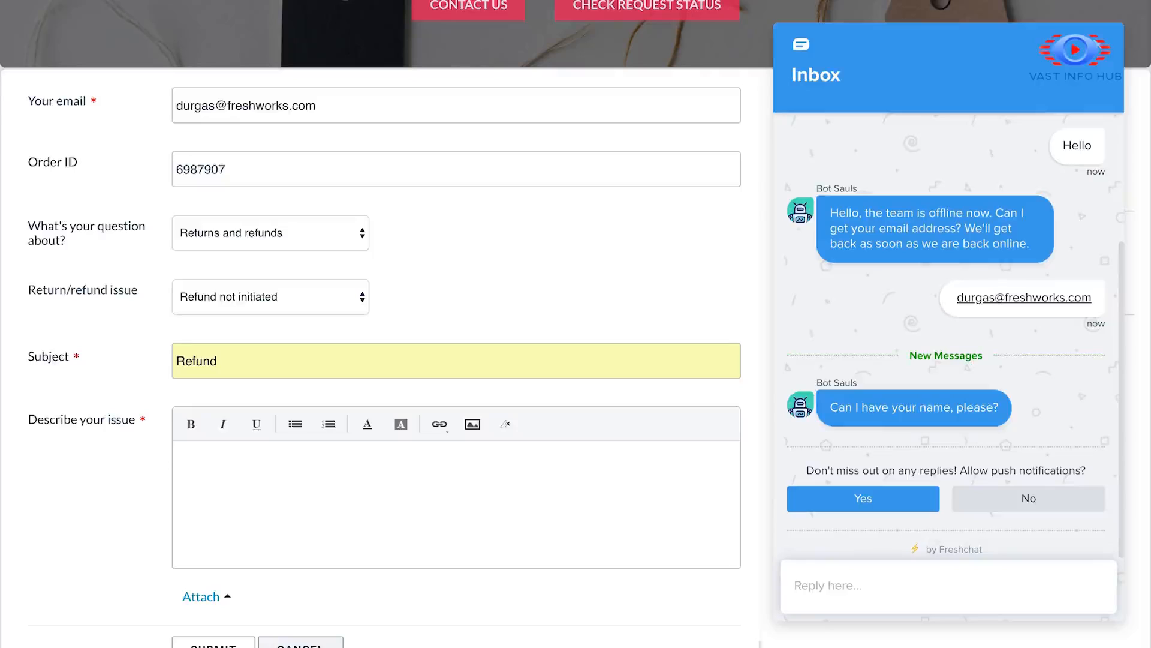
{"action": "type", "text": "Need help"}
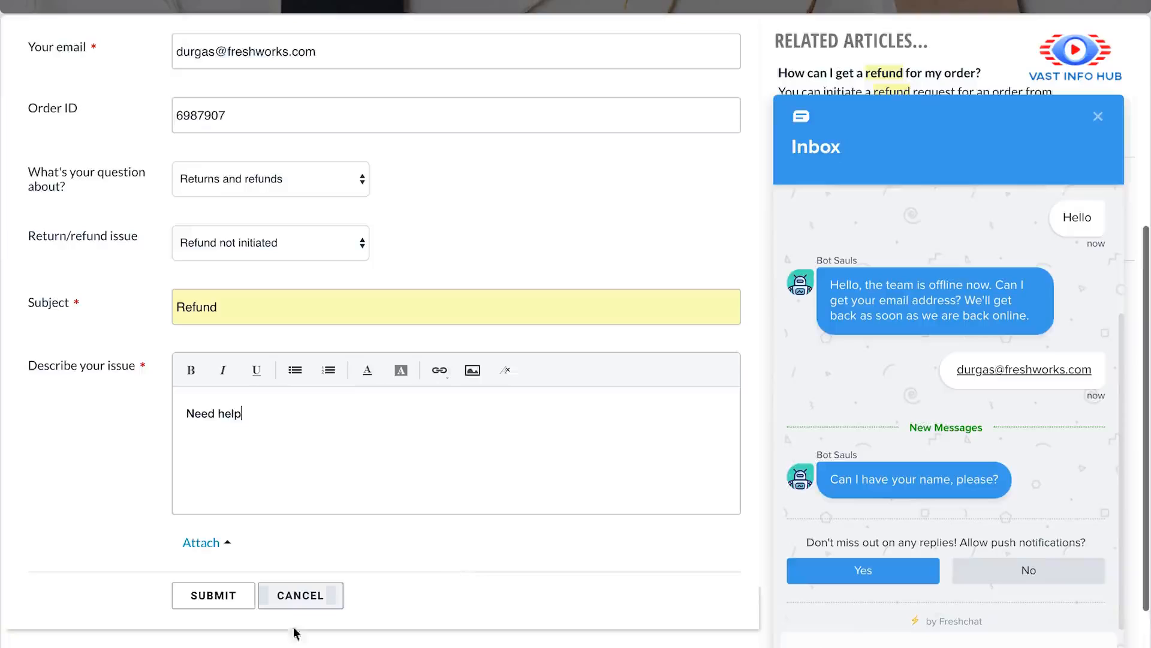
Submit the request with description 'Need help' and go to the Tickets list, reaching the portal login
{"action": "left_click", "coordinate": [213, 595]}
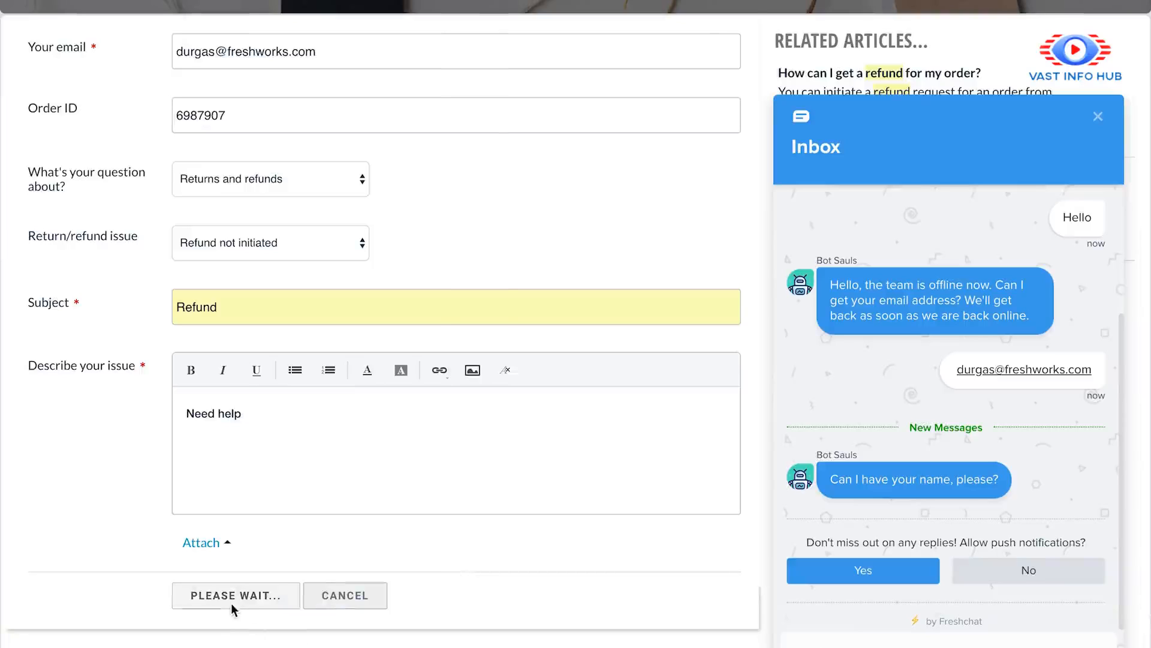
{"action": "left_click", "coordinate": [235, 595]}
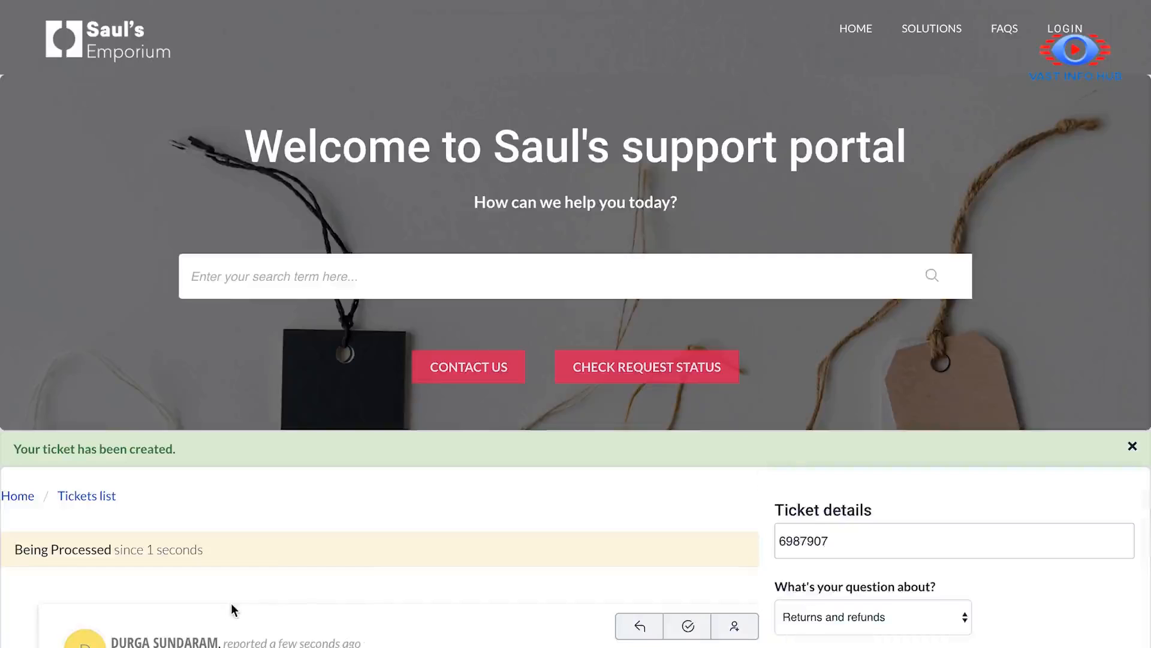
{"action": "scroll", "scroll_direction": "down", "scroll_amount": 3}
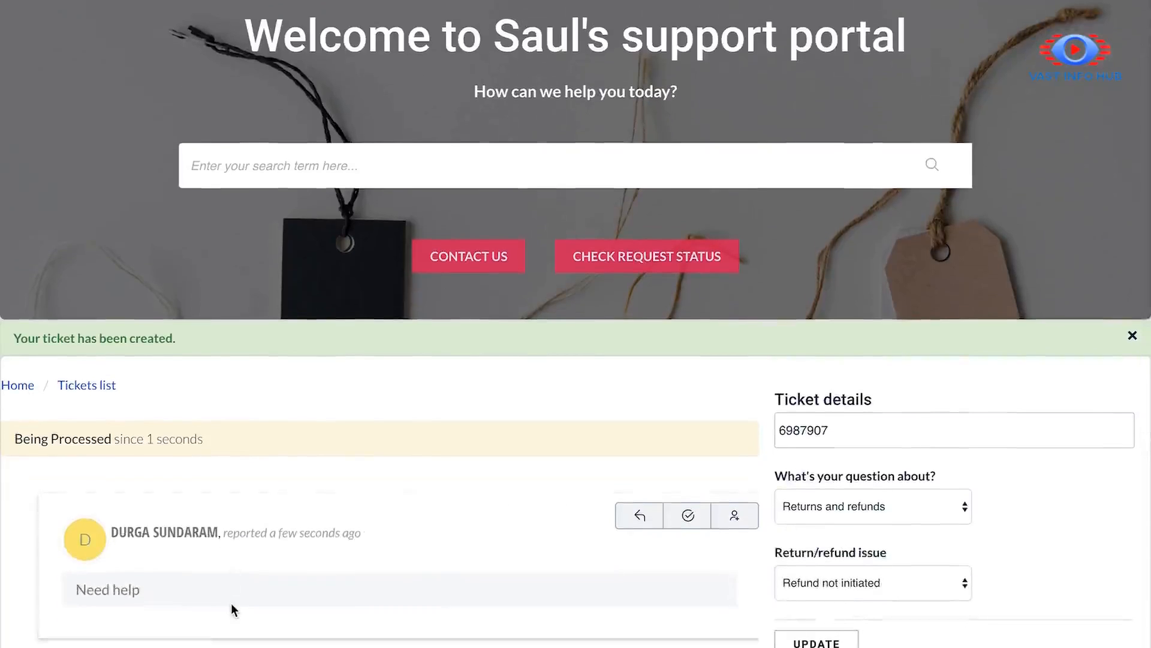
{"action": "scroll", "scroll_direction": "down", "scroll_amount": 3}
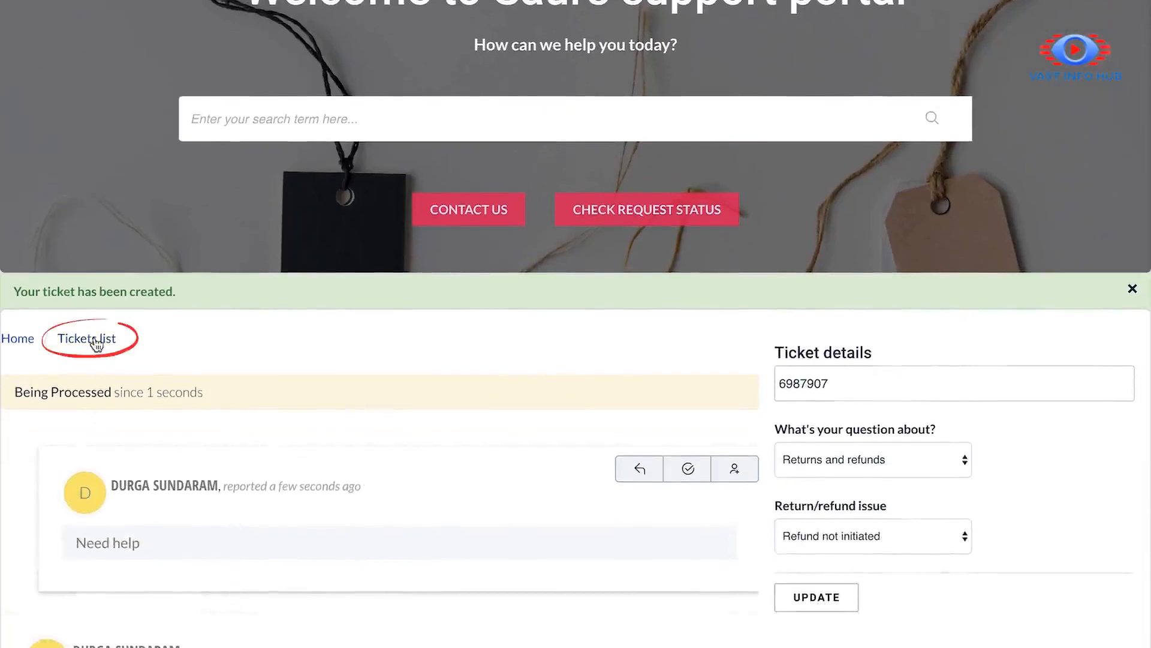
{"action": "left_click", "coordinate": [87, 338]}
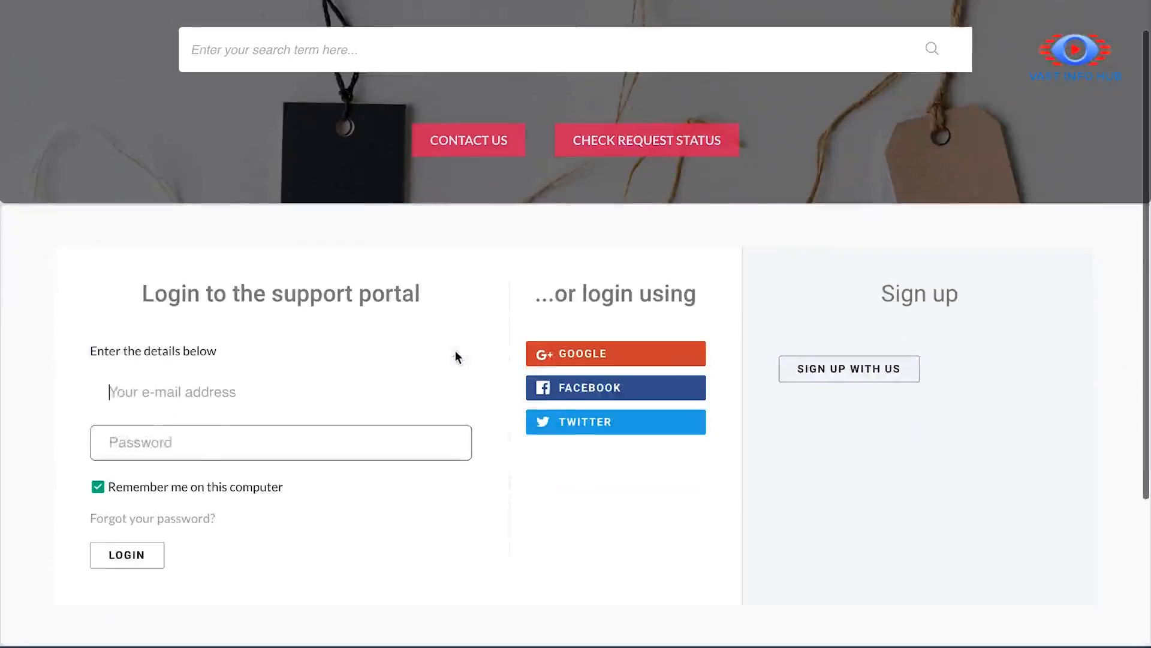
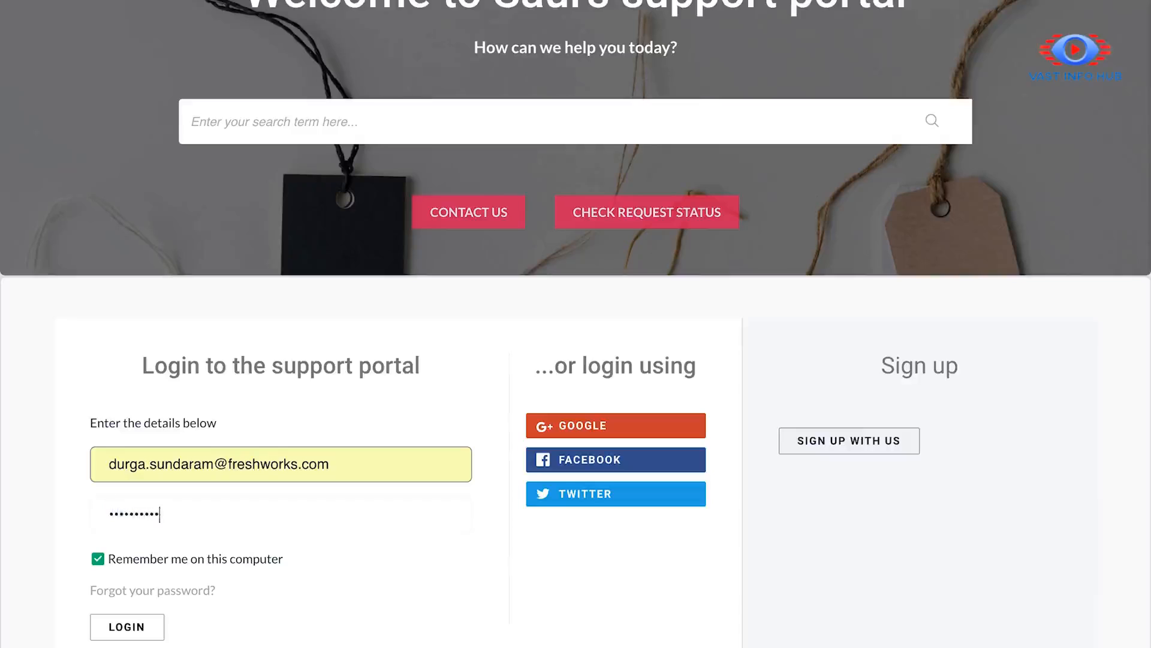
{"action": "type", "text": "•"}
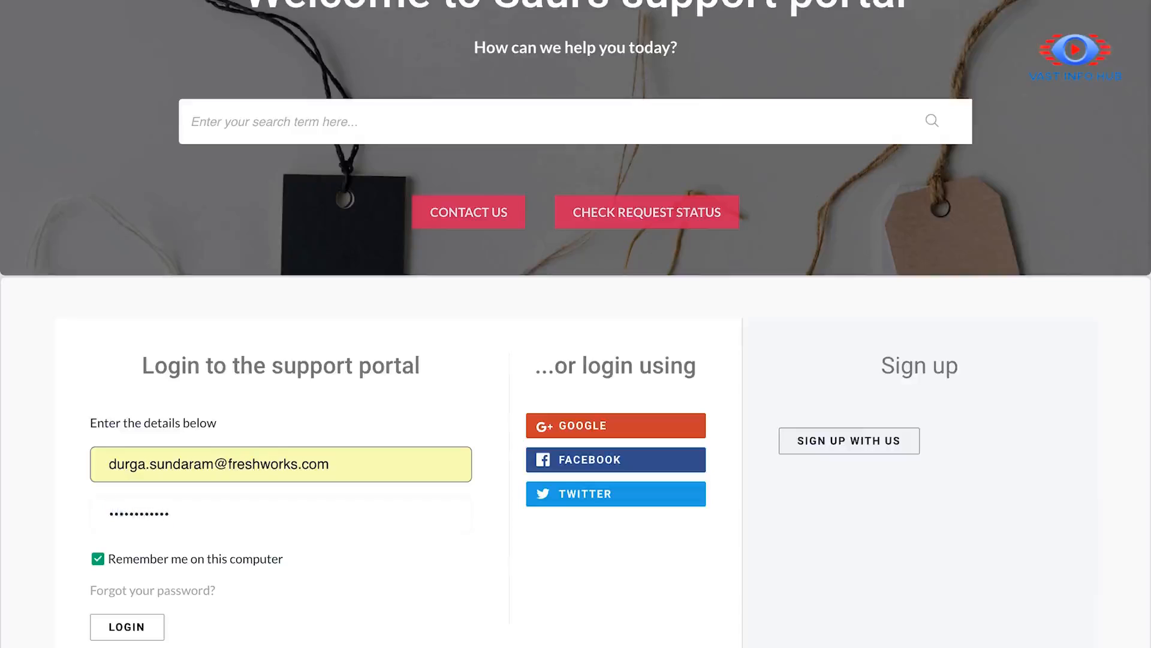
{"action": "left_click", "coordinate": [127, 626]}
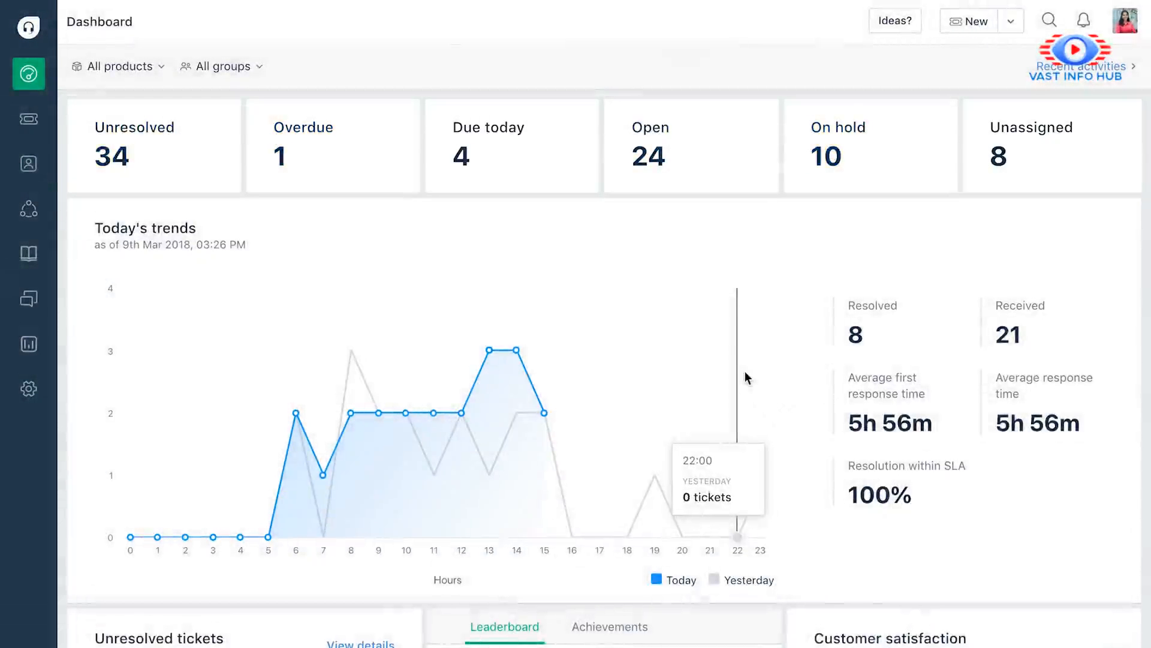
Review the dashboard's trend and satisfaction widgets, then go to the Tickets list
{"action": "scroll", "scroll_direction": "down", "scroll_amount": 3}
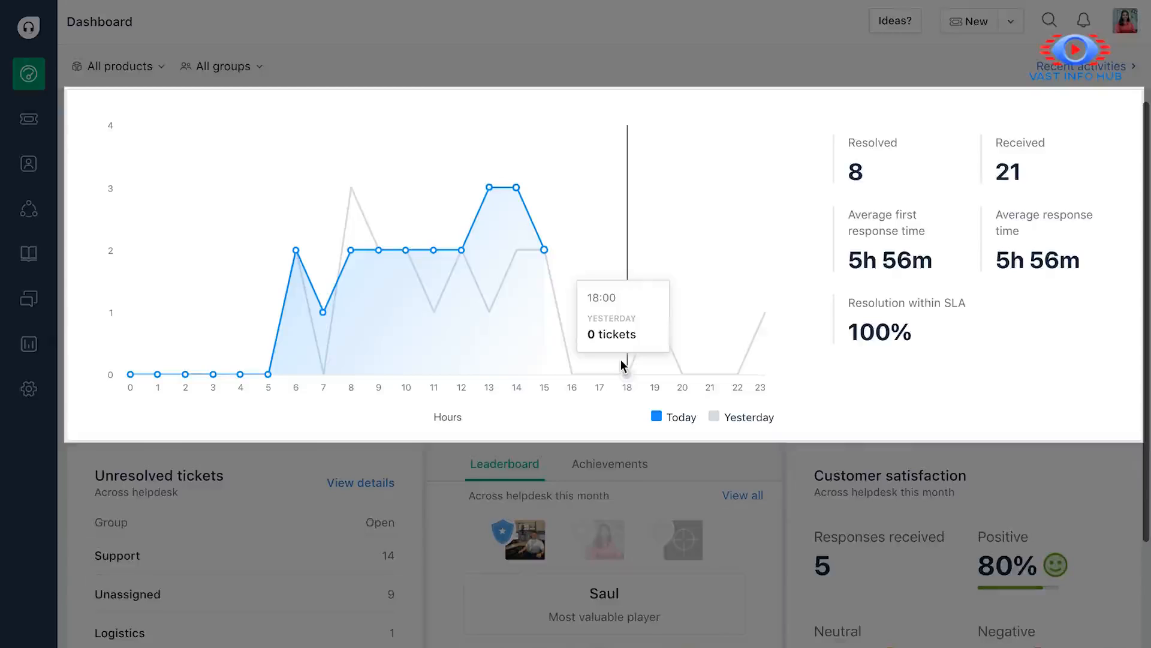
{"action": "scroll", "scroll_direction": "down", "scroll_amount": 3}
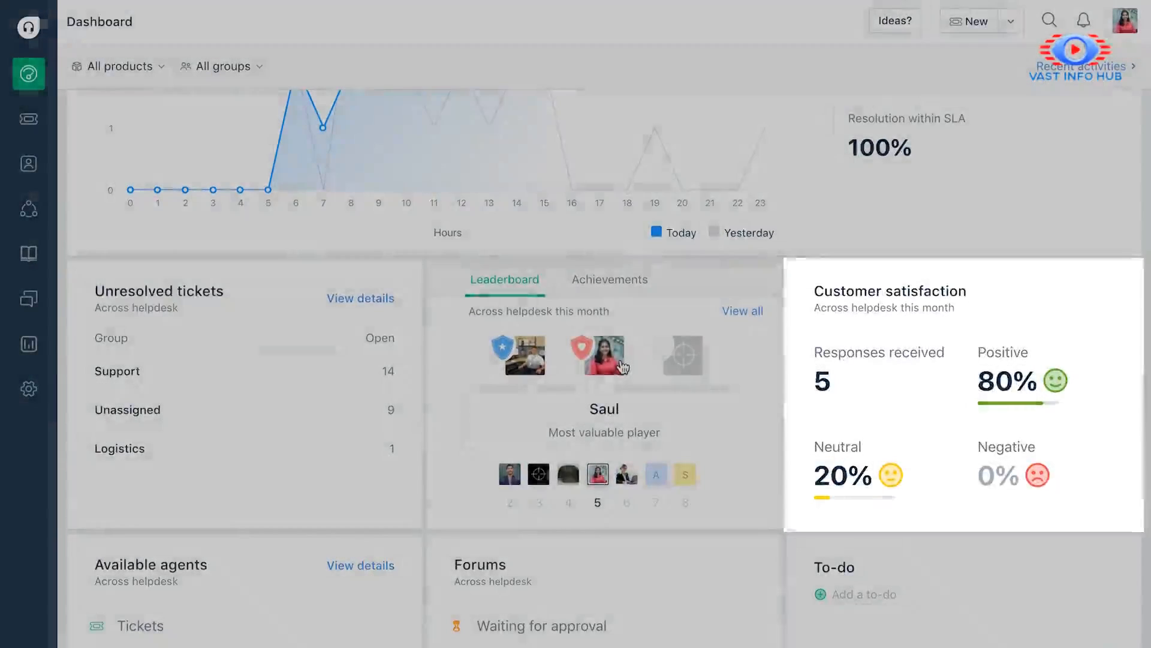
{"action": "left_click", "coordinate": [28, 118]}
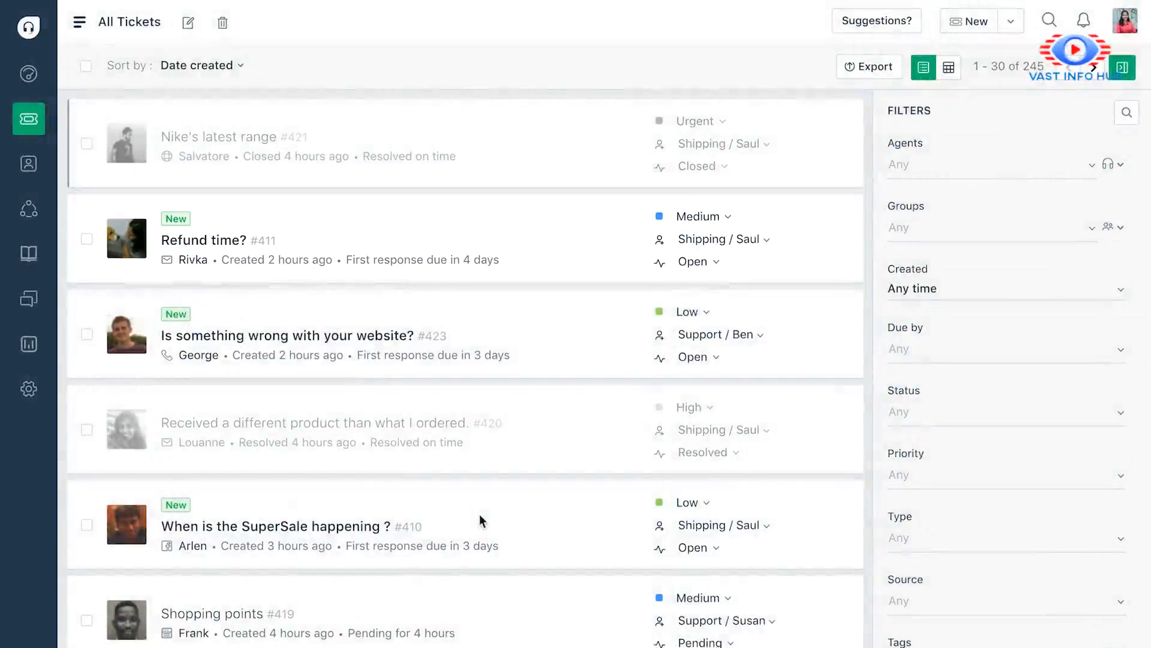
{"action": "mouse_move", "coordinate": [752, 374]}
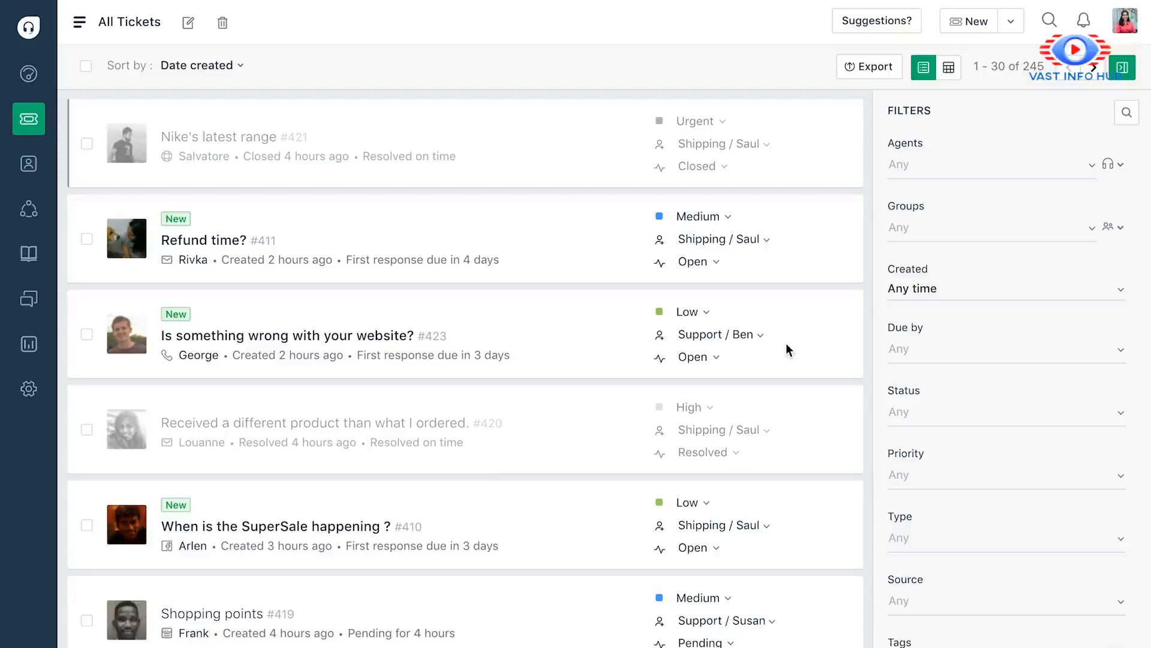
{"action": "mouse_move", "coordinate": [756, 334]}
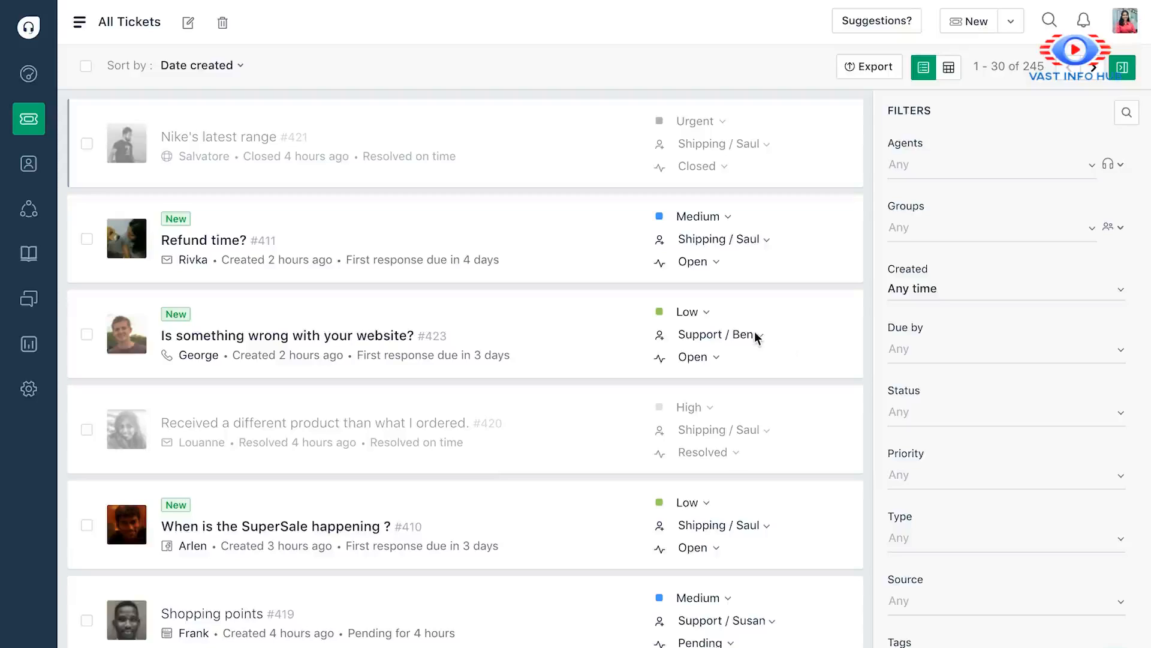
{"action": "mouse_move", "coordinate": [712, 360]}
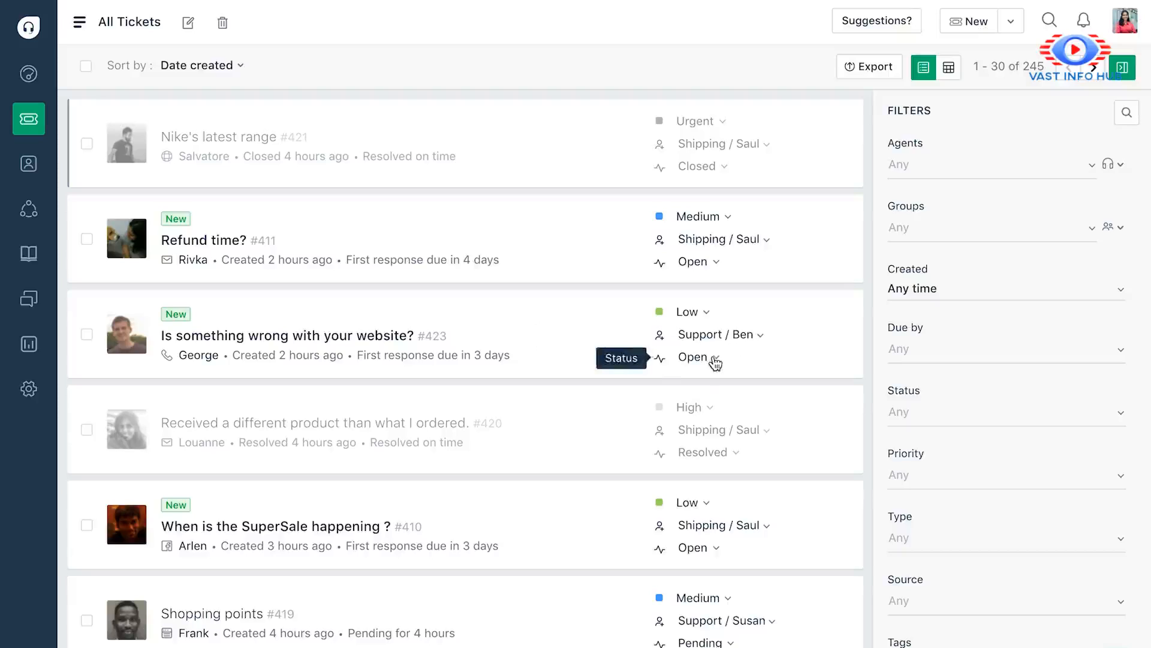
{"action": "left_click", "coordinate": [693, 357]}
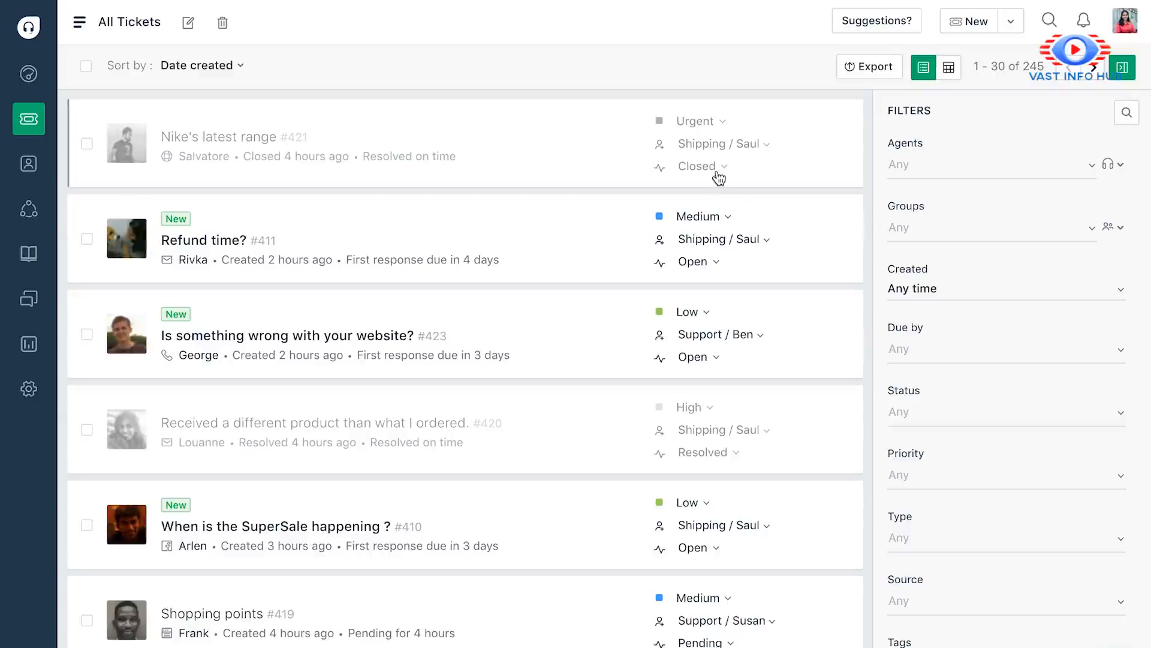
{"action": "left_click", "coordinate": [701, 166]}
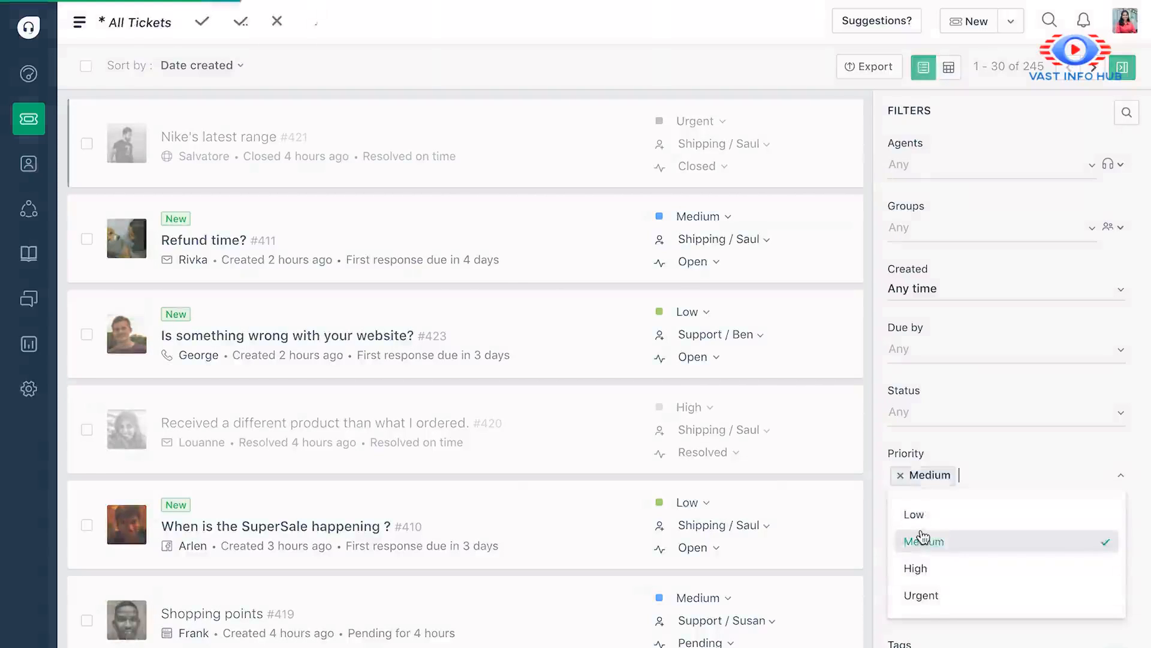
Filter tickets to Medium priority in the Support group and name the view 'Medium priority - Support team'
{"action": "left_click", "coordinate": [923, 541]}
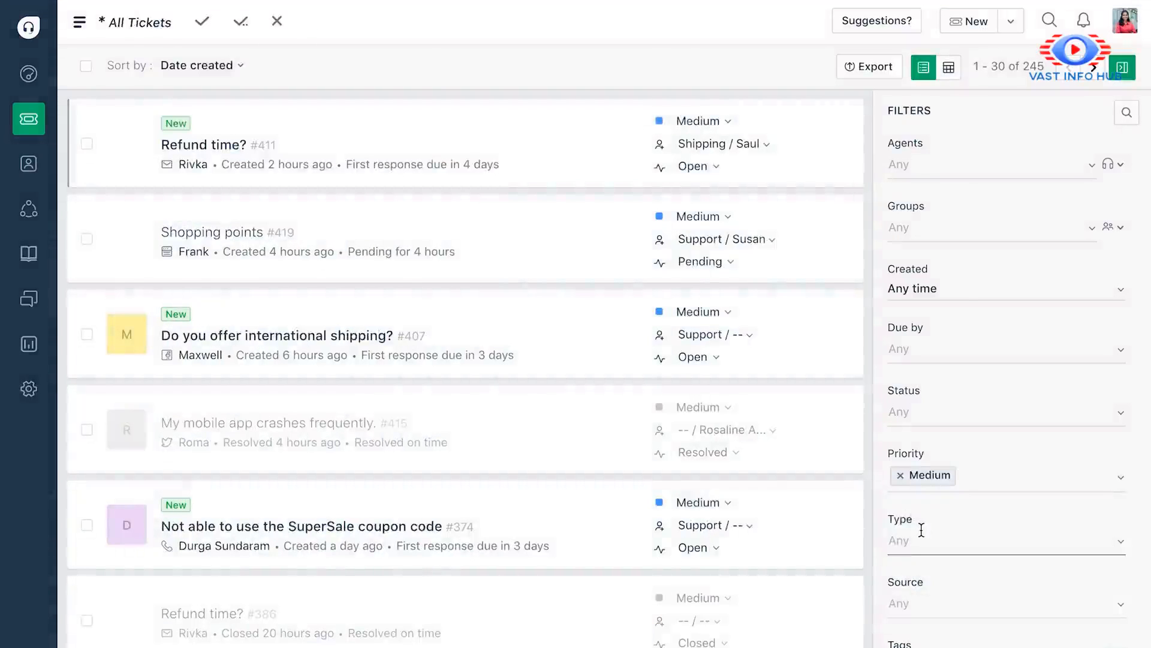
{"action": "left_click", "coordinate": [998, 226]}
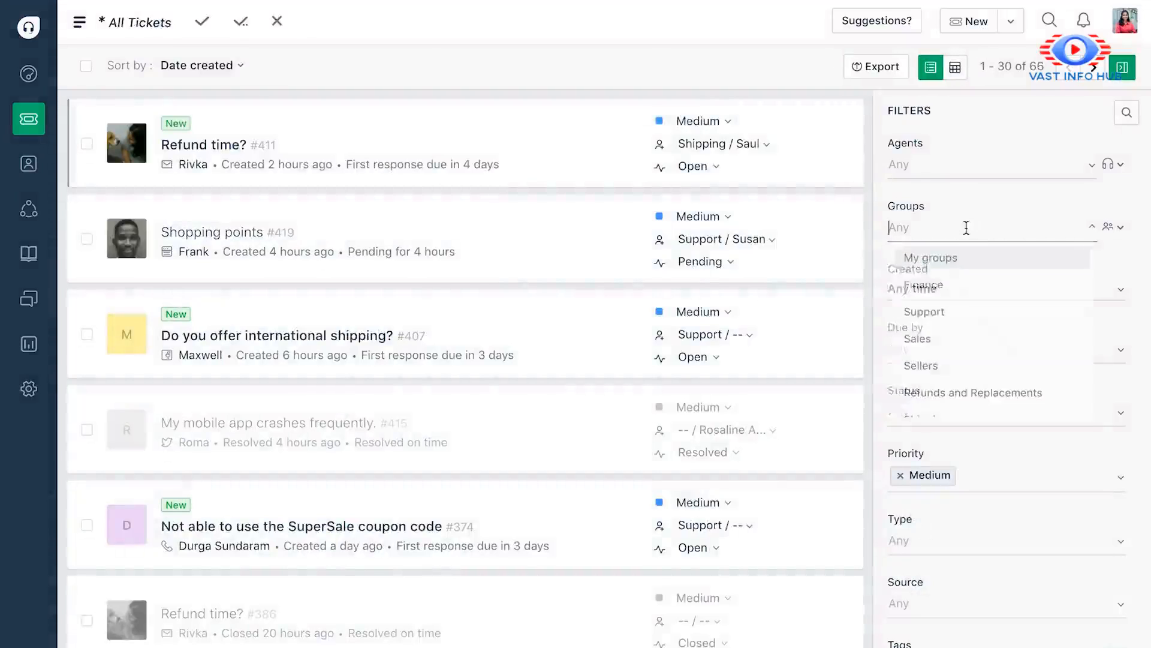
{"action": "left_click", "coordinate": [923, 310]}
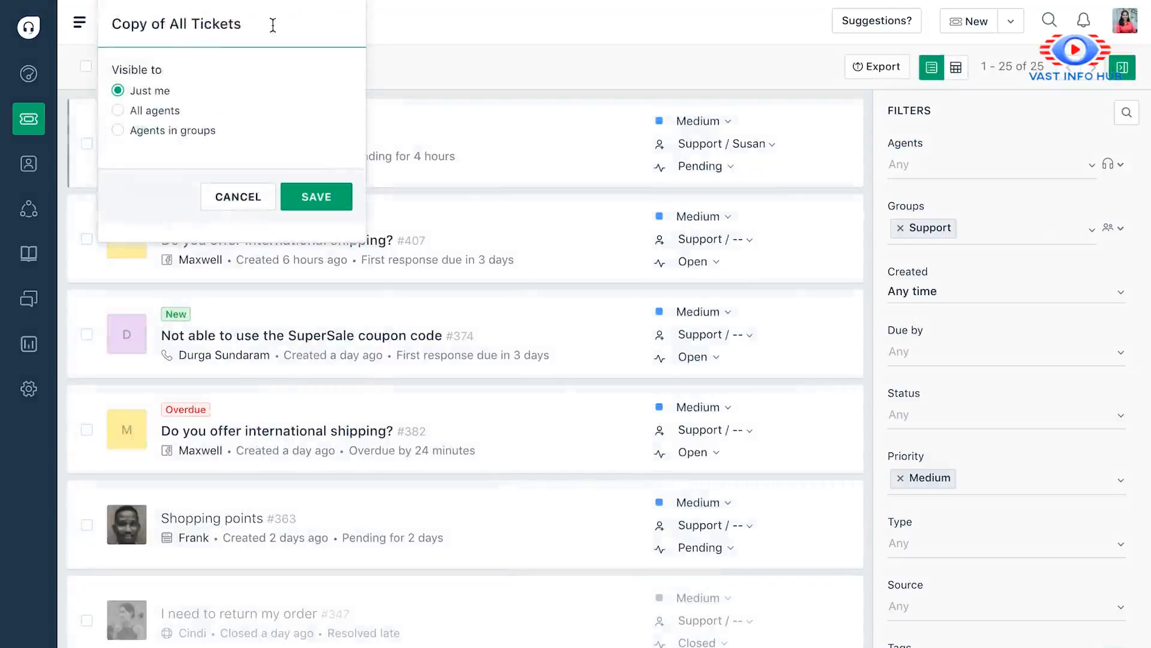
{"action": "type", "text": "Medium priority"}
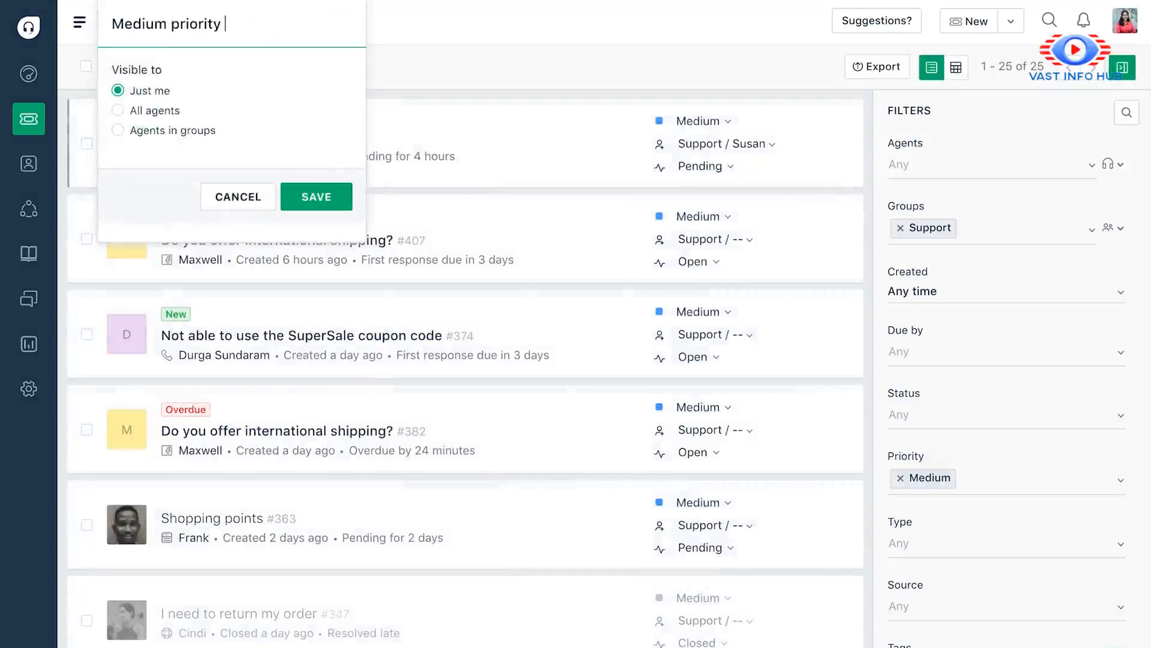
{"action": "type", "text": "- Support team"}
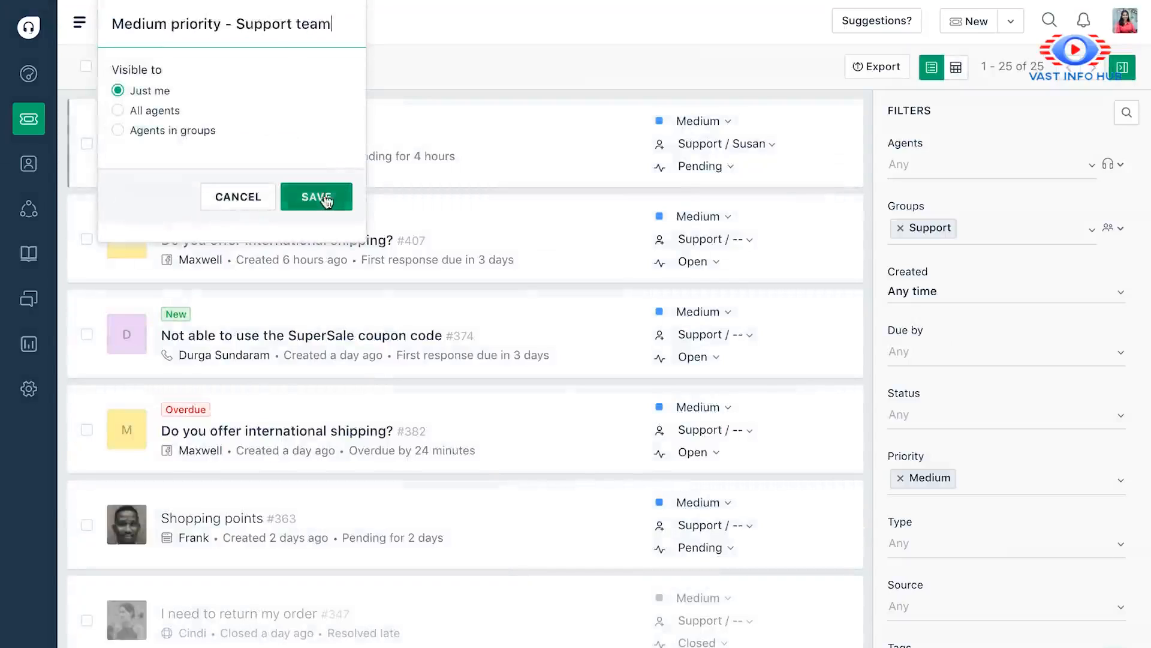
Save the new view, return to All Tickets and display the 245 tickets as a table
{"action": "left_click", "coordinate": [316, 197]}
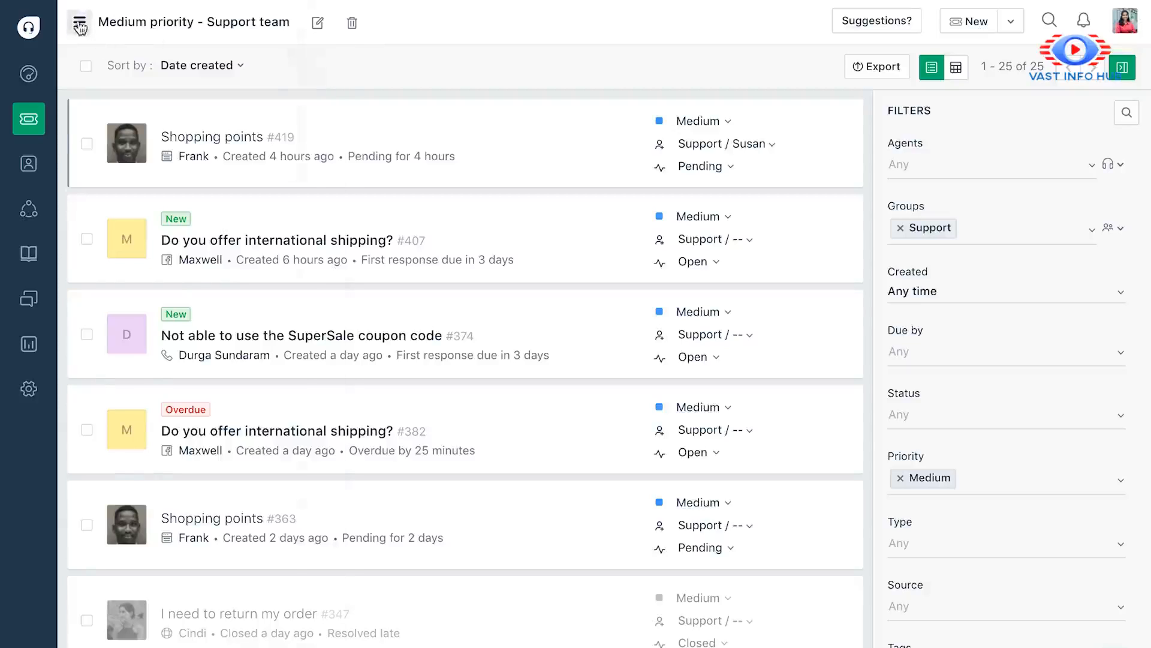
{"action": "left_click", "coordinate": [79, 22]}
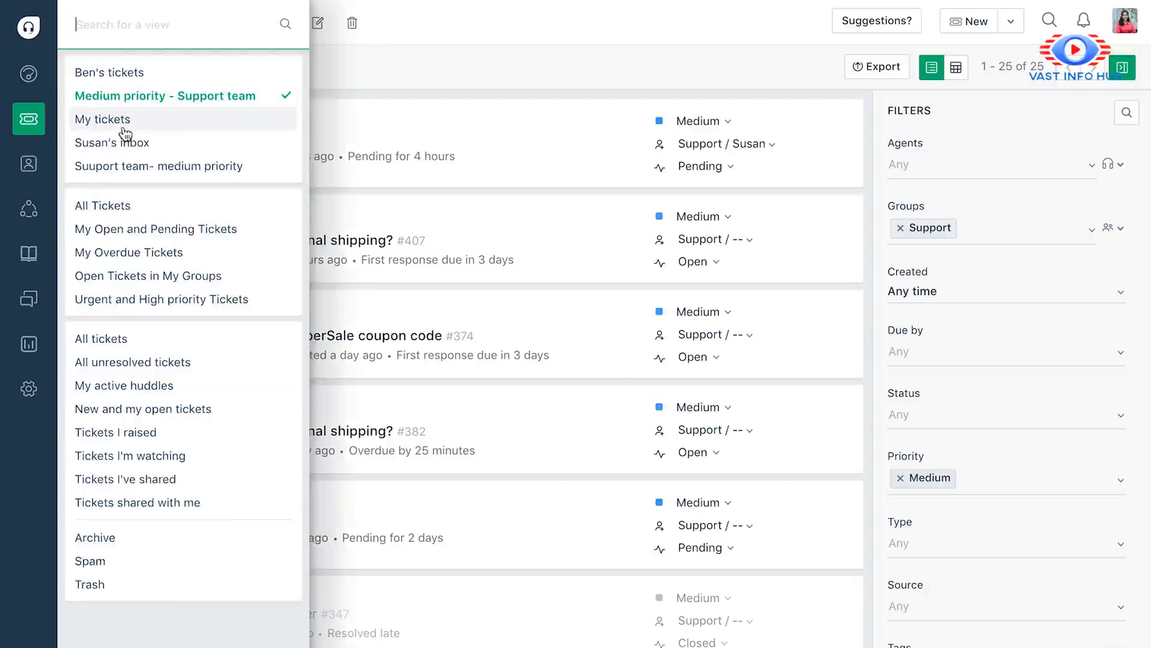
{"action": "left_click", "coordinate": [102, 205]}
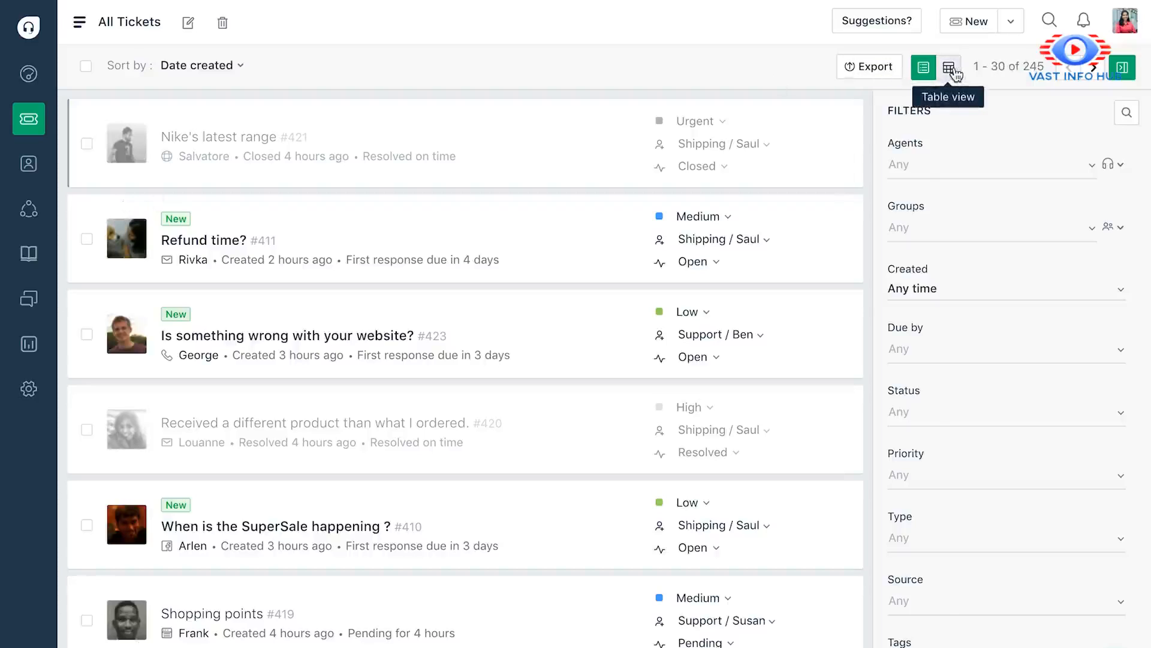
{"action": "left_click", "coordinate": [948, 66]}
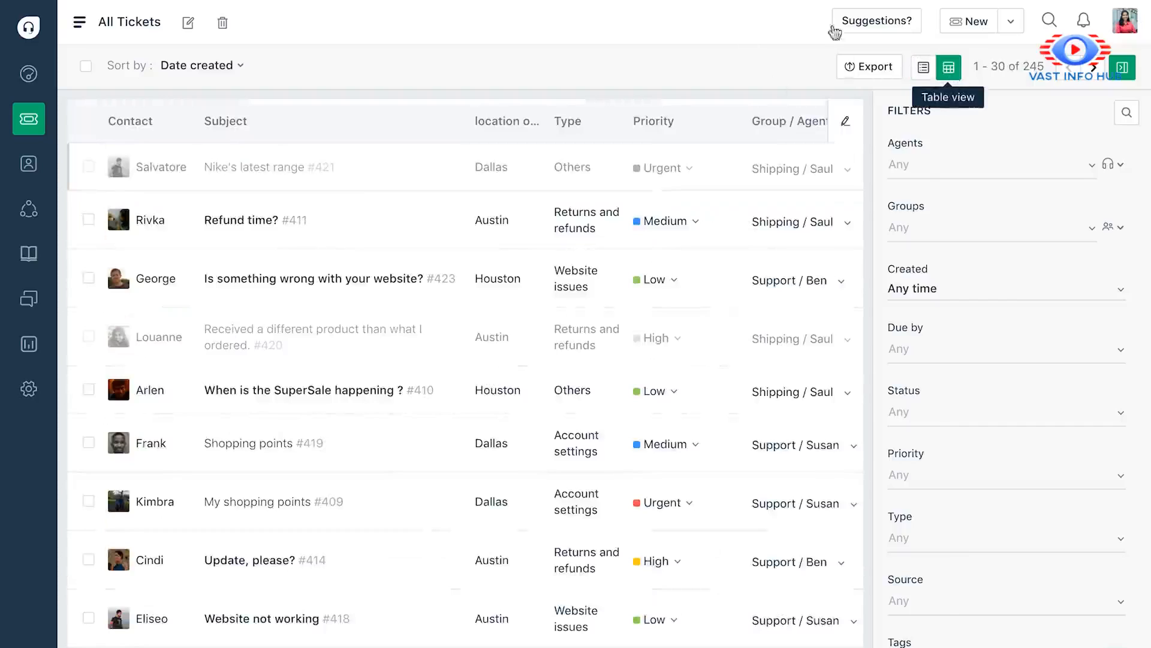
{"action": "mouse_move", "coordinate": [452, 138]}
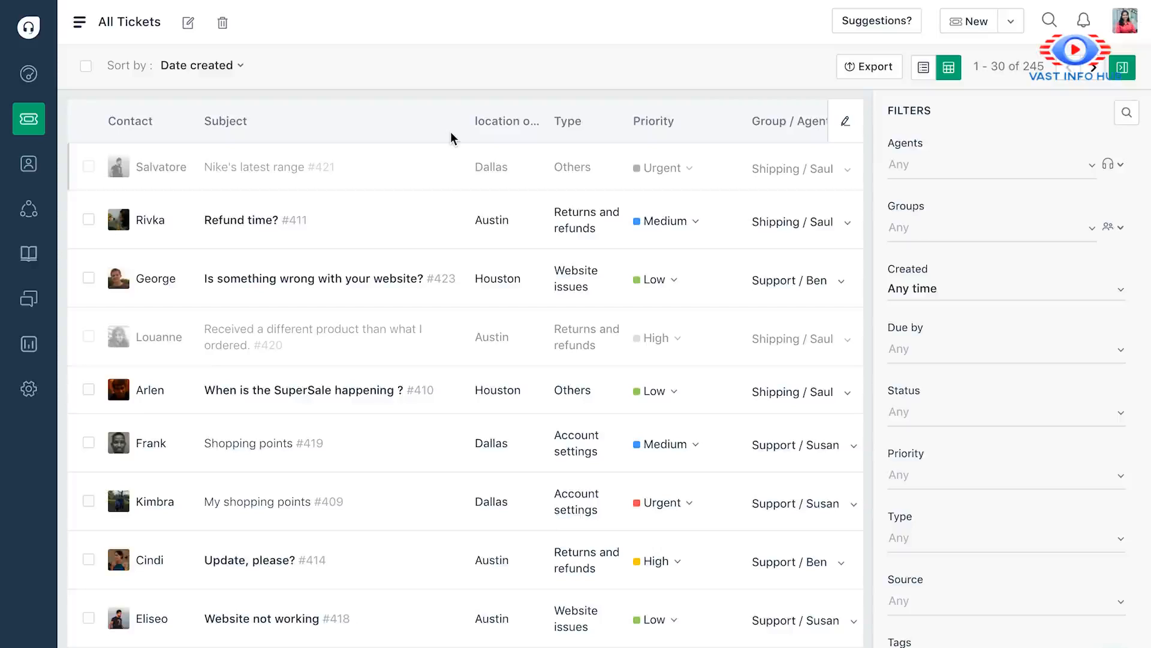
{"action": "mouse_move", "coordinate": [806, 136]}
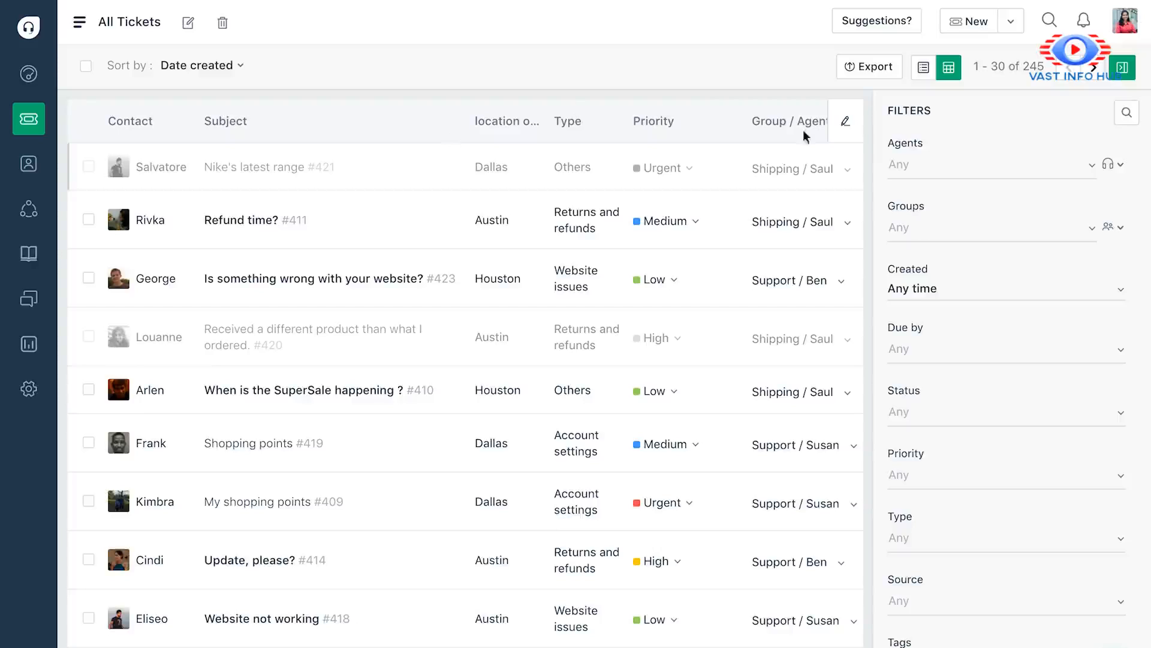
{"action": "left_click", "coordinate": [991, 164]}
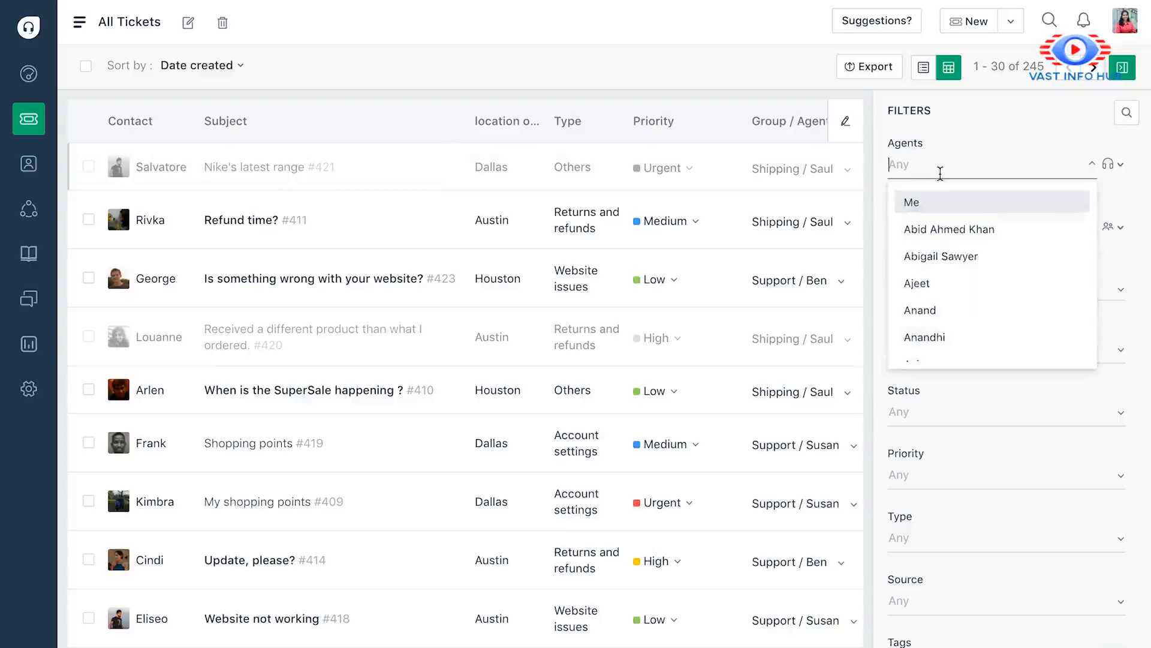
{"action": "left_click", "coordinate": [910, 202]}
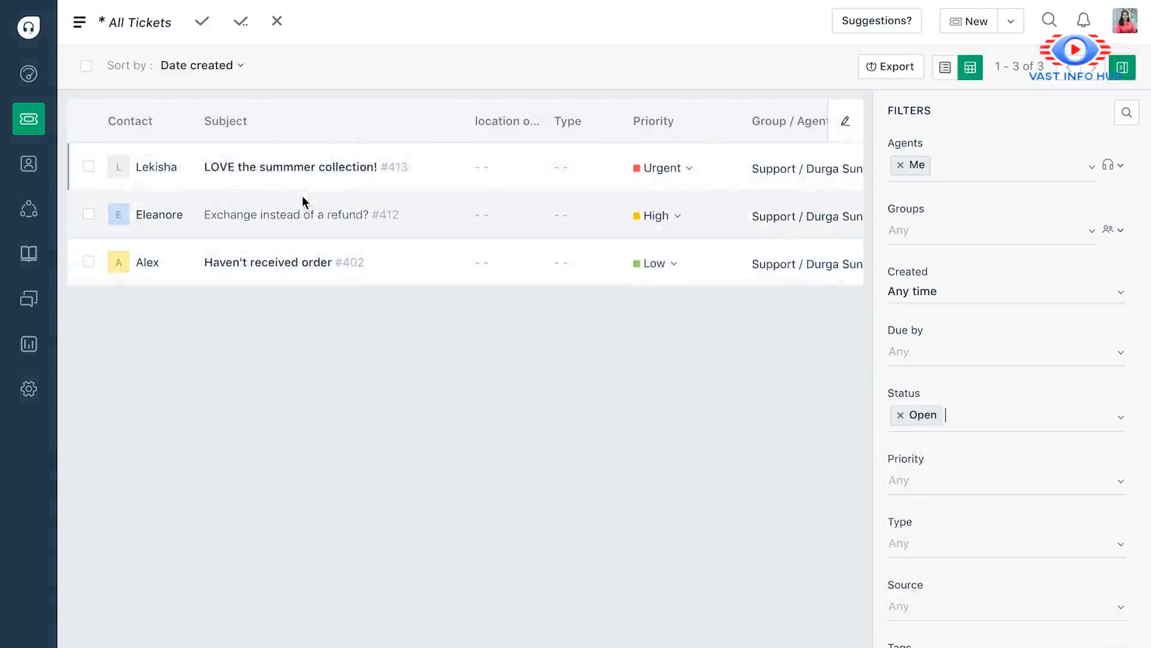
{"action": "left_click", "coordinate": [136, 22]}
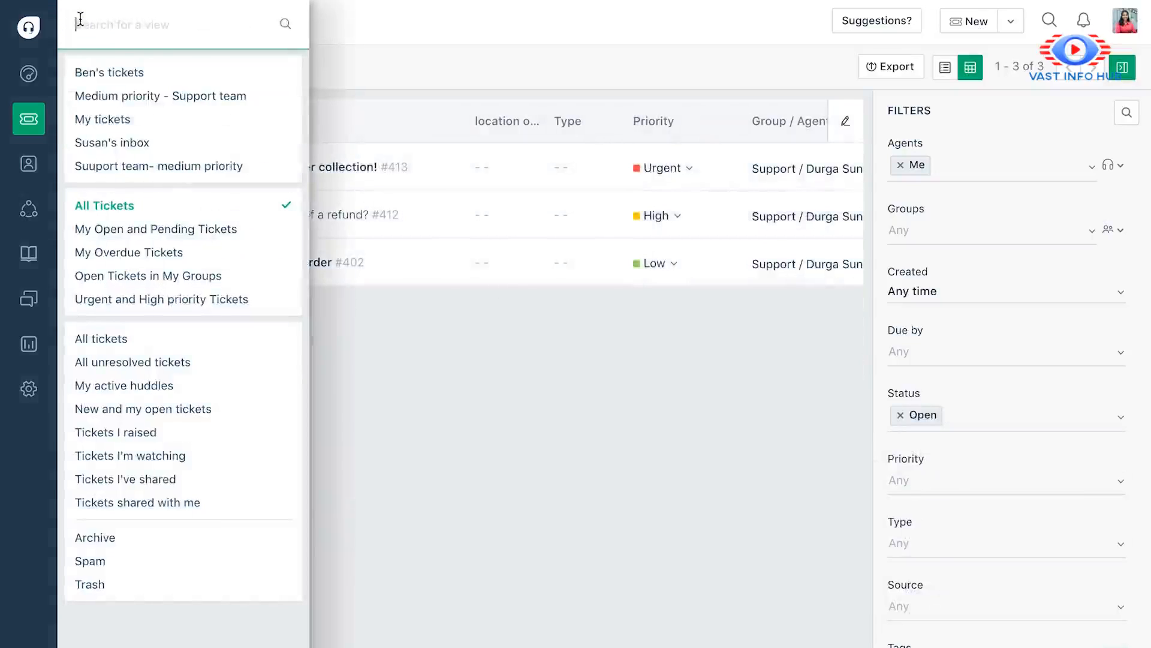
{"action": "left_click", "coordinate": [111, 142]}
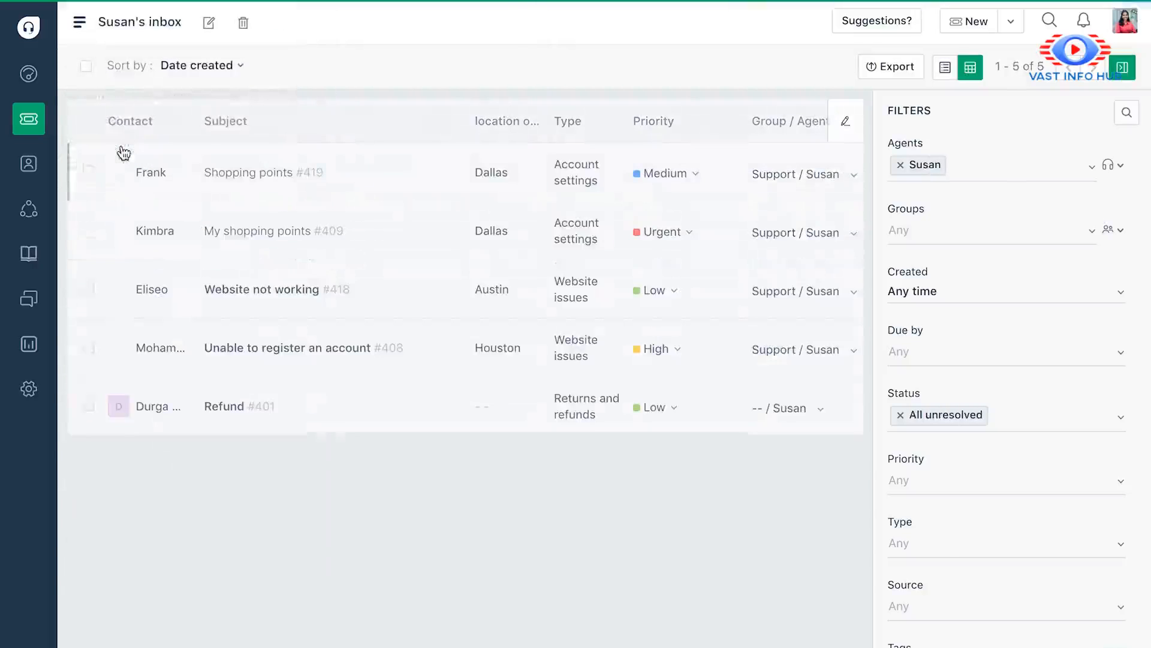
{"action": "left_click", "coordinate": [79, 22]}
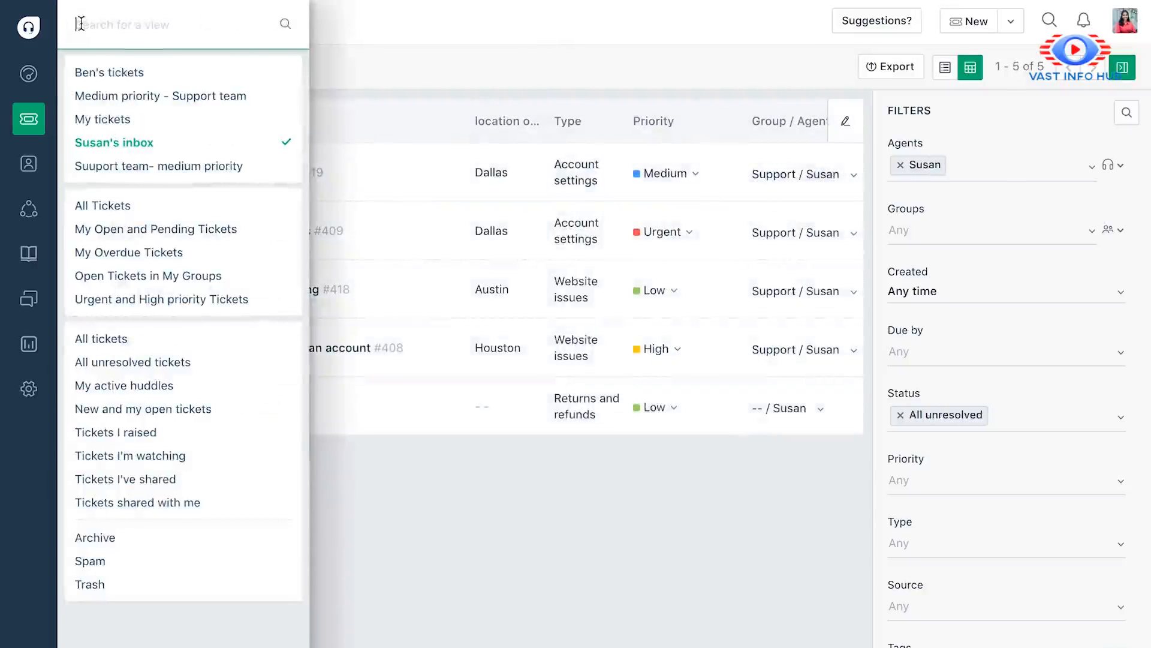
{"action": "left_click", "coordinate": [109, 72]}
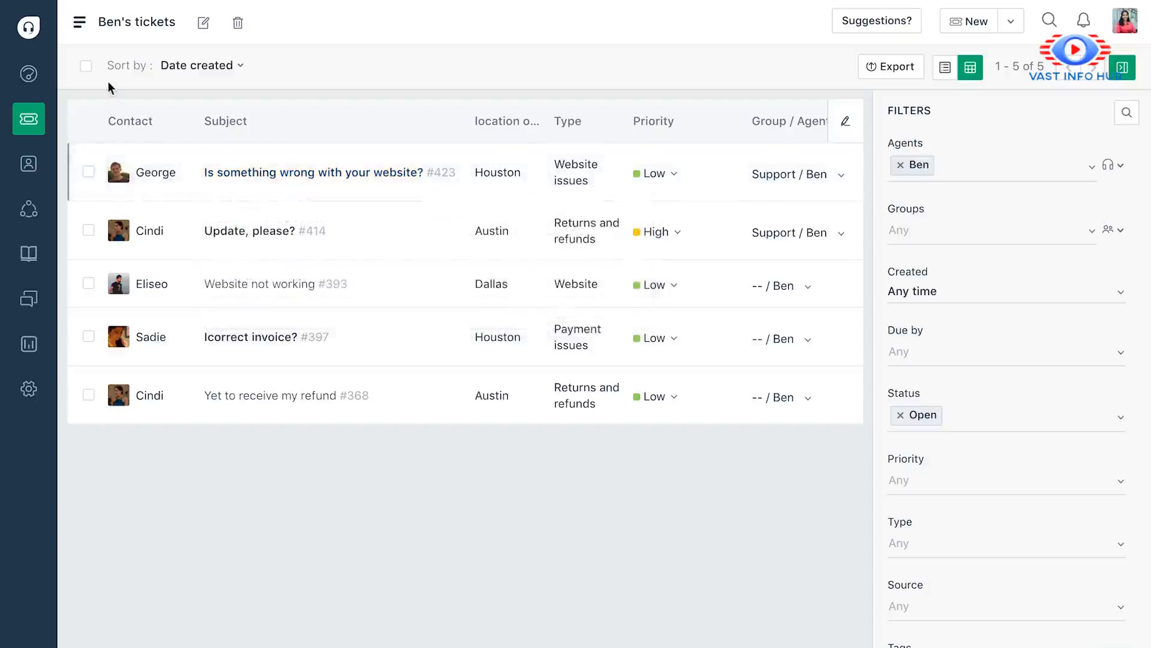
{"action": "mouse_move", "coordinate": [177, 173]}
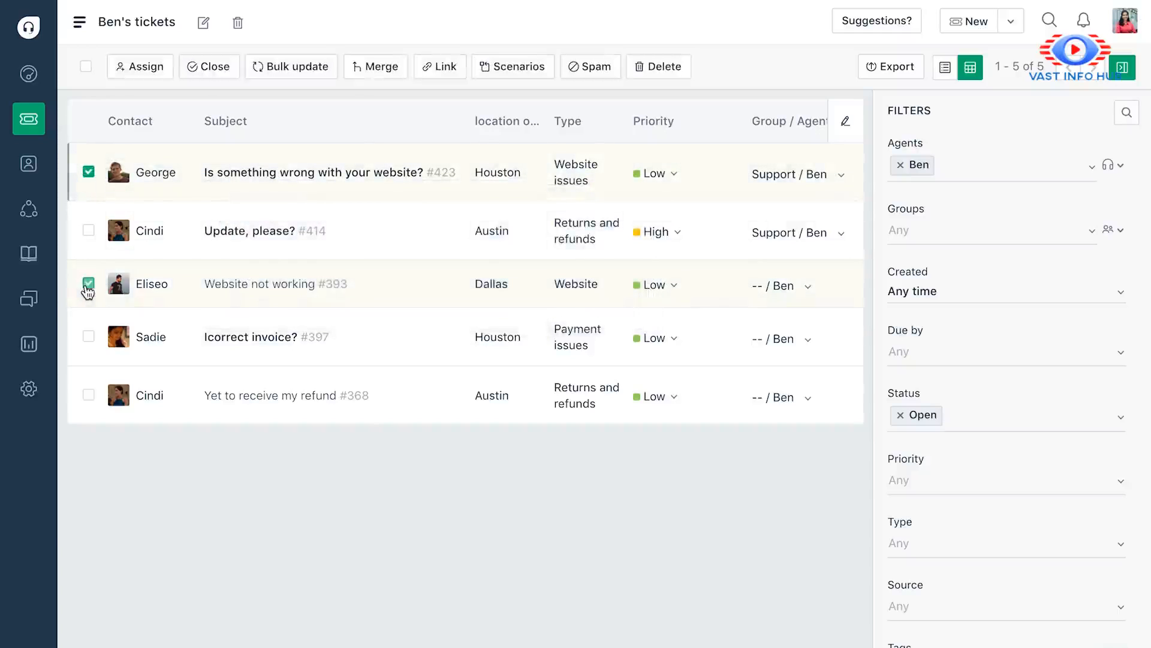
Bulk update tickets #423 and #393 with the 'Website issues' canned response
{"action": "left_click", "coordinate": [88, 284]}
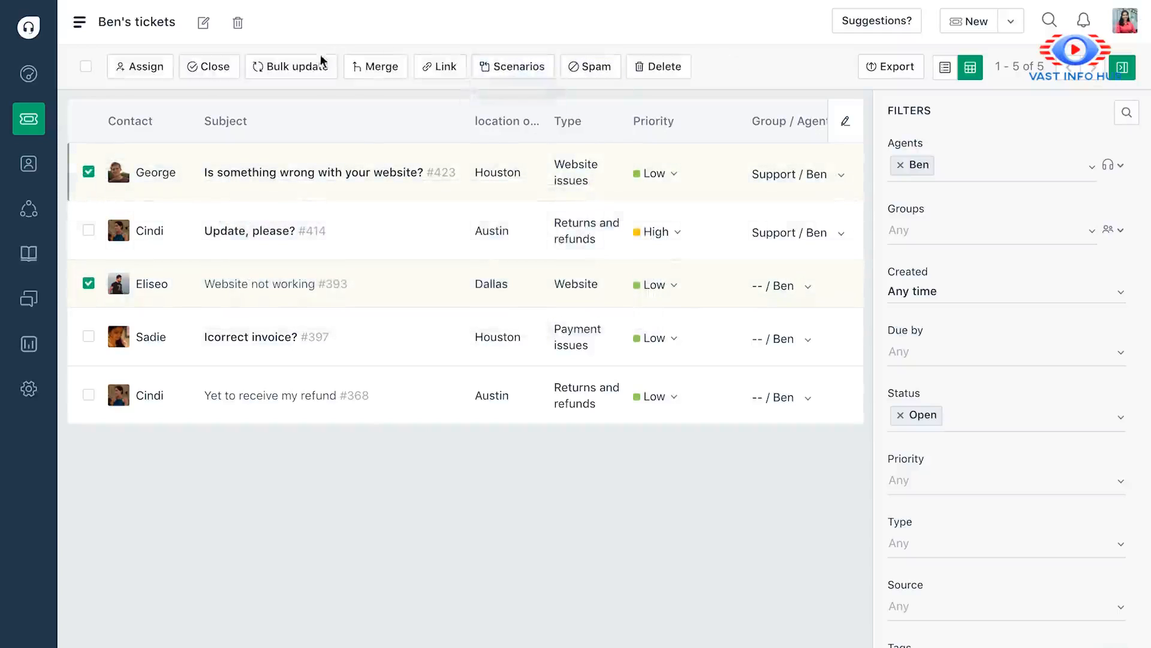
{"action": "left_click", "coordinate": [291, 66]}
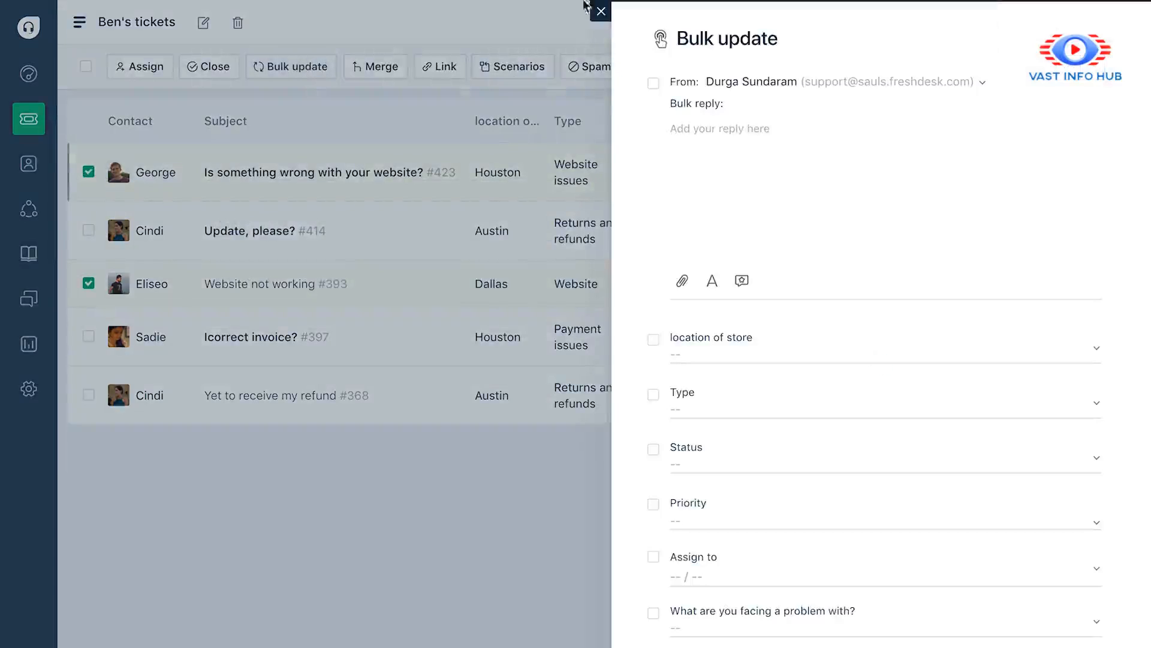
{"action": "left_click", "coordinate": [741, 281]}
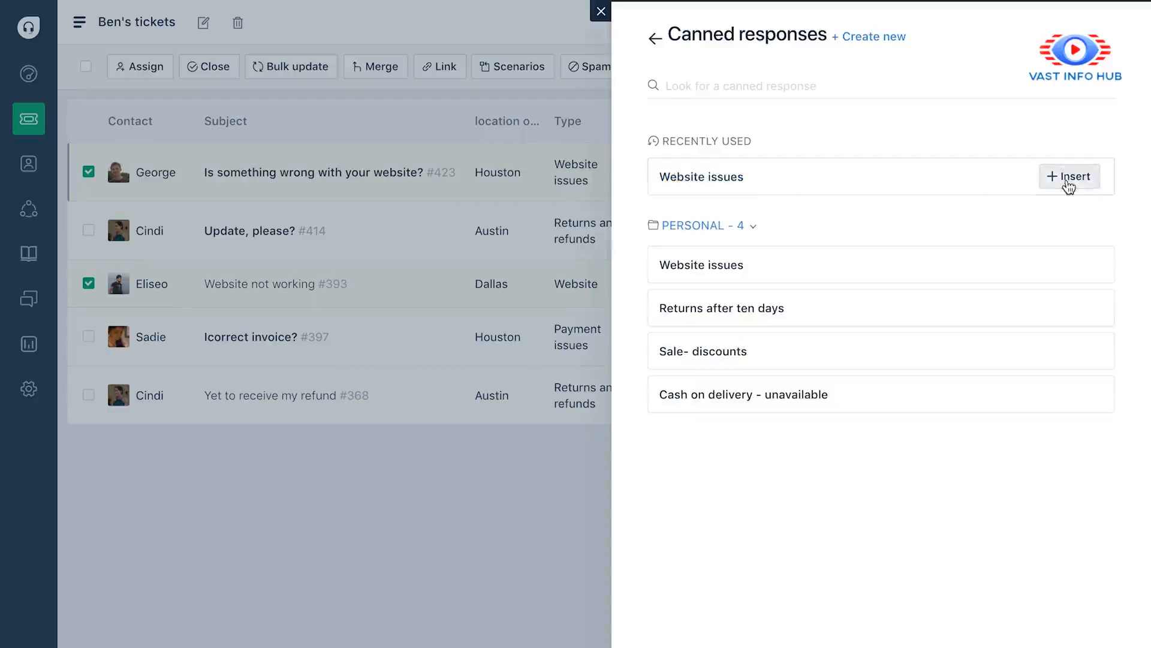
{"action": "left_click", "coordinate": [1069, 176]}
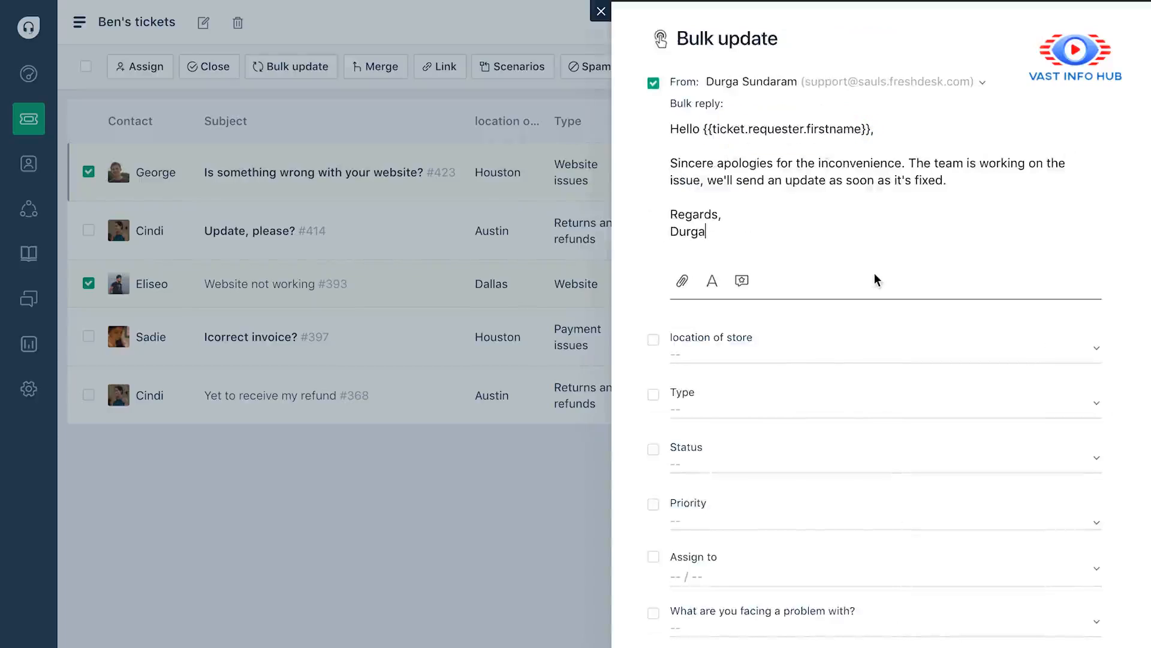
{"action": "scroll", "scroll_direction": "down", "scroll_amount": 3}
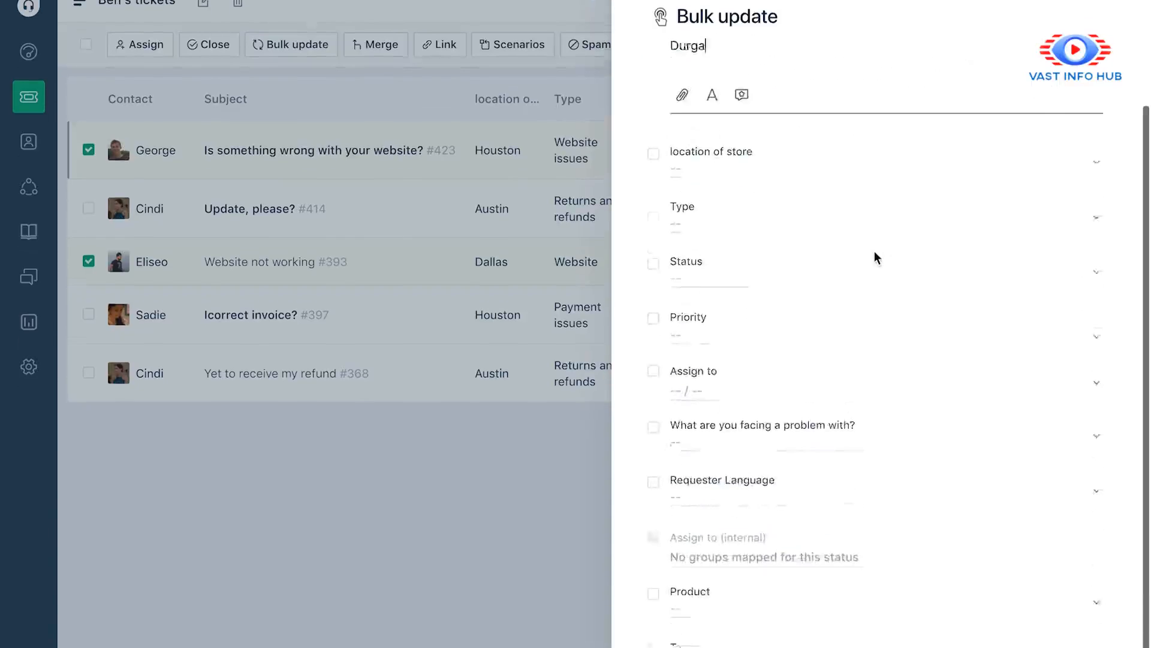
{"action": "left_click", "coordinate": [1057, 622]}
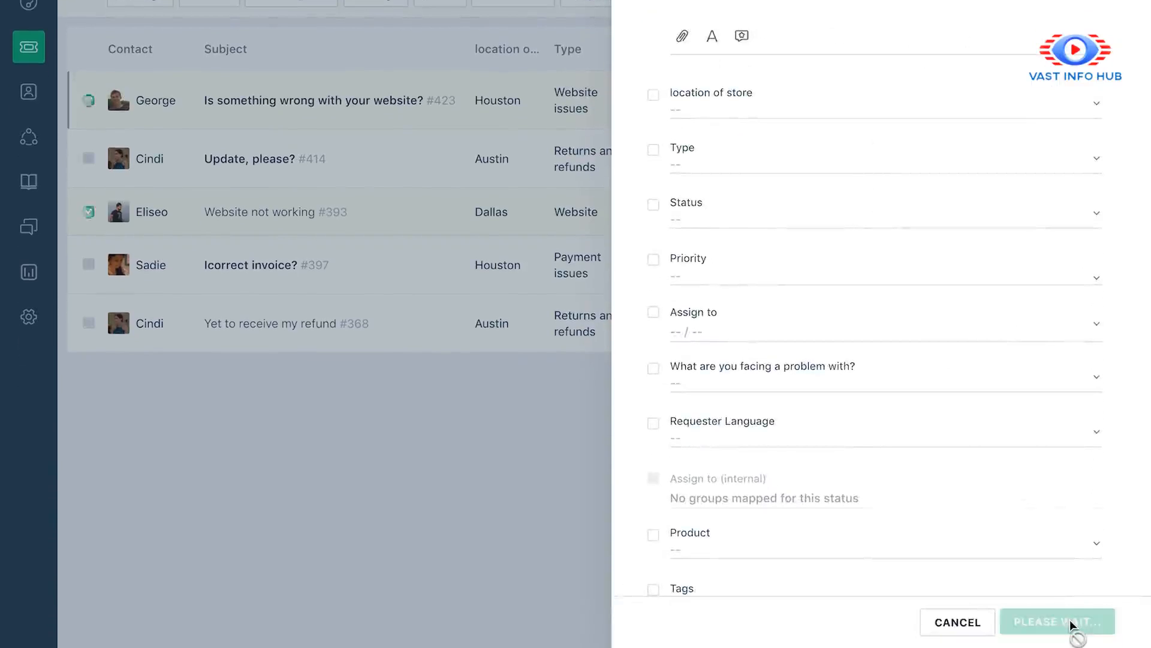
{"action": "left_click", "coordinate": [1057, 622]}
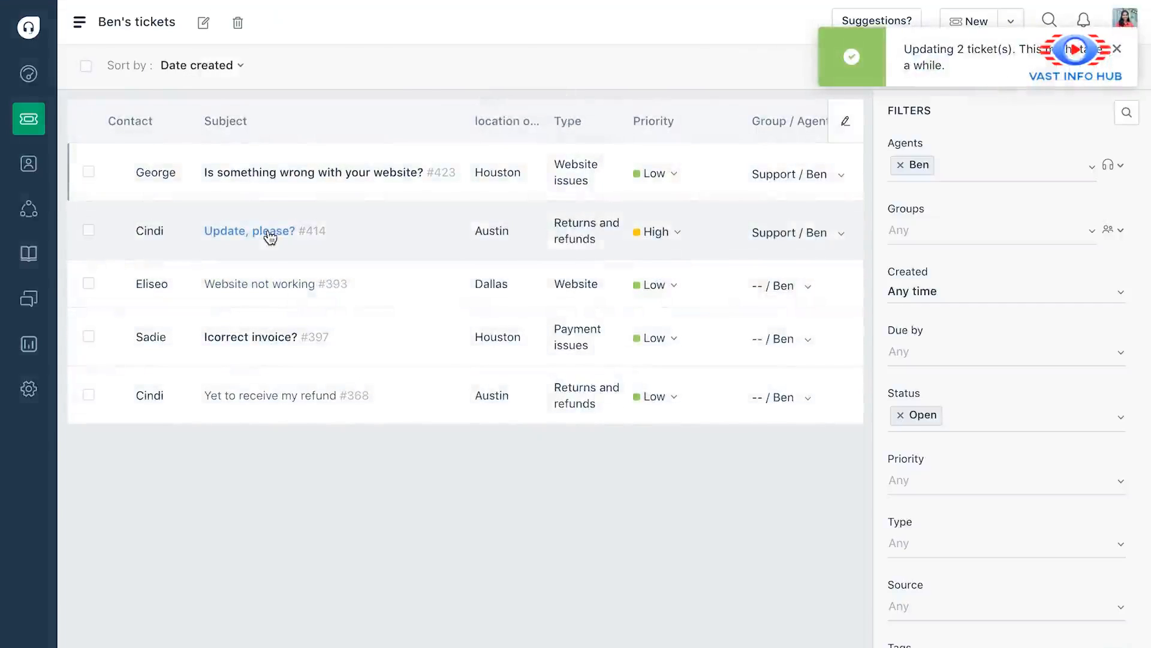
{"action": "mouse_move", "coordinate": [250, 230]}
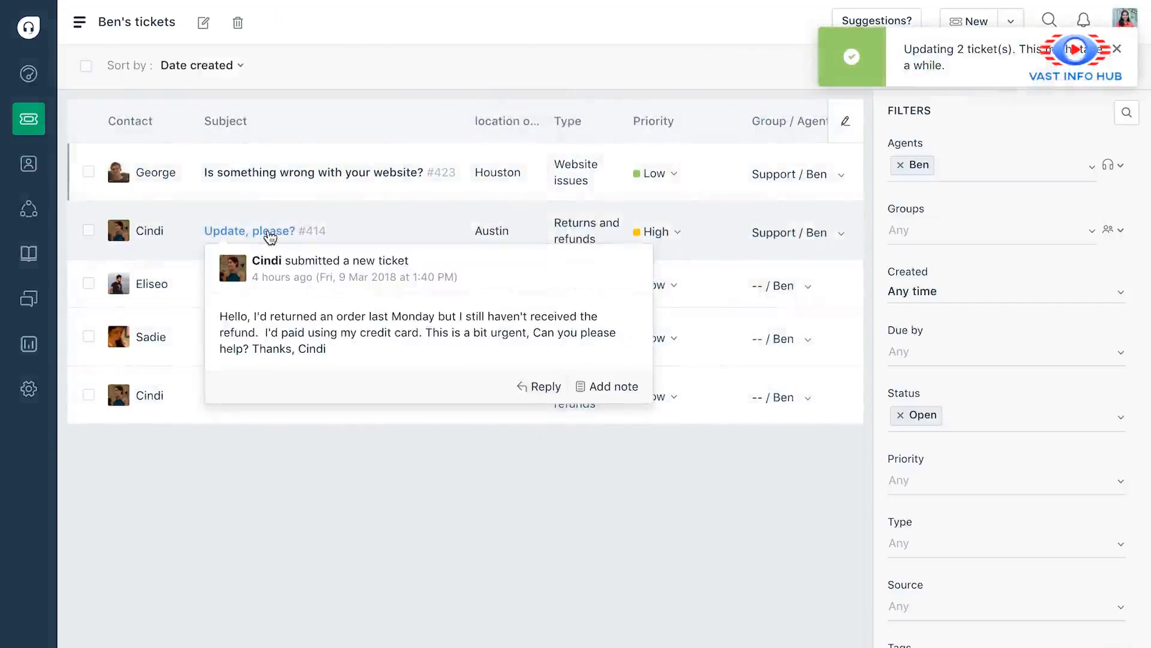
{"action": "left_click", "coordinate": [249, 231]}
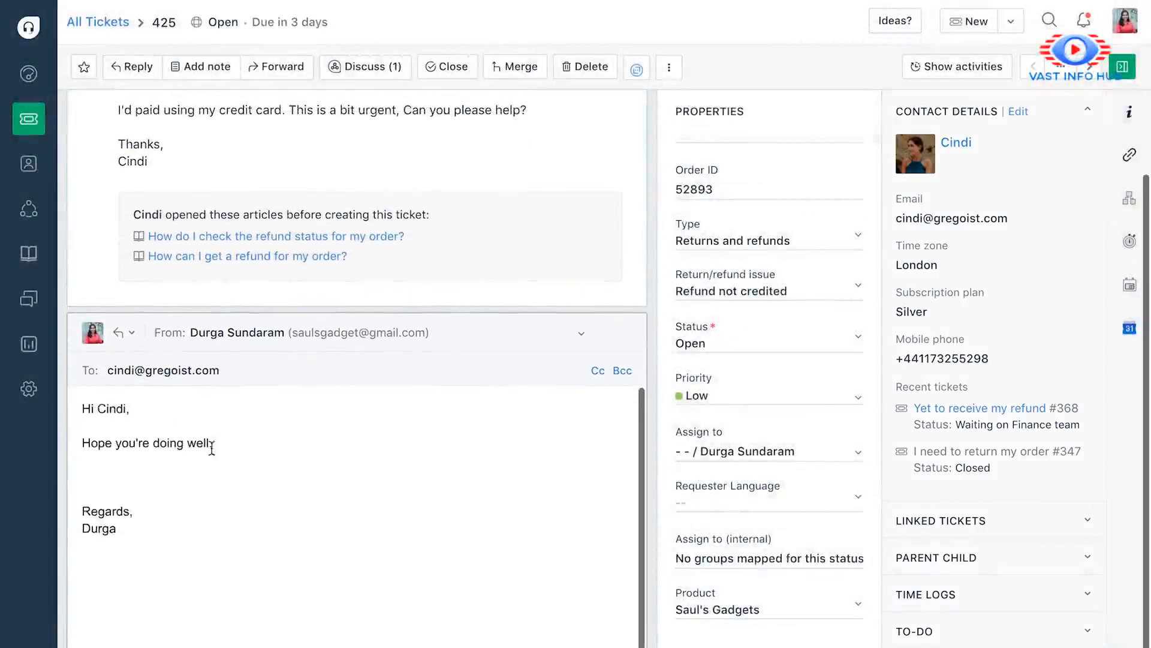
Reply to Cindi on ticket #425 using the 'Late refund' canned response found via /c, and send it
{"action": "type", "text": "."}
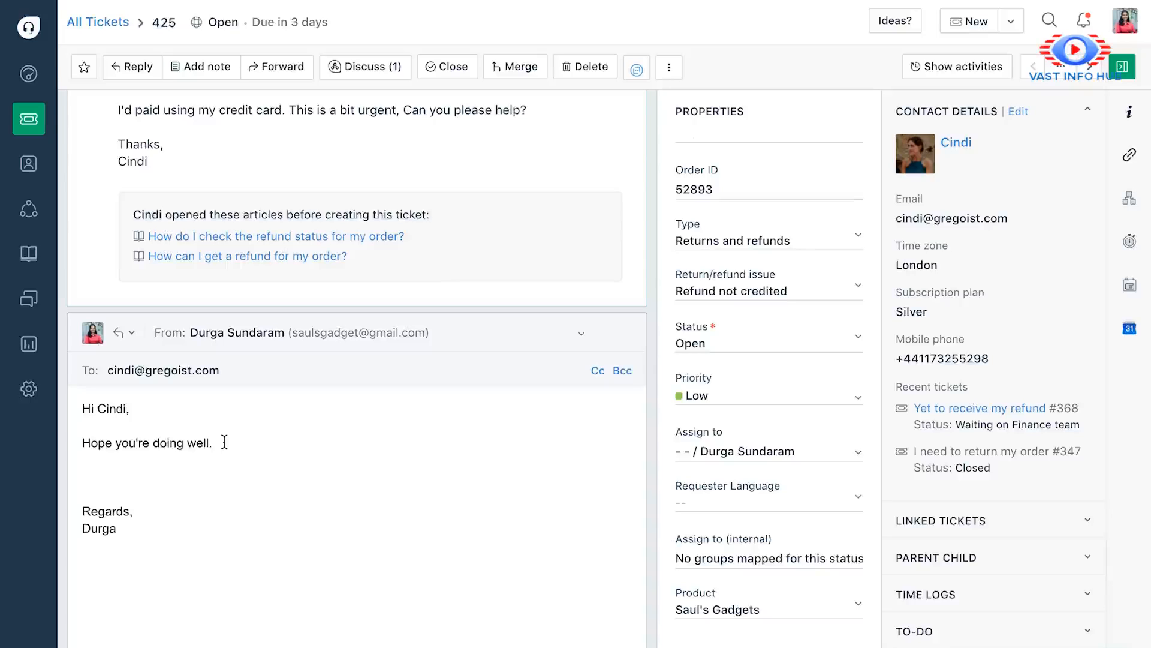
{"action": "scroll", "scroll_direction": "down", "scroll_amount": 3}
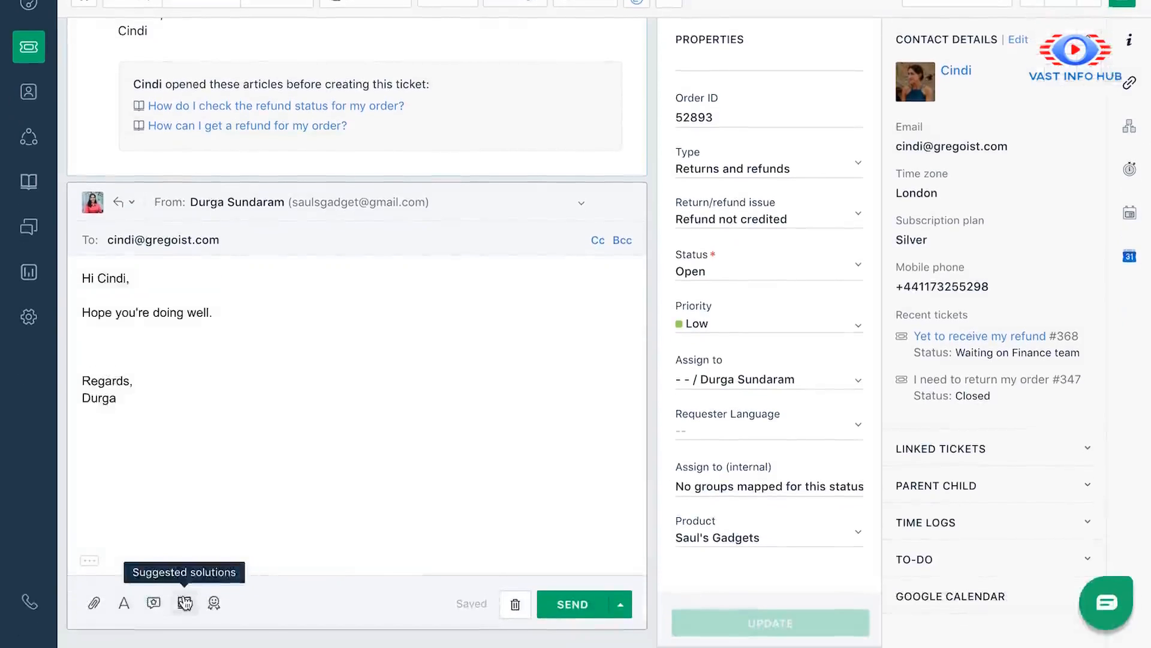
{"action": "left_click", "coordinate": [184, 602]}
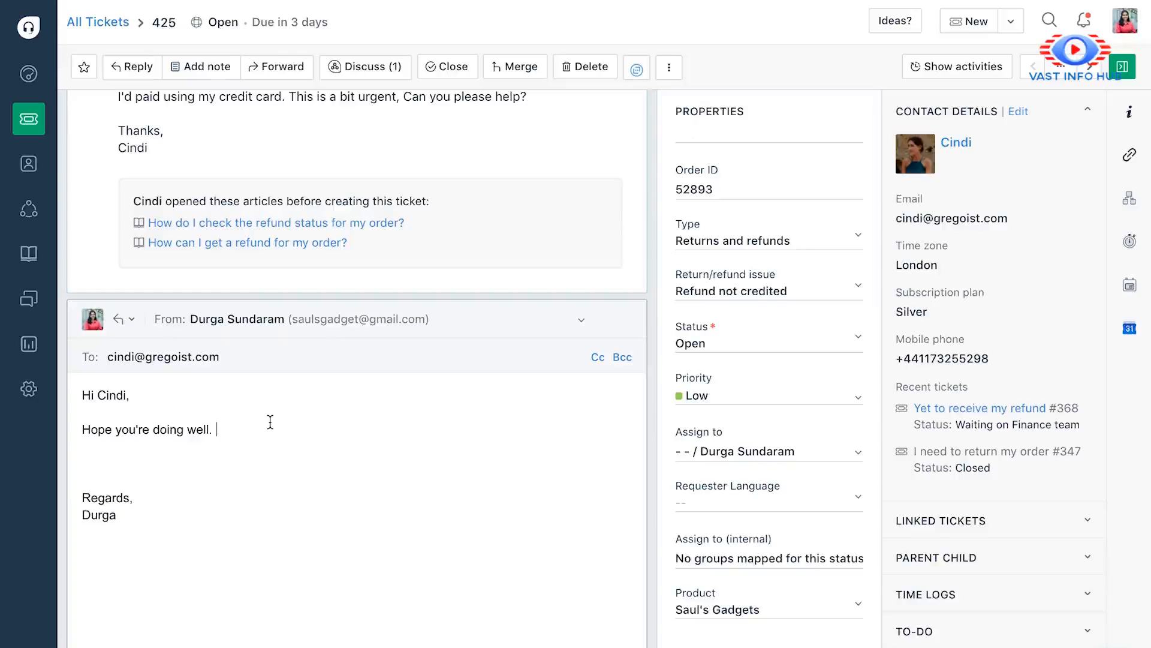
{"action": "type", "text": "/c"}
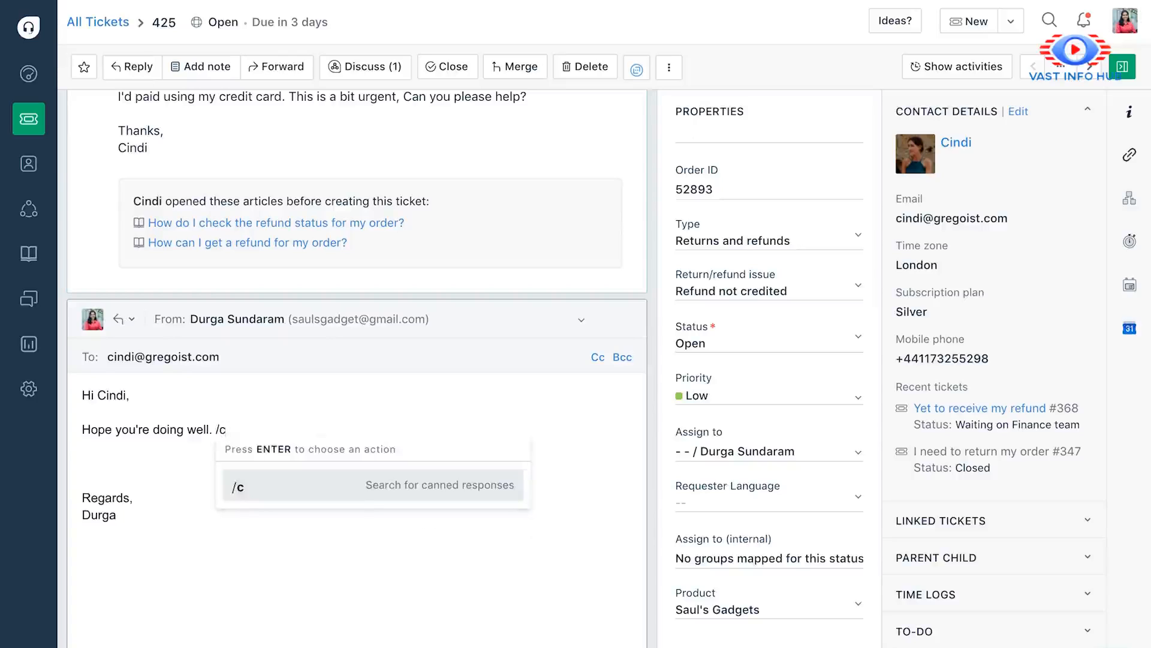
{"action": "type", "text": "late"}
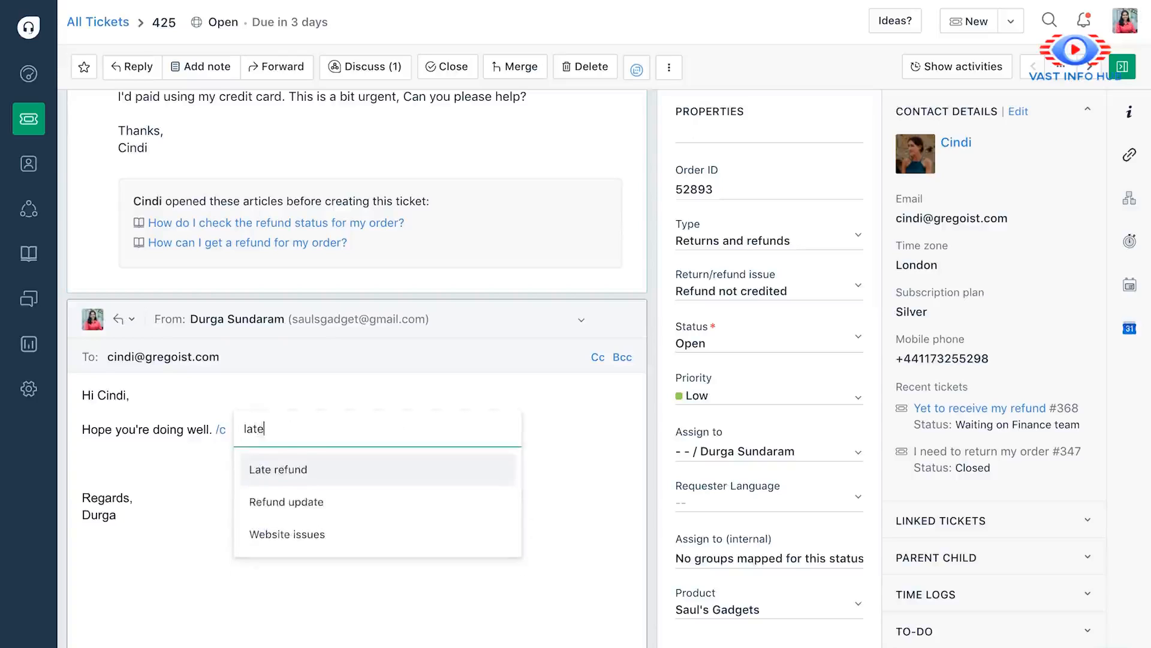
{"action": "left_click", "coordinate": [278, 468]}
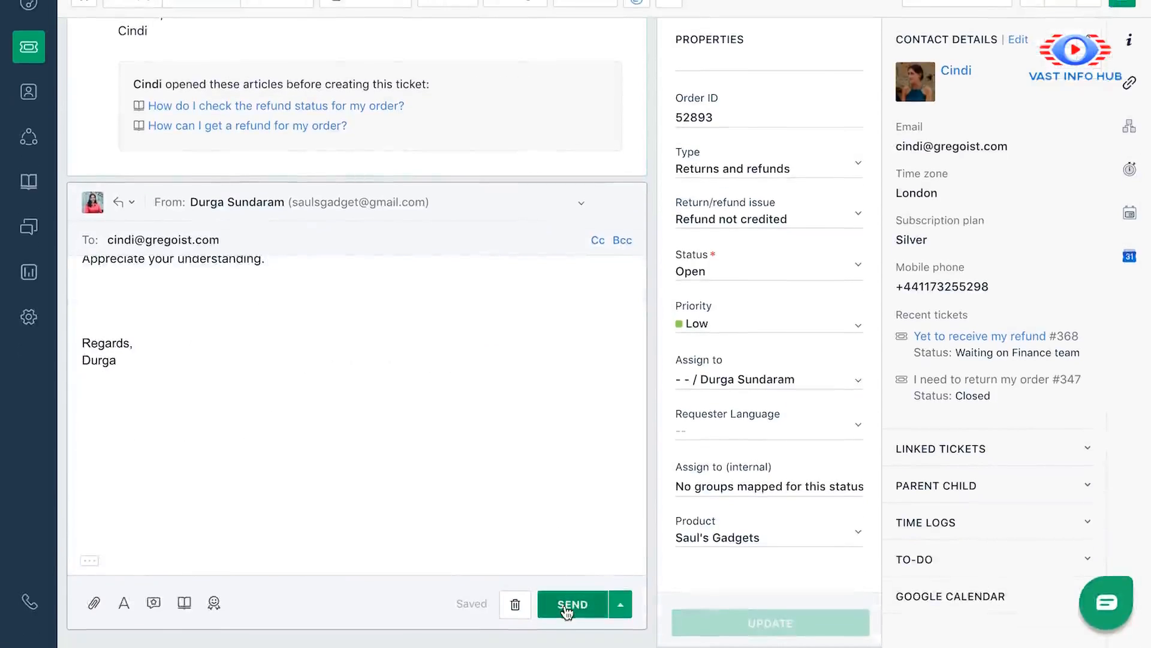
{"action": "left_click", "coordinate": [572, 603]}
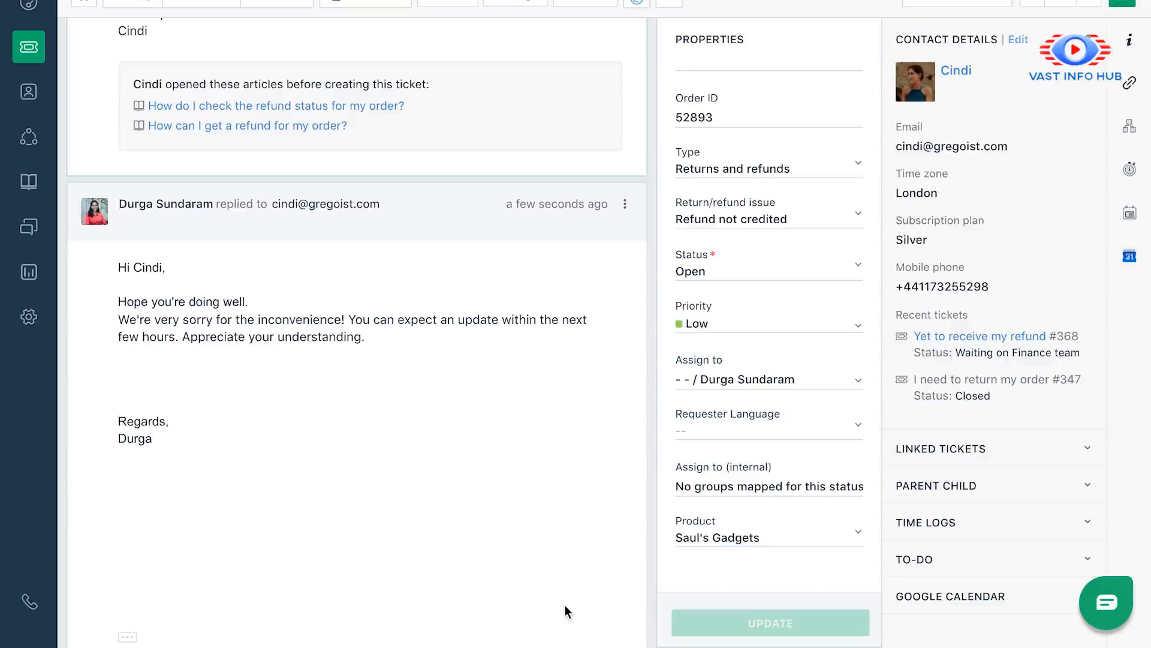
{"action": "scroll", "scroll_direction": "down", "scroll_amount": 3}
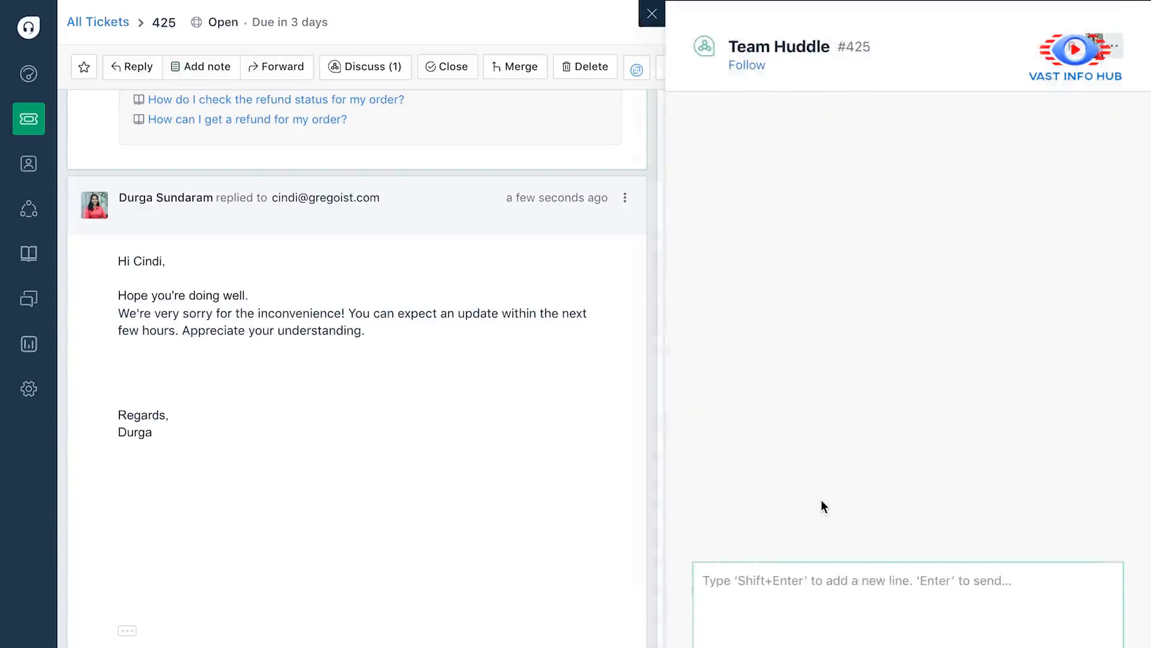
{"action": "type", "text": "@r"}
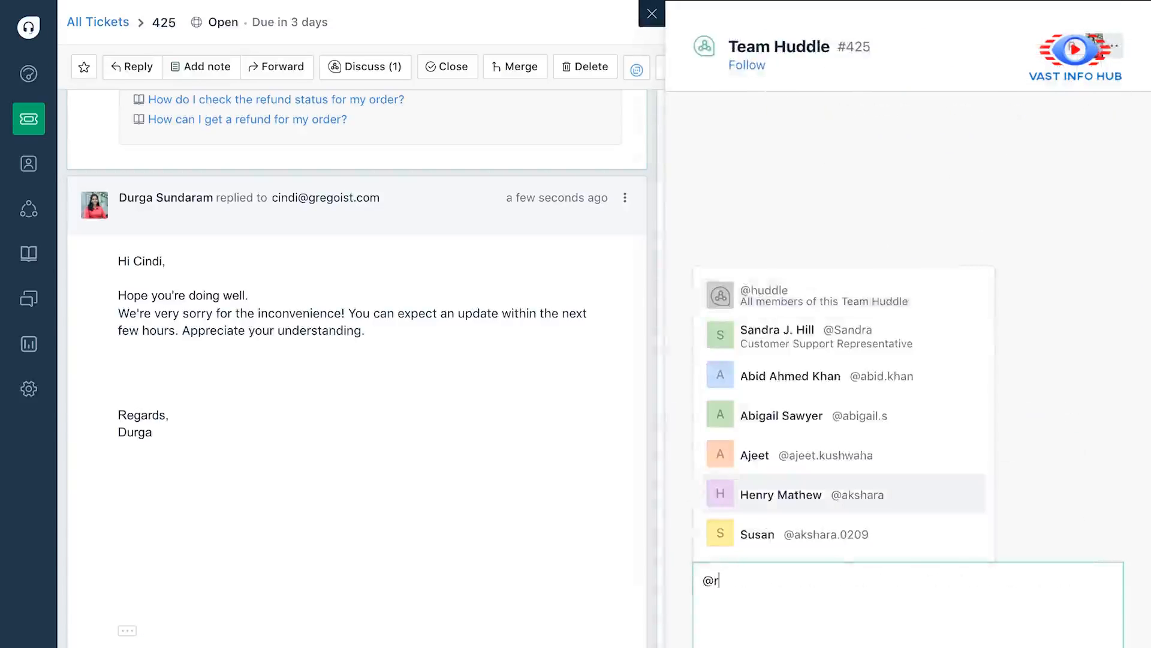
{"action": "type", "text": "i"}
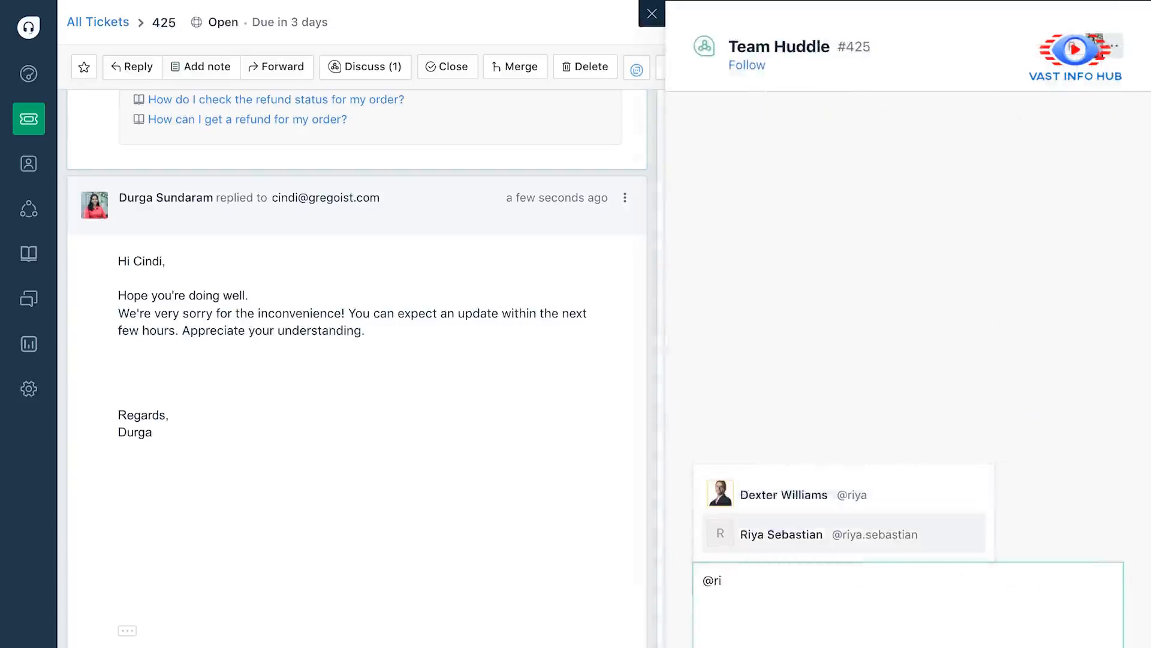
{"action": "left_click", "coordinate": [782, 534]}
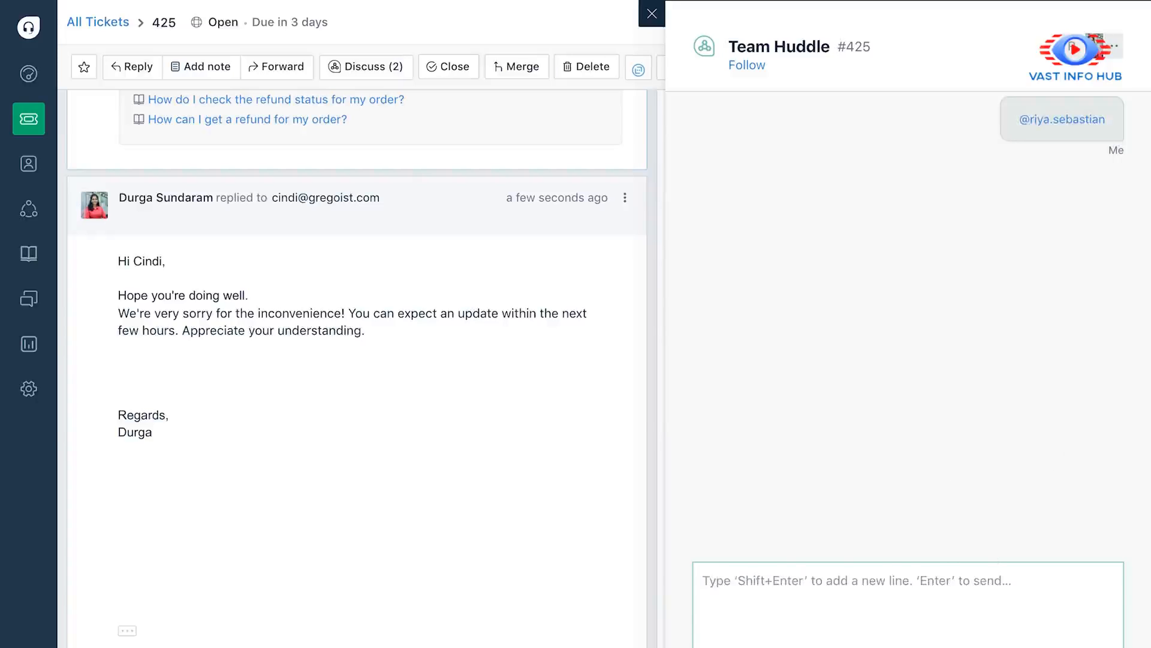
{"action": "type", "text": "@"}
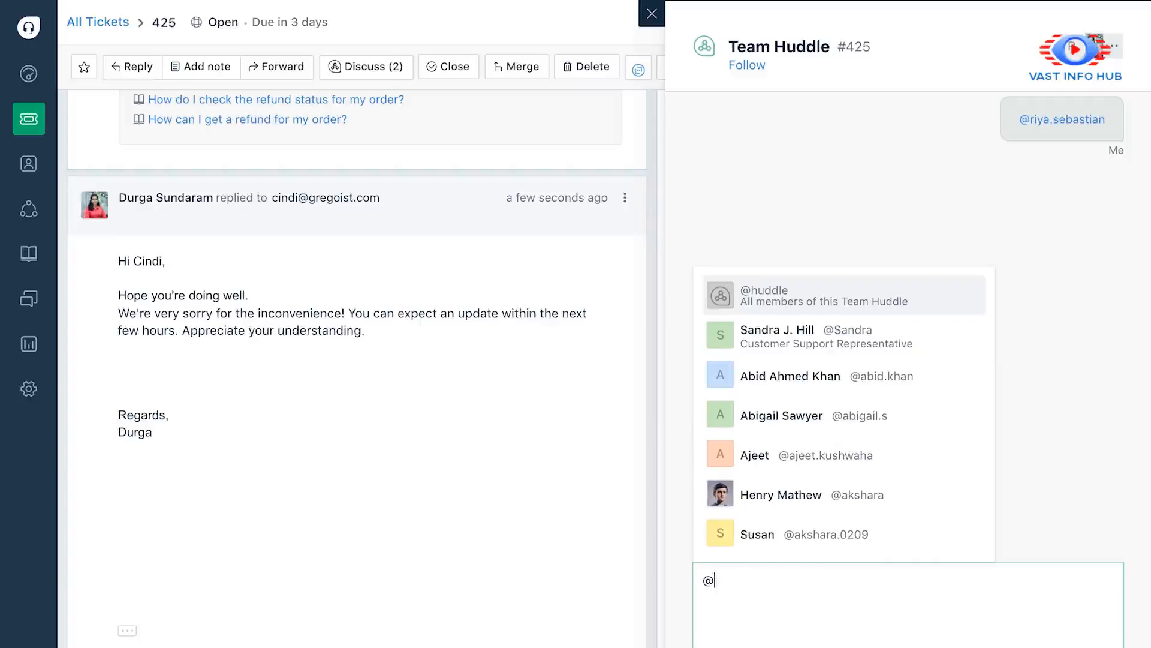
{"action": "type", "text": "finance"}
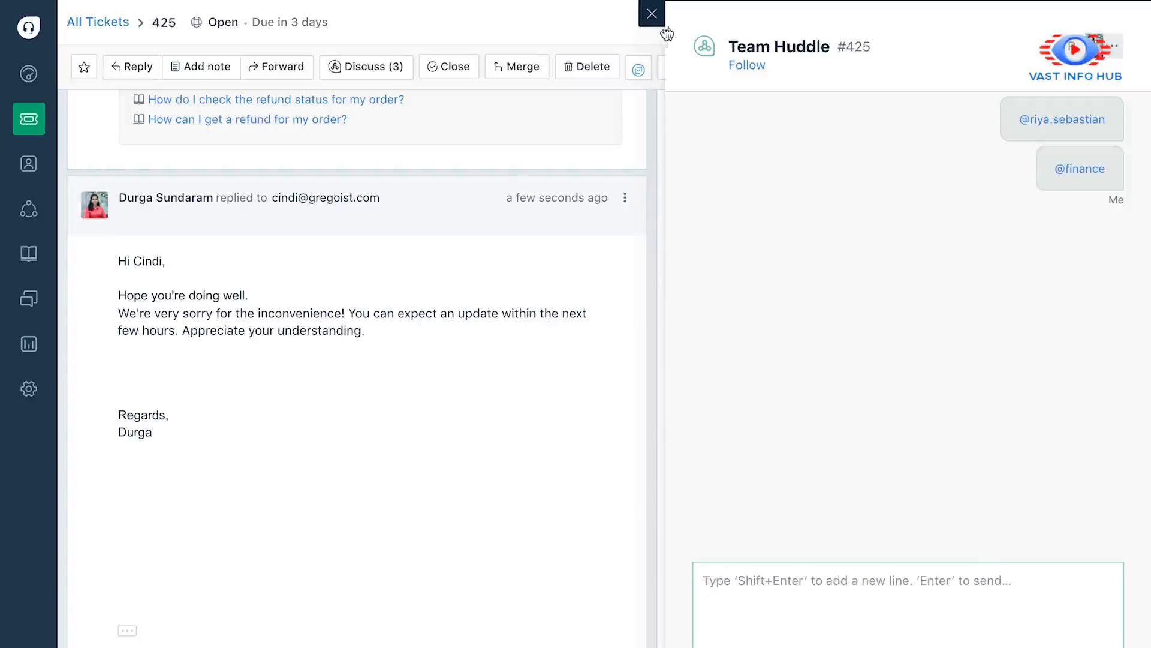
{"action": "left_click", "coordinate": [650, 14]}
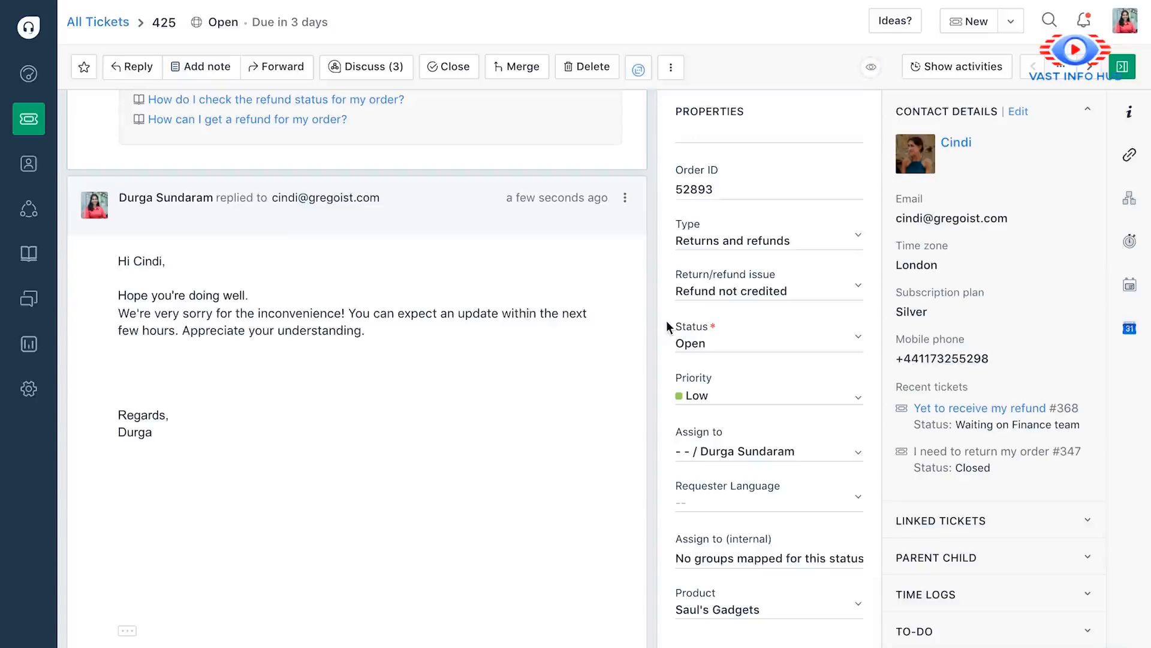
{"action": "left_click", "coordinate": [763, 344]}
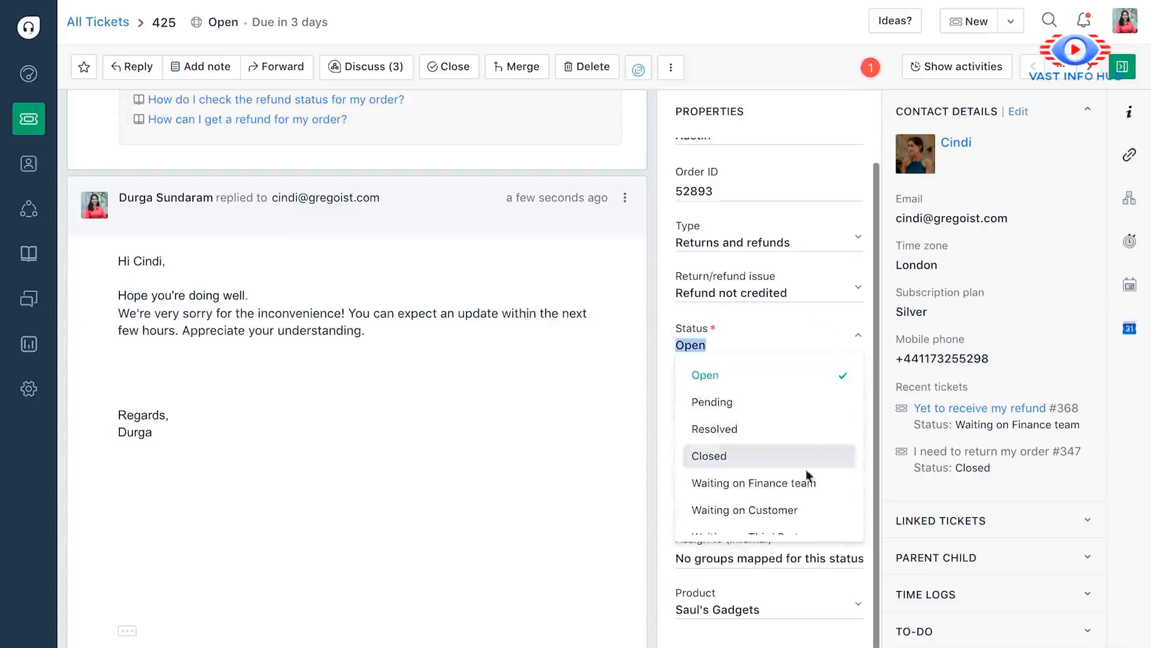
{"action": "left_click", "coordinate": [753, 482]}
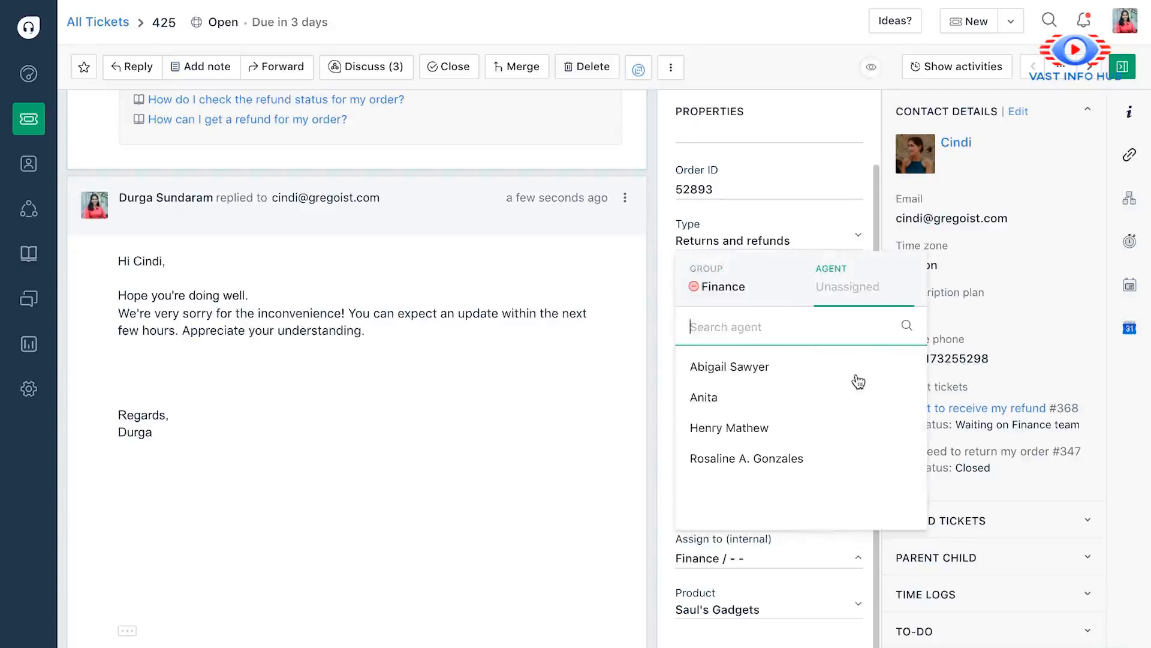
{"action": "left_click", "coordinate": [729, 366]}
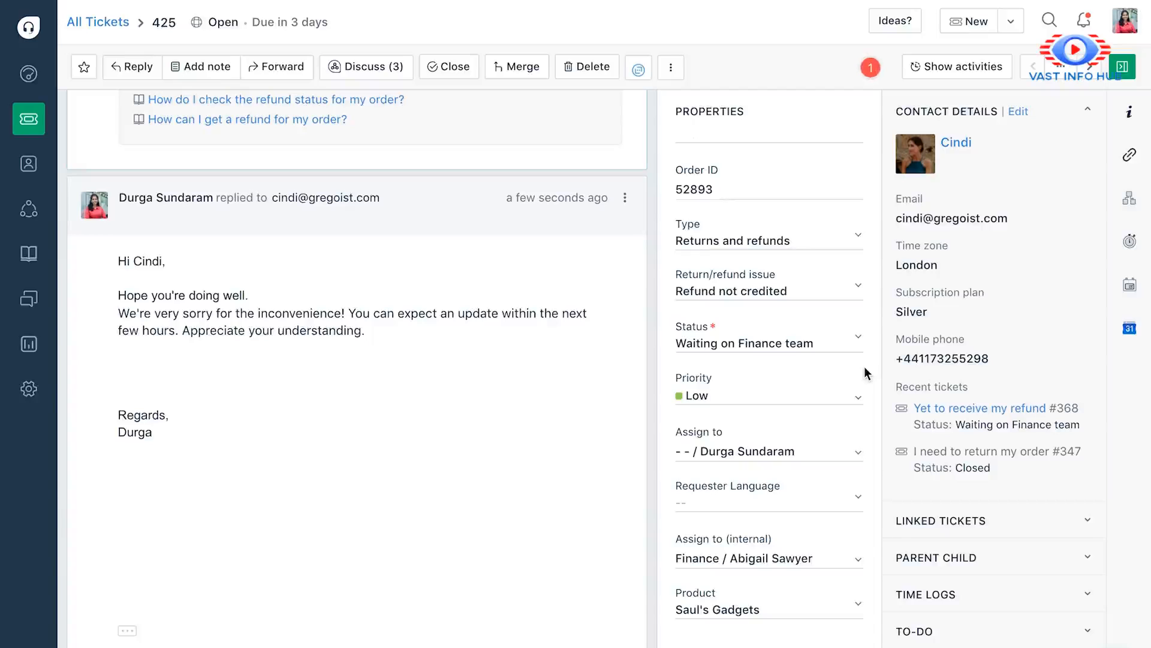
{"action": "scroll", "scroll_direction": "down", "scroll_amount": 3}
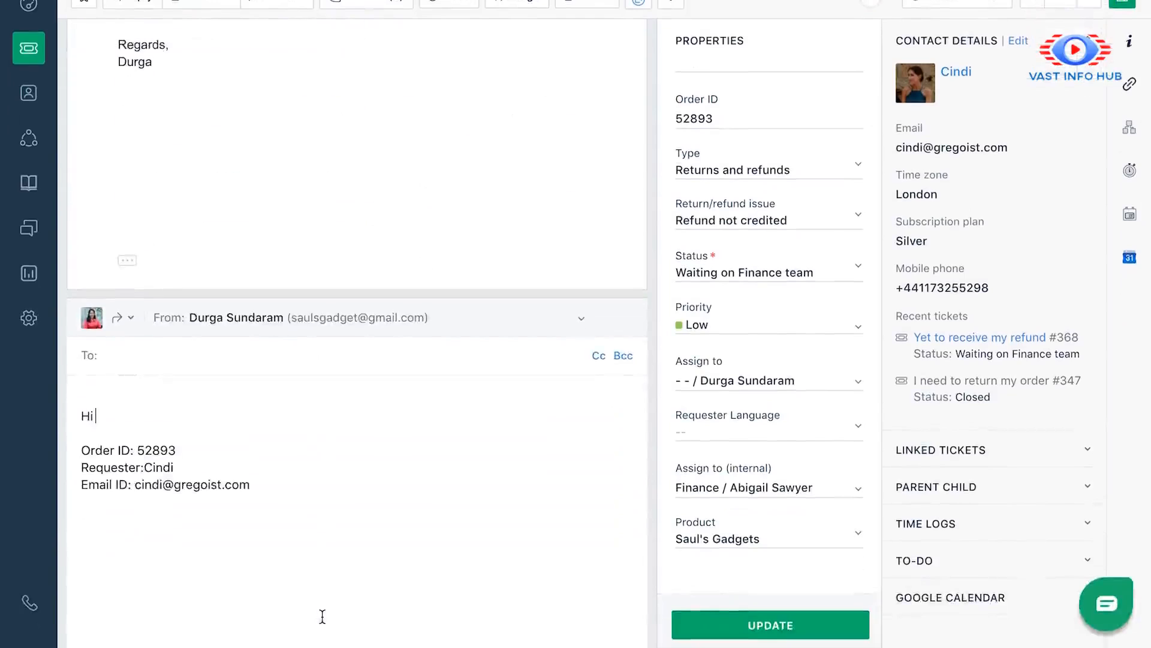
{"action": "type", "text": "c"}
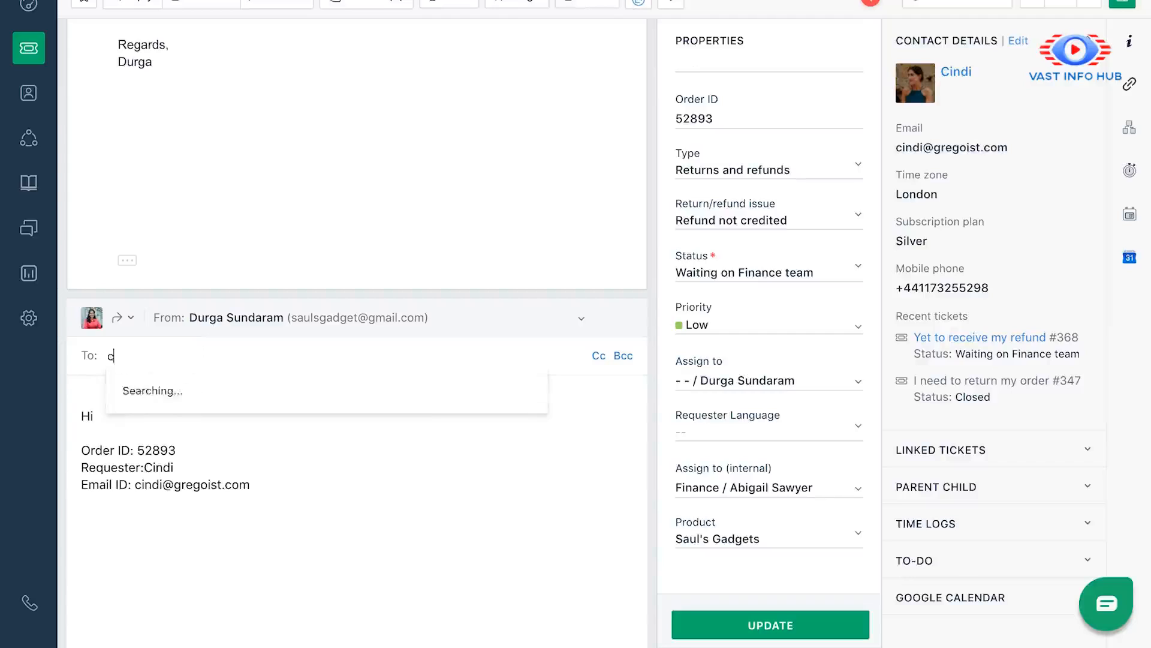
{"action": "type", "text": "brian"}
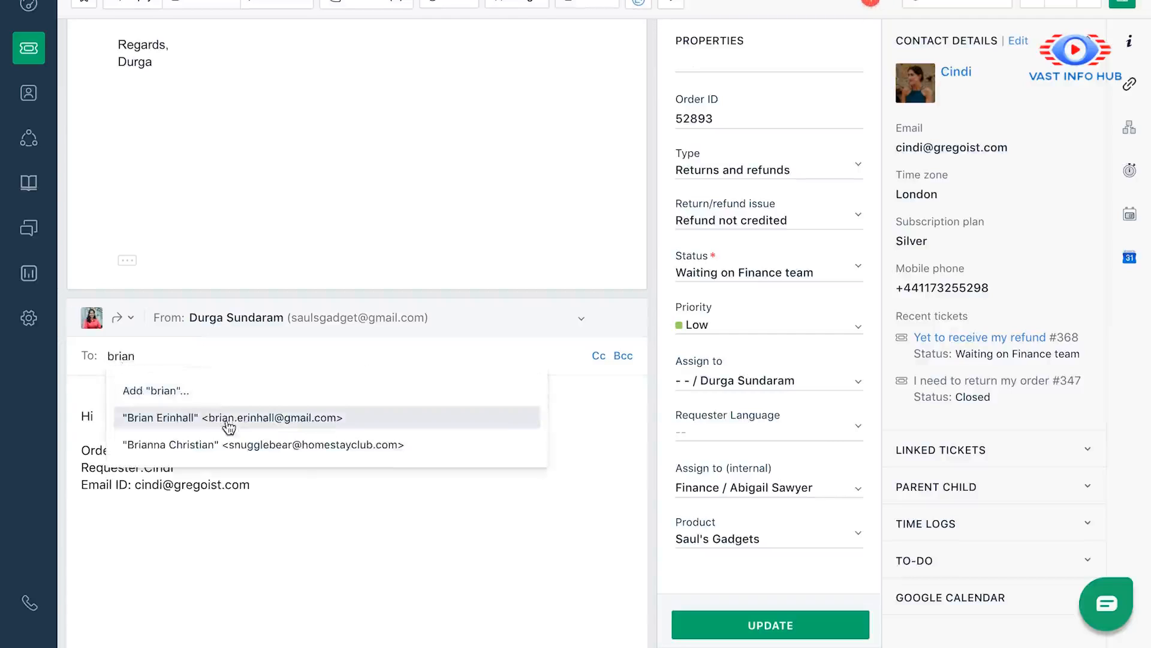
{"action": "left_click", "coordinate": [232, 417]}
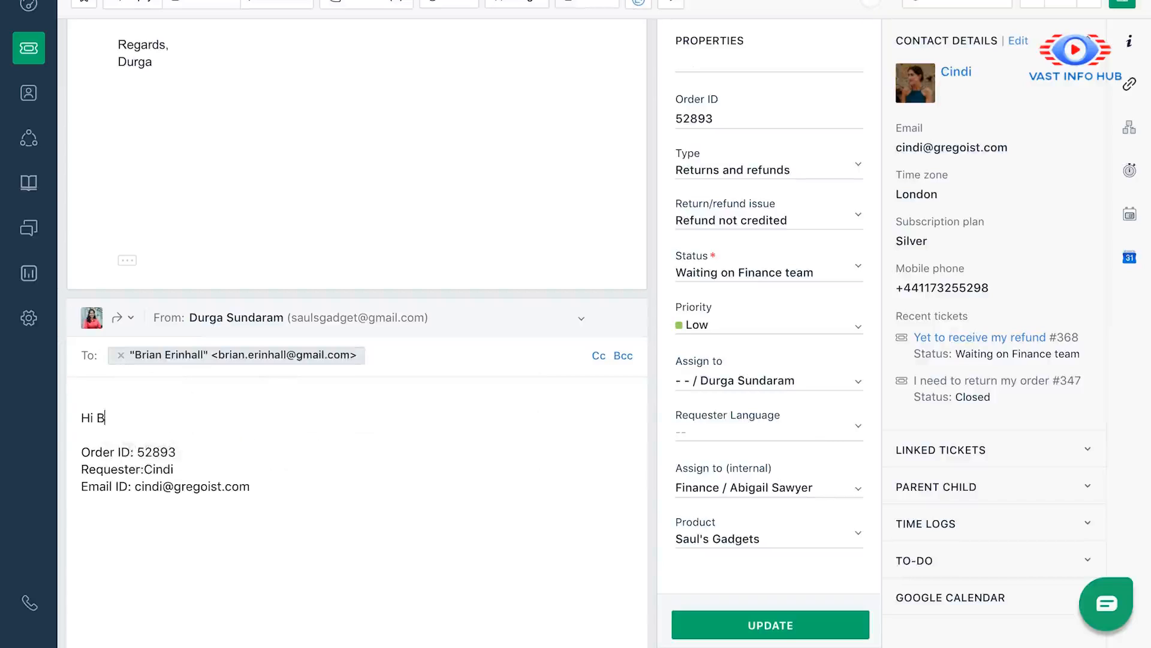
{"action": "type", "text": "rian,"}
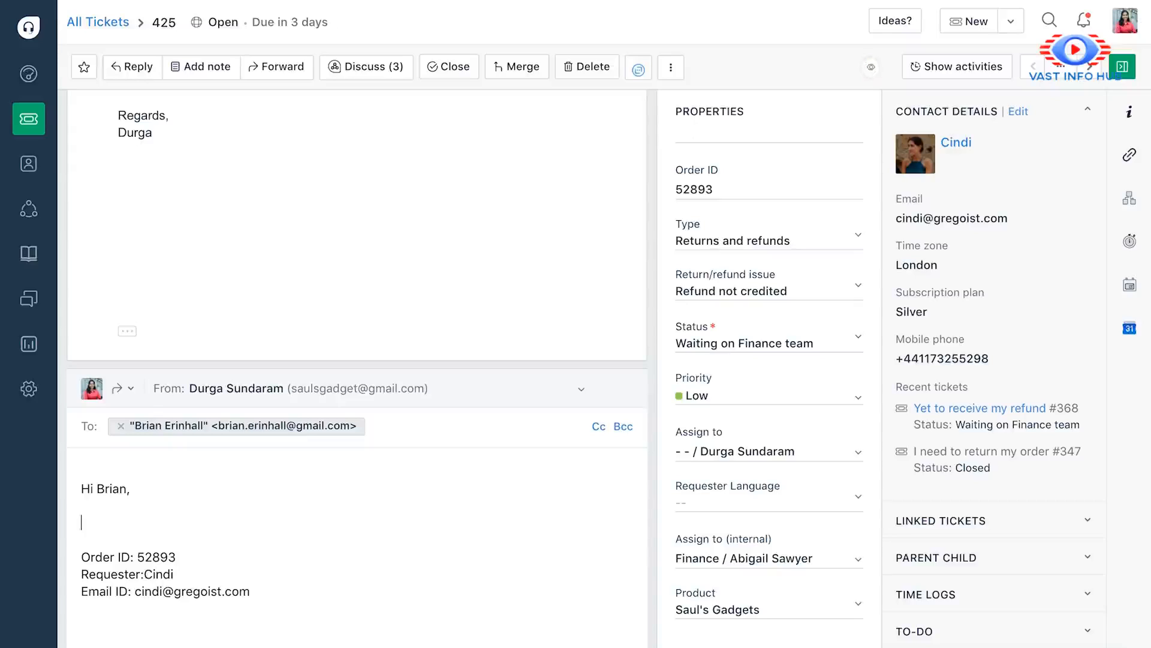
{"action": "type", "text": "Can you check the"}
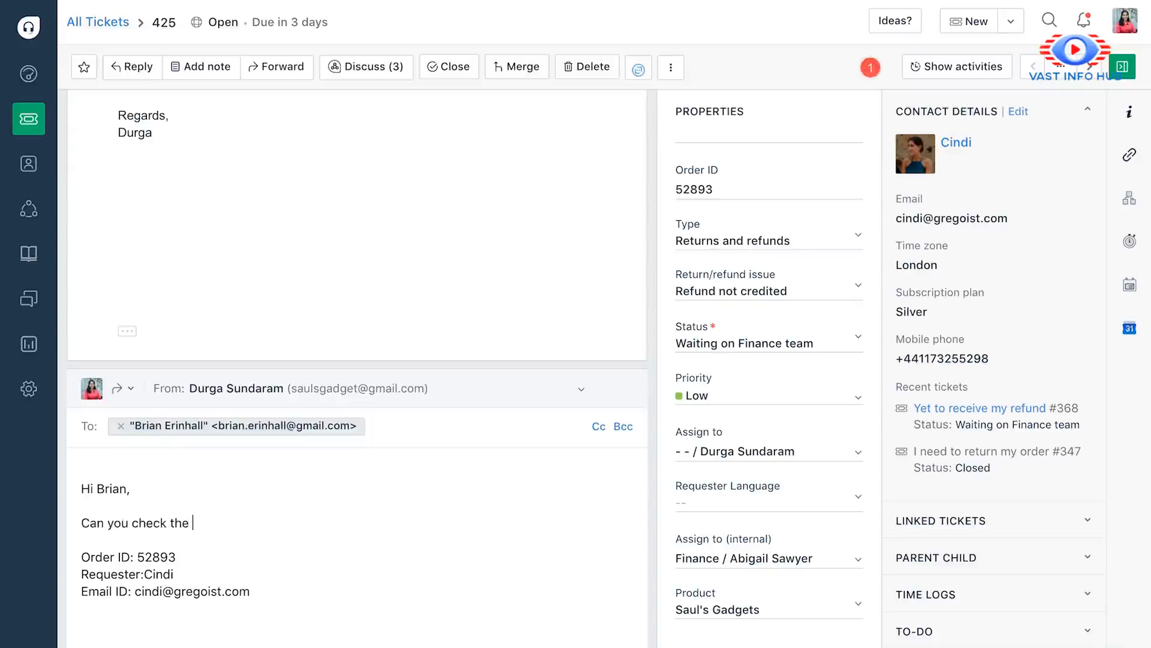
{"action": "type", "text": "finance records?"}
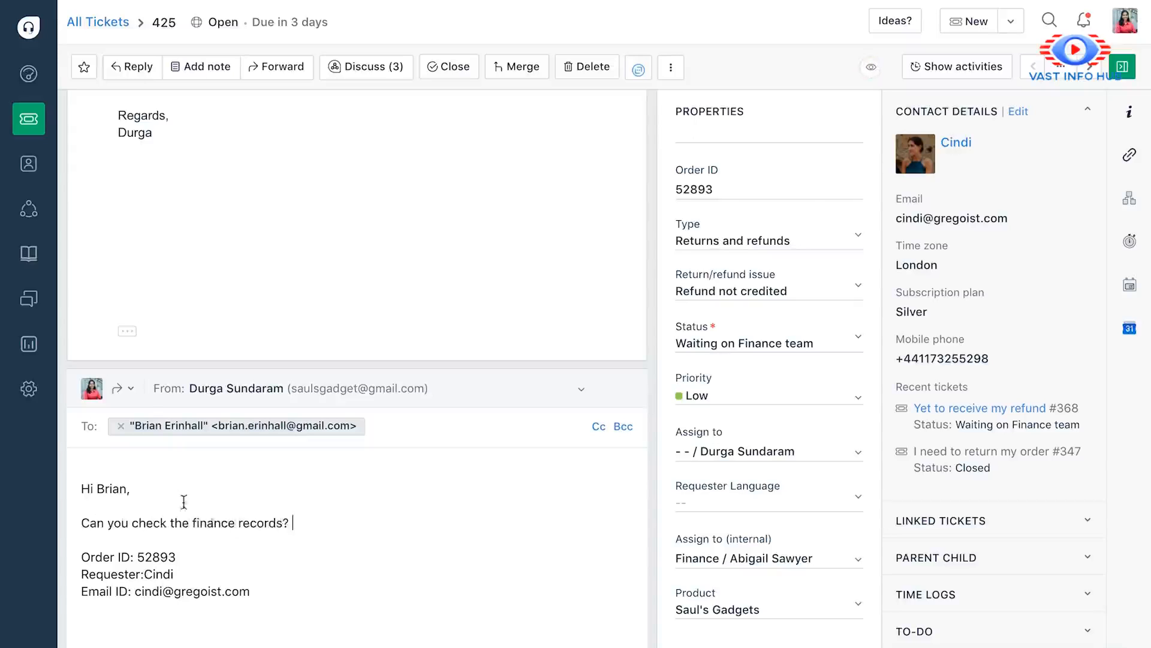
{"action": "scroll", "scroll_direction": "down", "scroll_amount": 3}
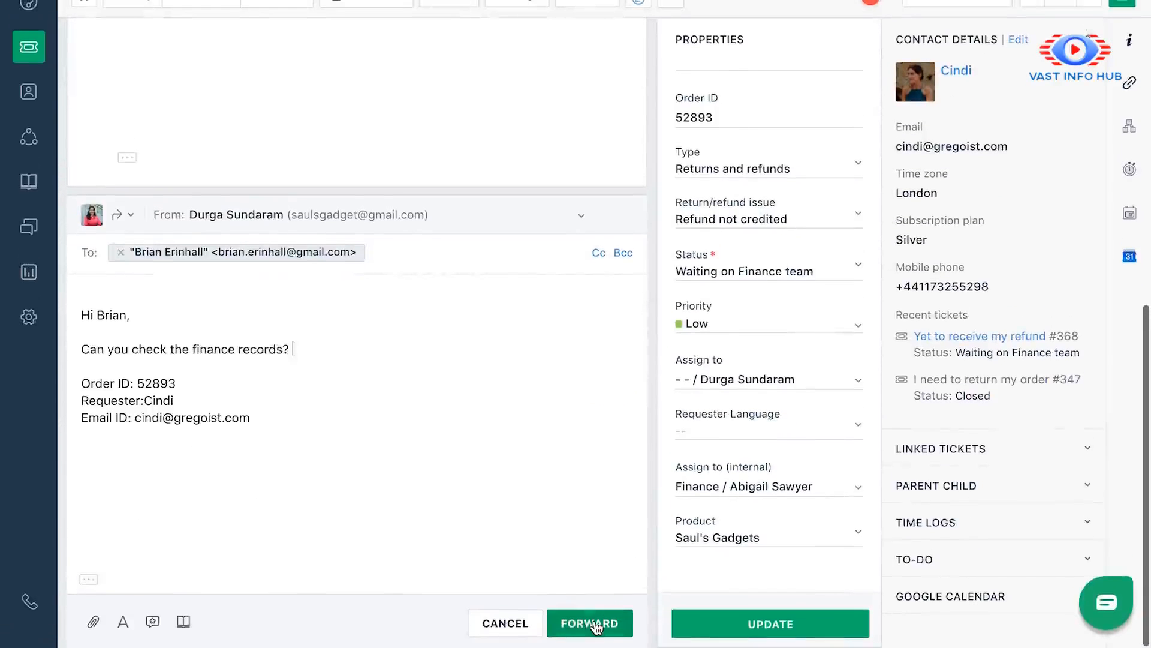
{"action": "left_click", "coordinate": [589, 622]}
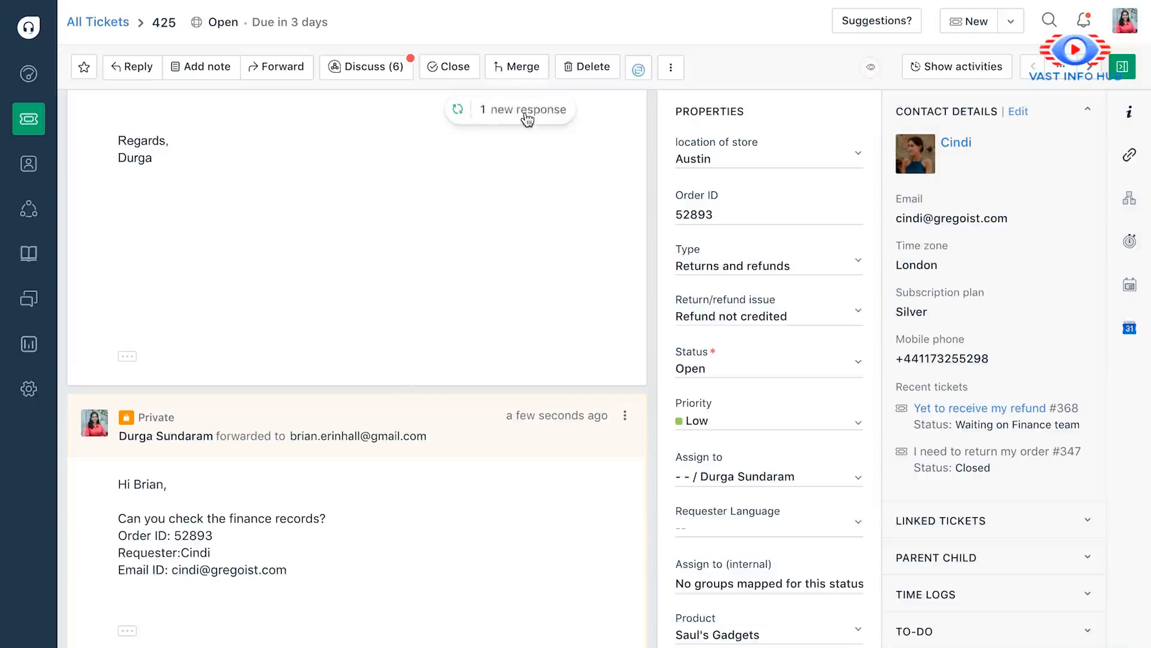
Load Brian's refund confirmation on ticket #425 and post 'Thanks!' in the Team Huddle from its notification
{"action": "left_click", "coordinate": [523, 109]}
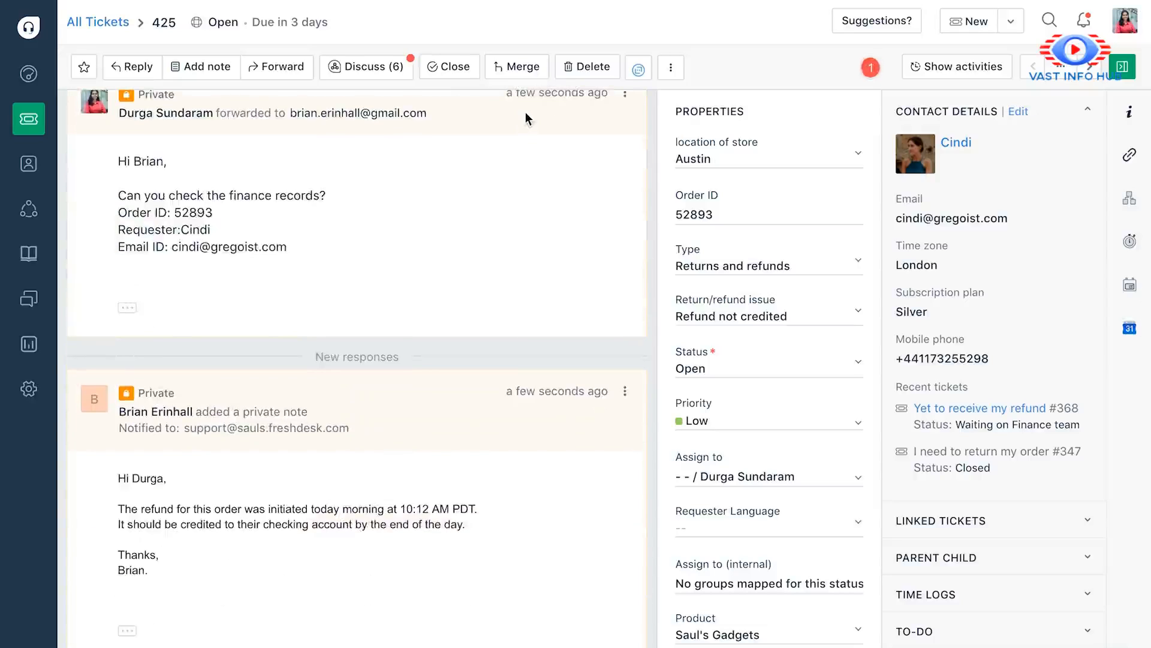
{"action": "left_click", "coordinate": [1082, 20]}
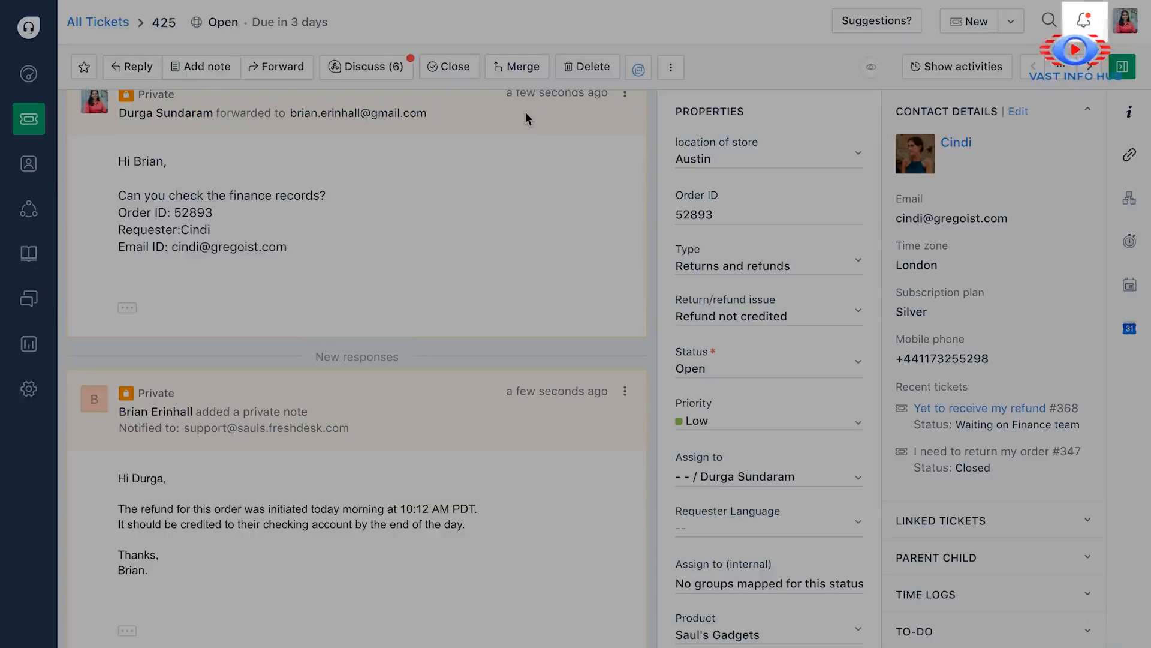
{"action": "left_click", "coordinate": [1084, 20]}
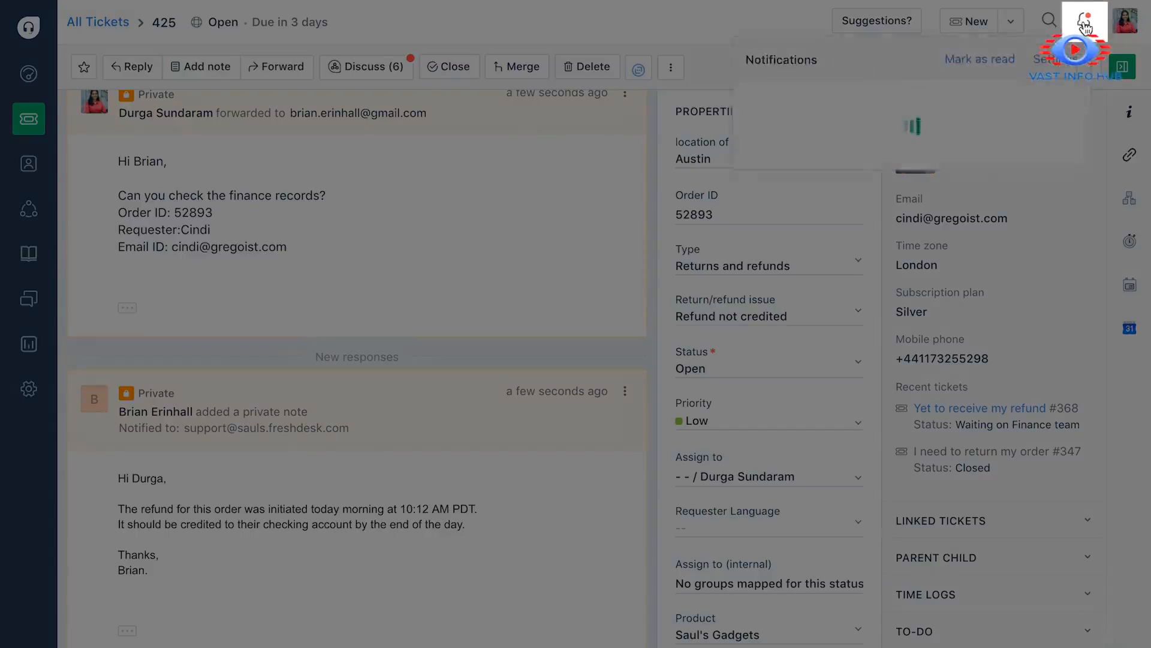
{"action": "left_click", "coordinate": [1083, 20]}
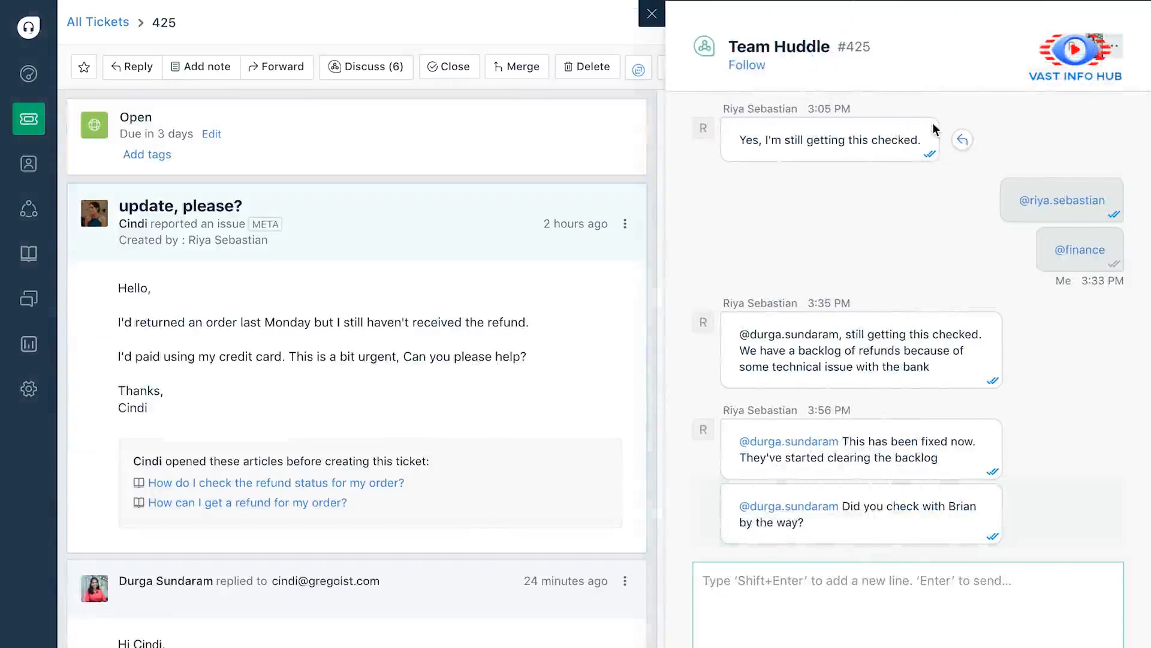
{"action": "type", "text": "T"}
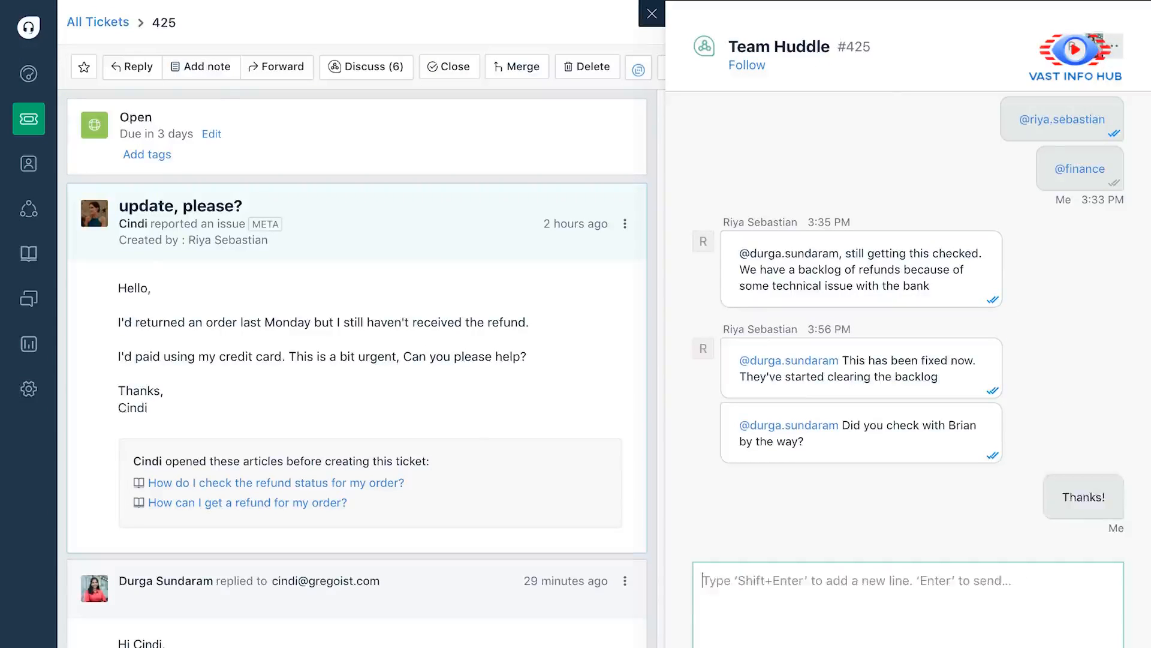
{"action": "left_click", "coordinate": [652, 13]}
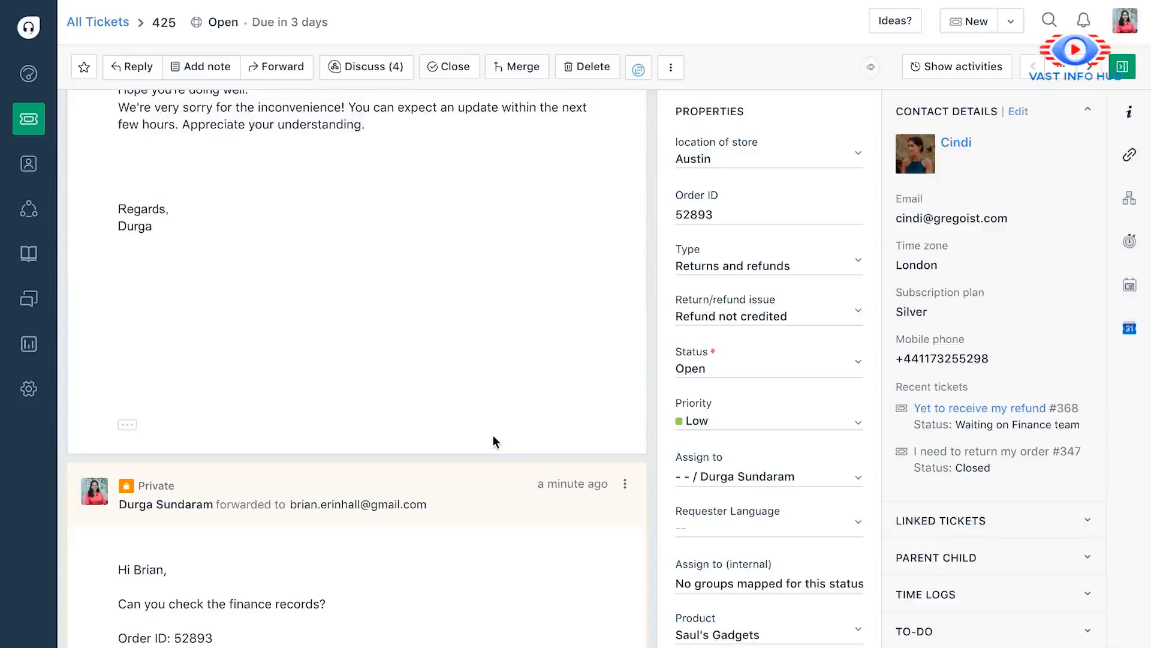
Call Cindi from the dialer and log an 'Unable to reach' call note as new ticket #424
{"action": "left_click", "coordinate": [29, 604]}
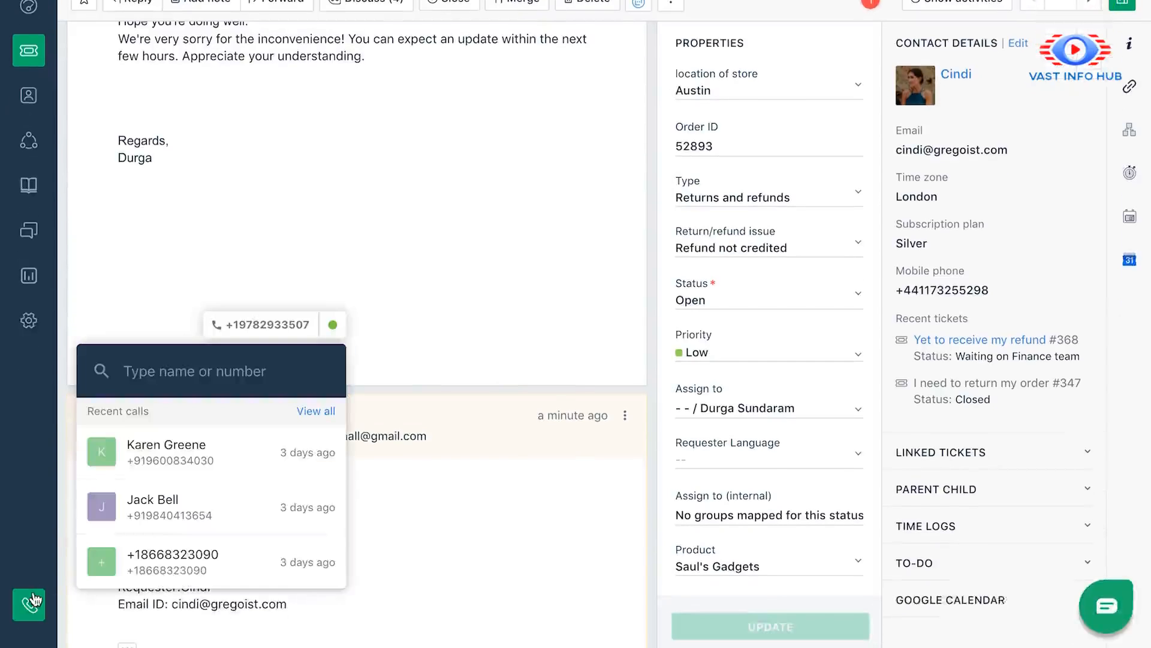
{"action": "type", "text": "cind"}
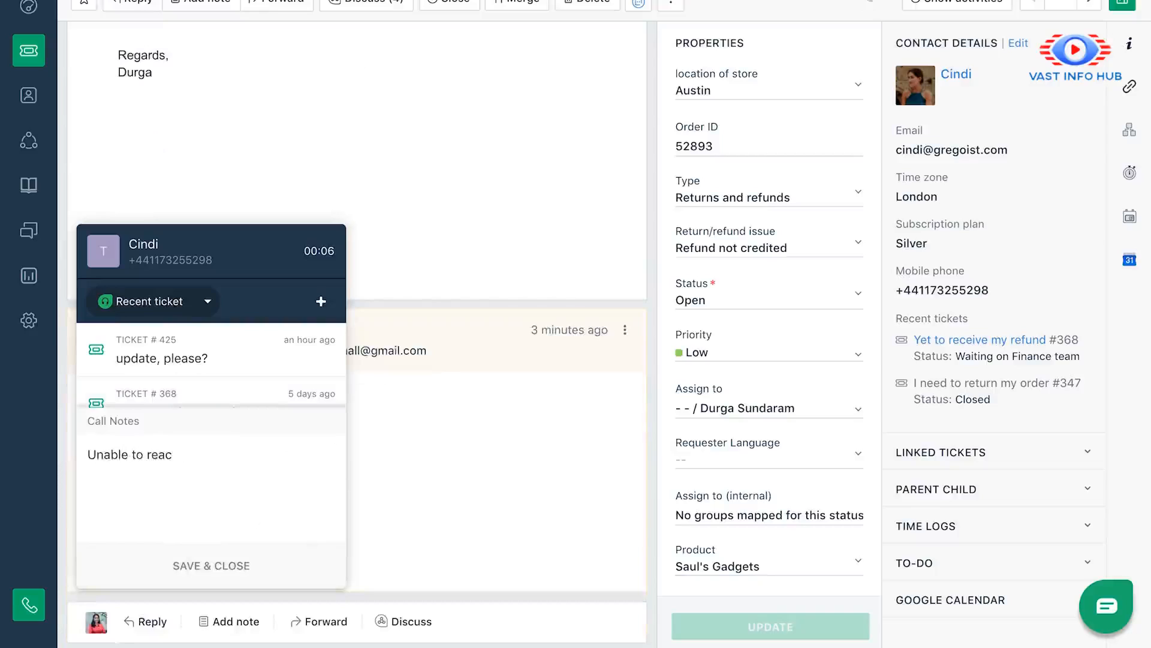
{"action": "type", "text": "h"}
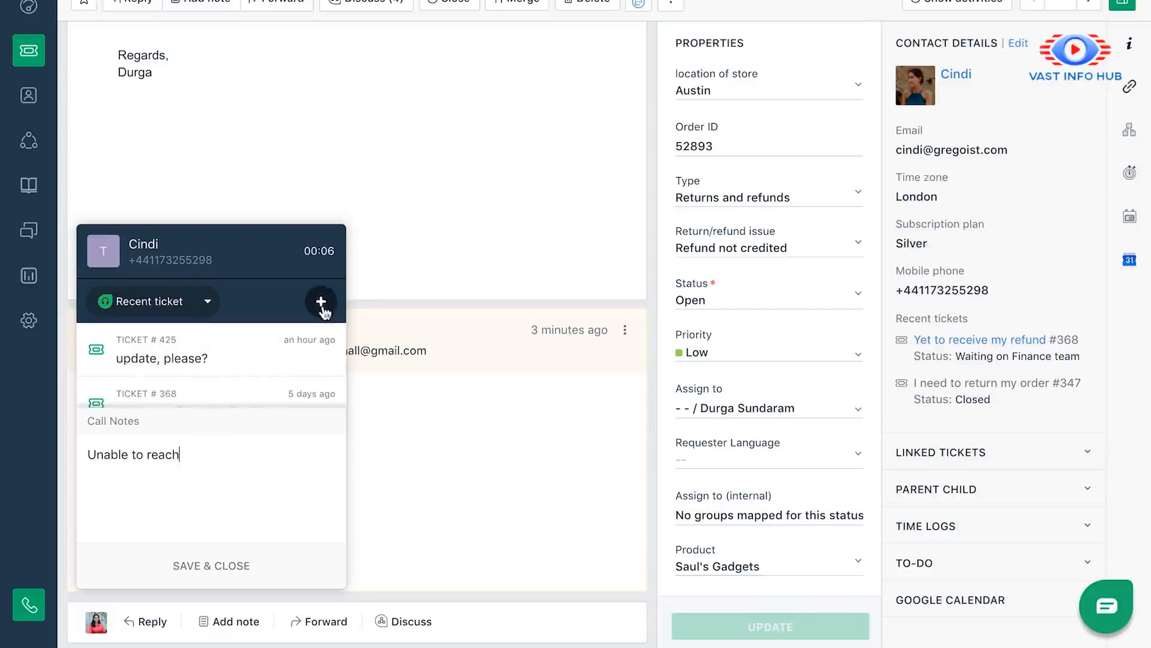
{"action": "left_click", "coordinate": [321, 301]}
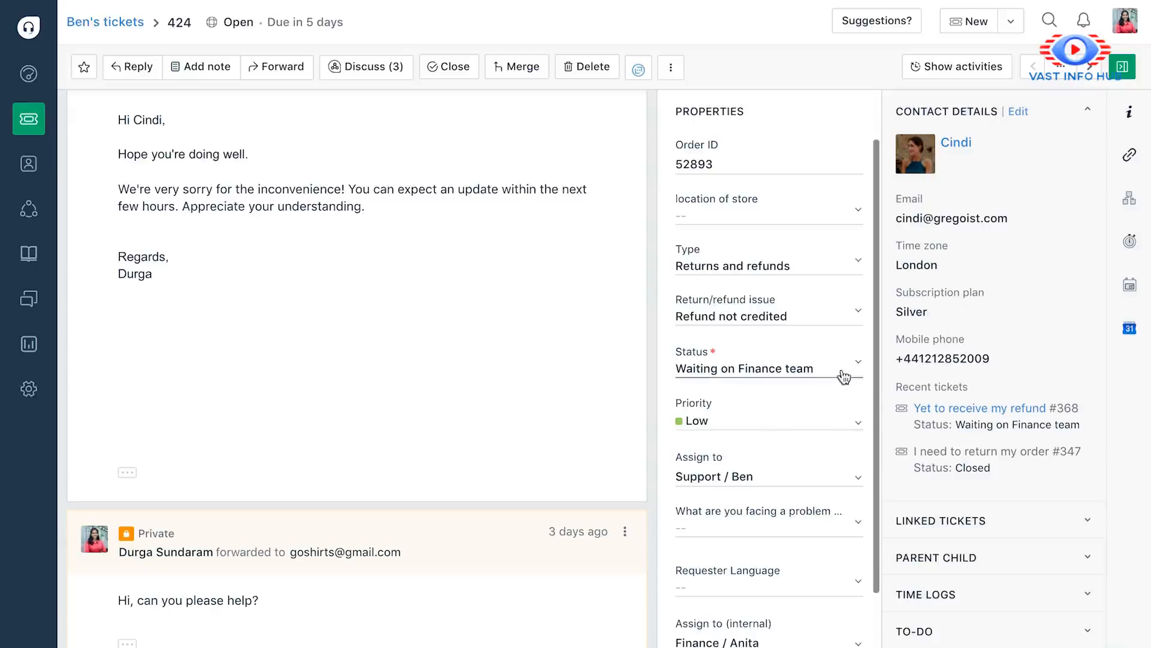
Keep ticket #424 on Waiting on Finance team and move to the Reports overview
{"action": "left_click", "coordinate": [744, 369]}
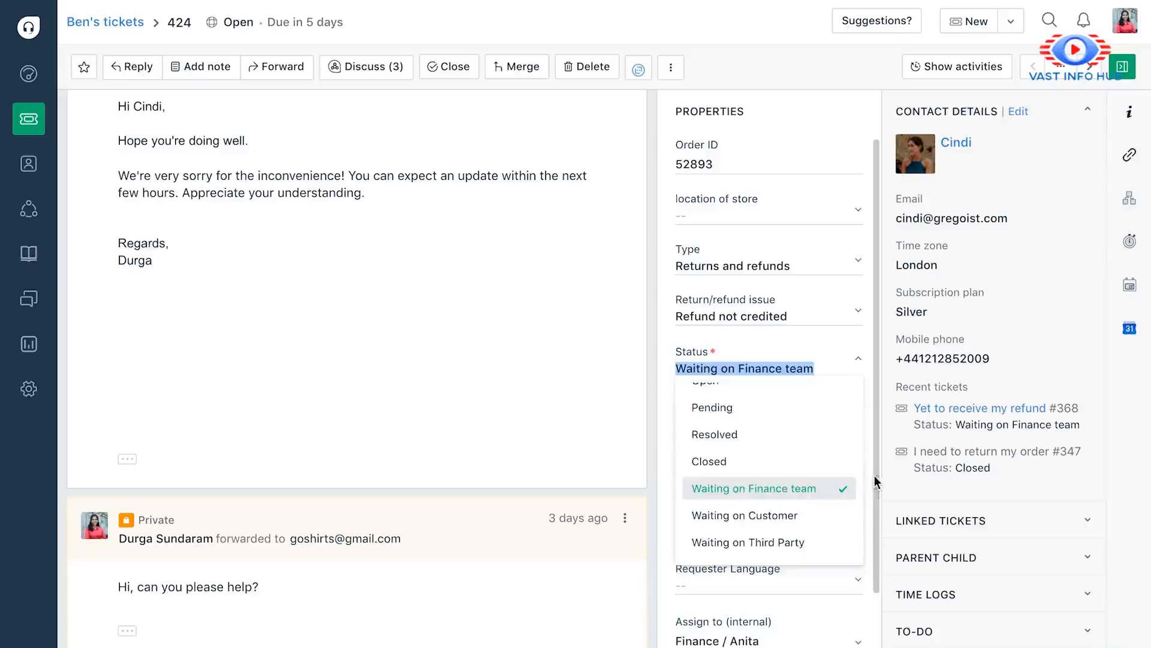
{"action": "left_click", "coordinate": [752, 487]}
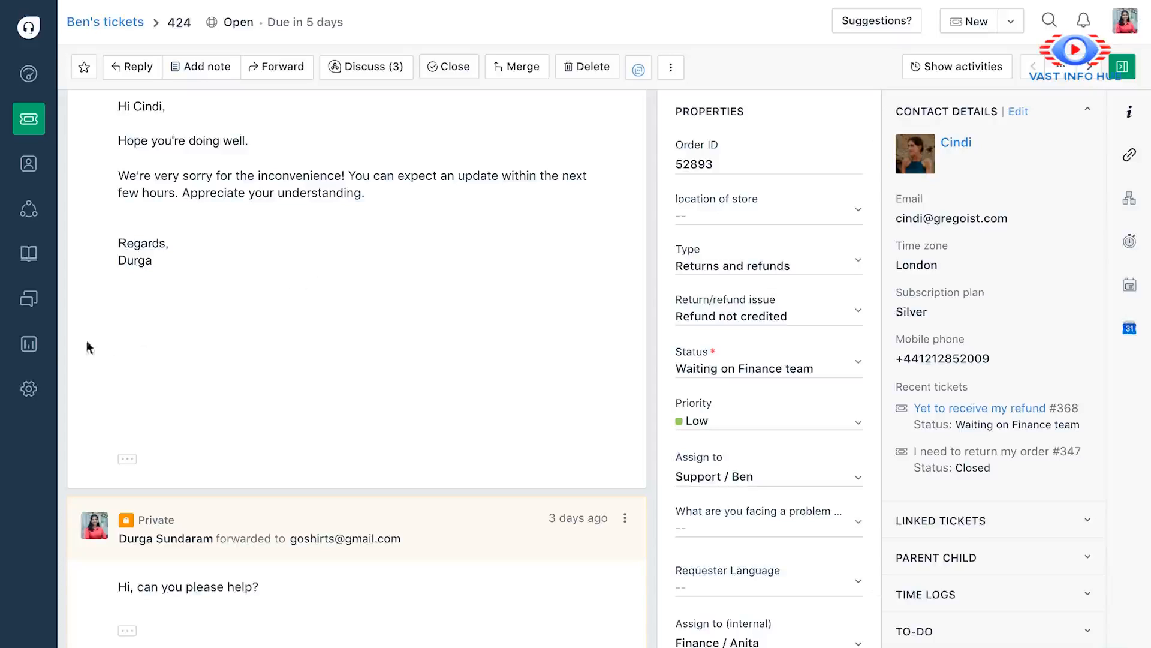
{"action": "left_click", "coordinate": [28, 344]}
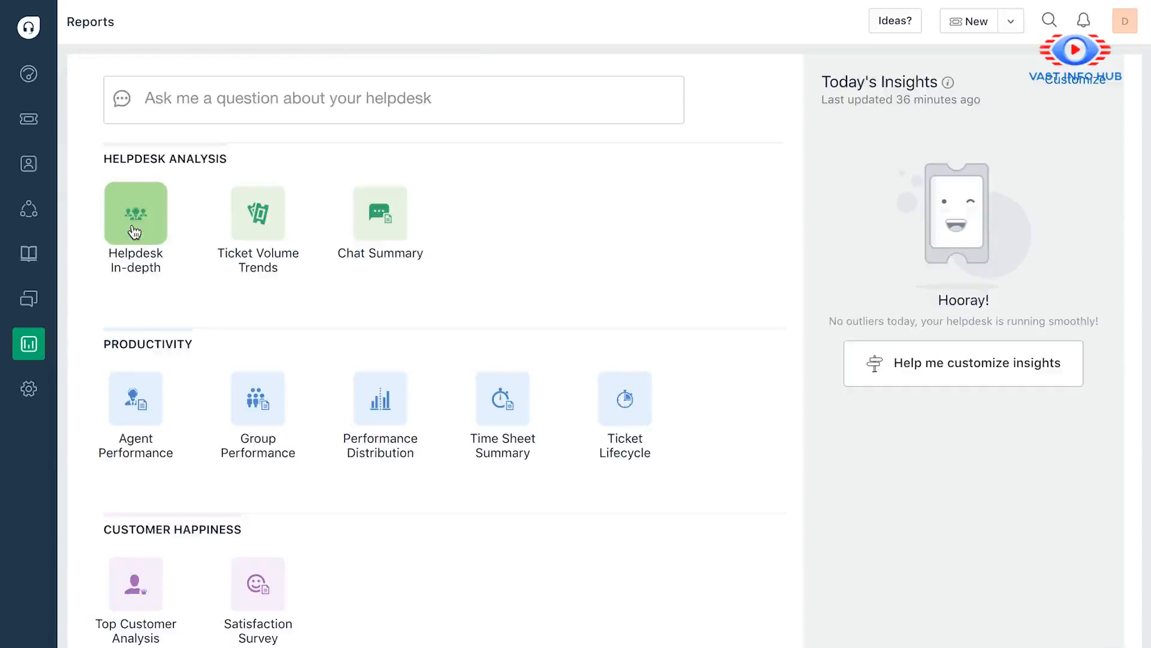
Filter the Helpdesk In-depth report to the Customer support group, showing 98 created tickets
{"action": "left_click", "coordinate": [135, 213]}
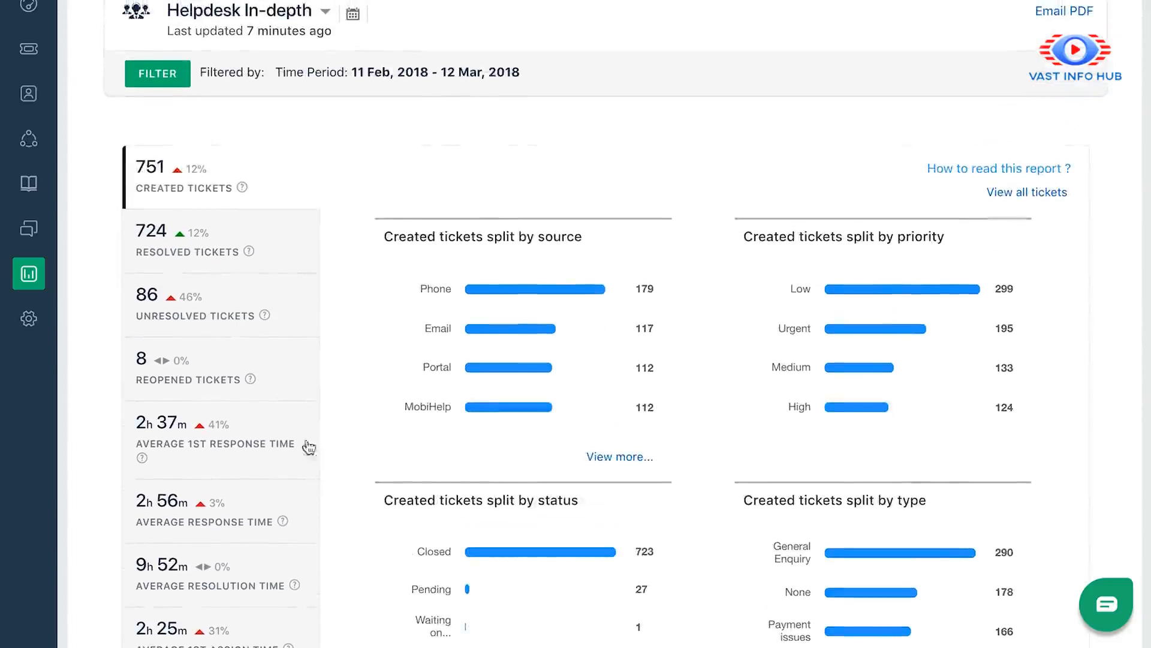
{"action": "left_click", "coordinate": [156, 73]}
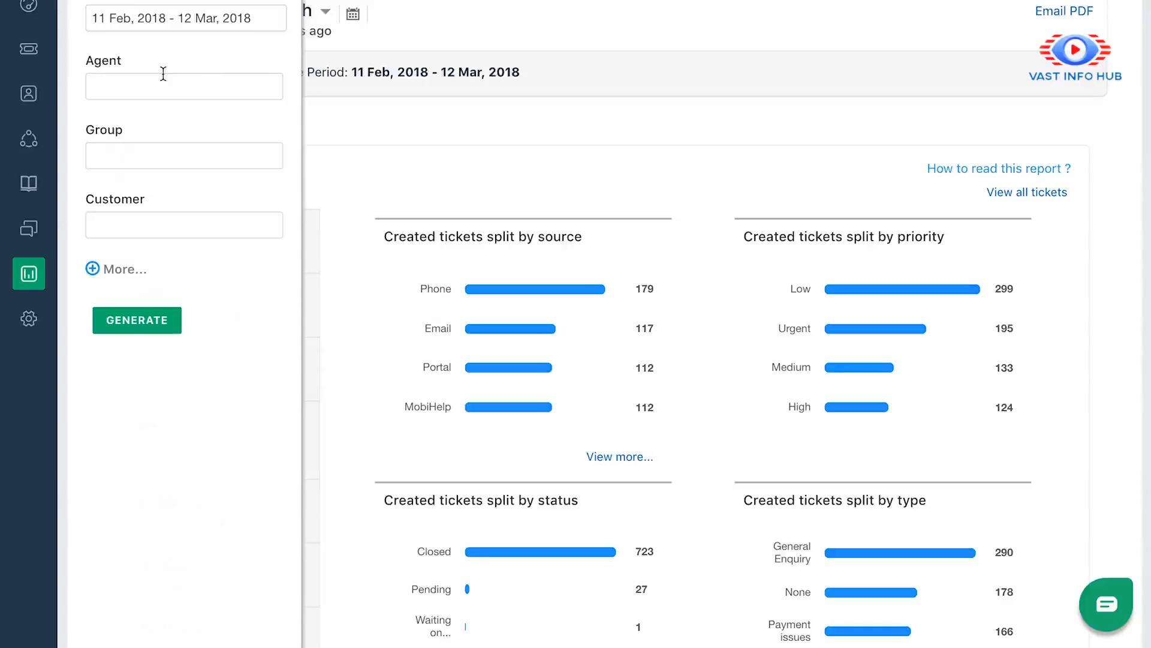
{"action": "left_click", "coordinate": [183, 154]}
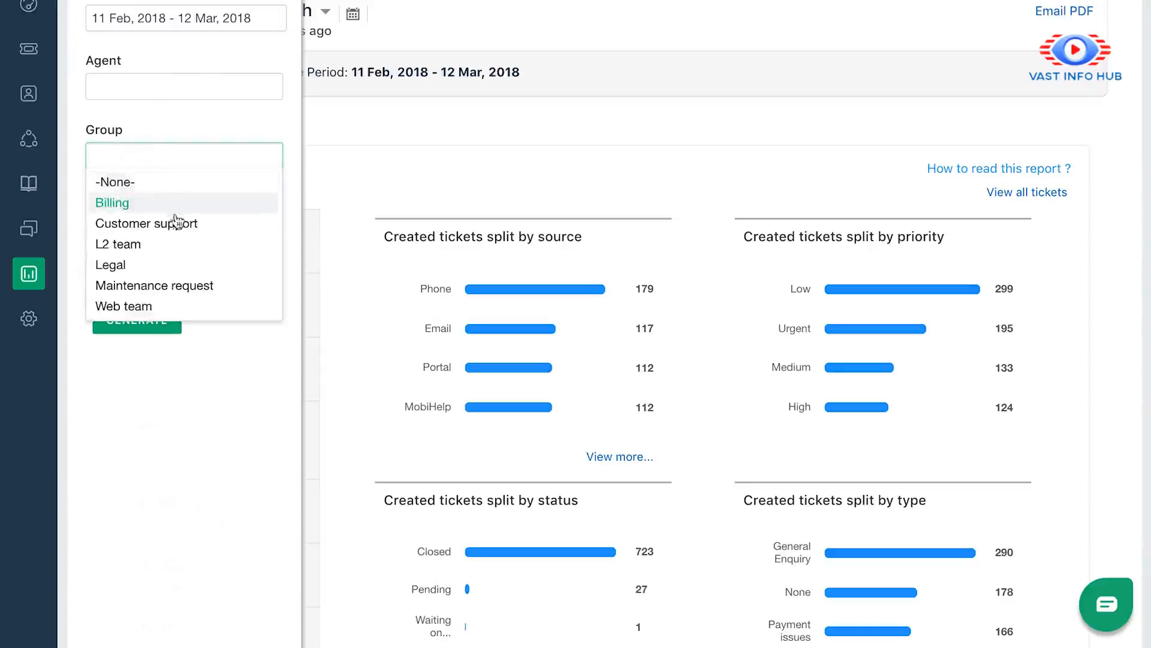
{"action": "left_click", "coordinate": [137, 324]}
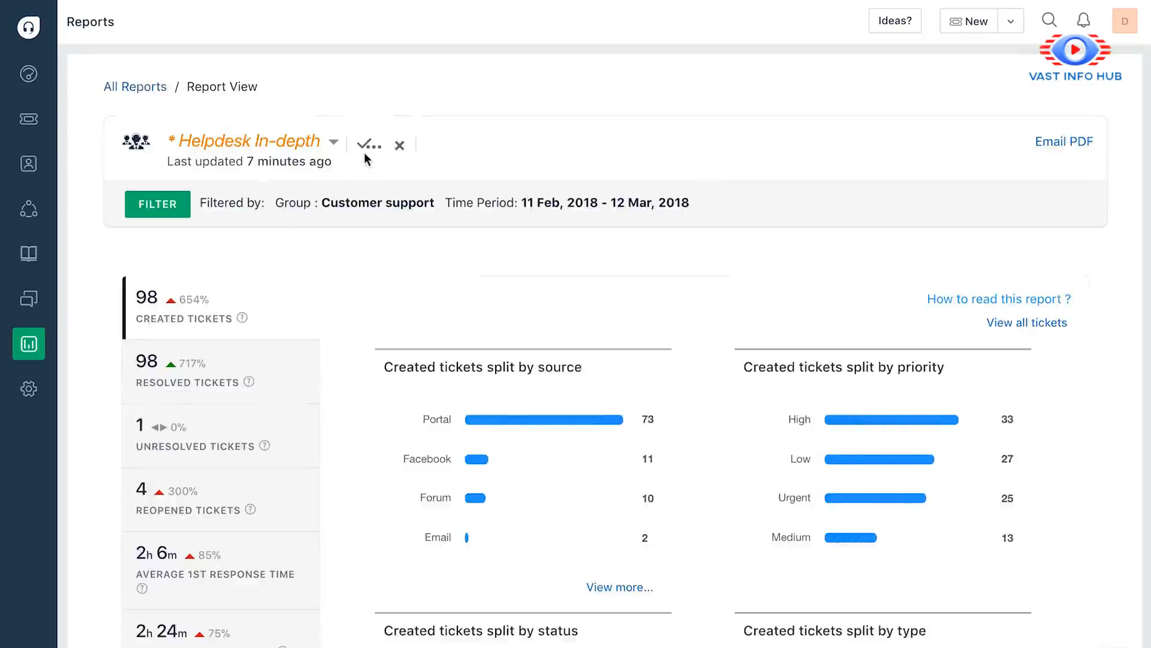
Save the filtered report as a copy titled 'Customer Support Reports'
{"action": "left_click", "coordinate": [369, 144]}
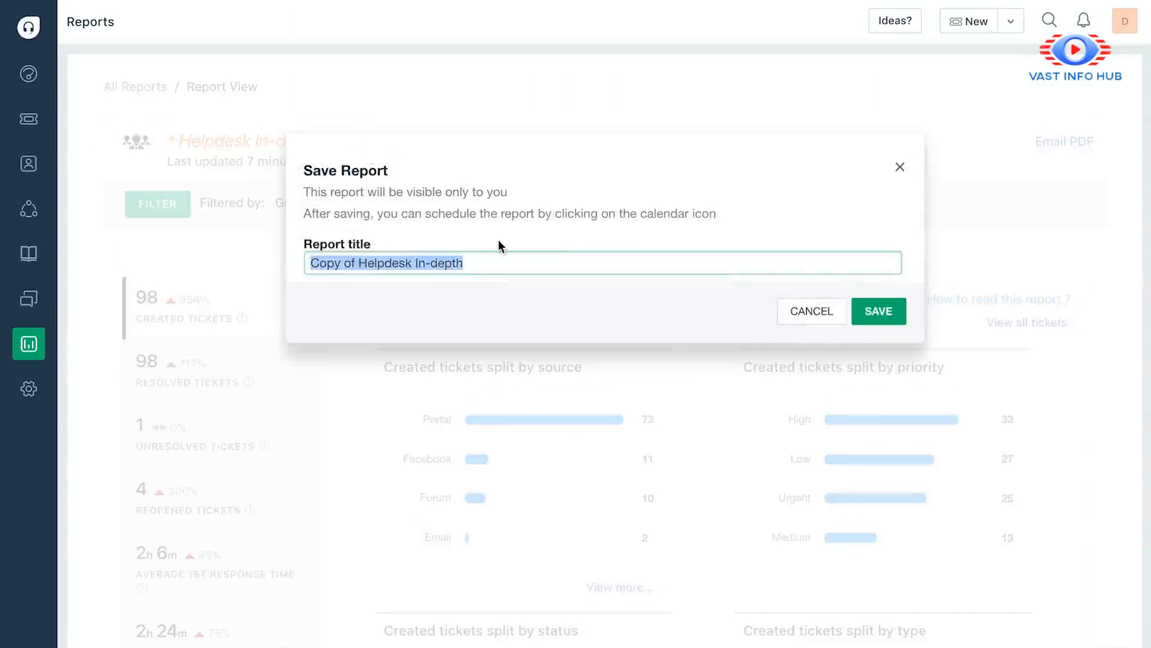
{"action": "type", "text": "Customer S"}
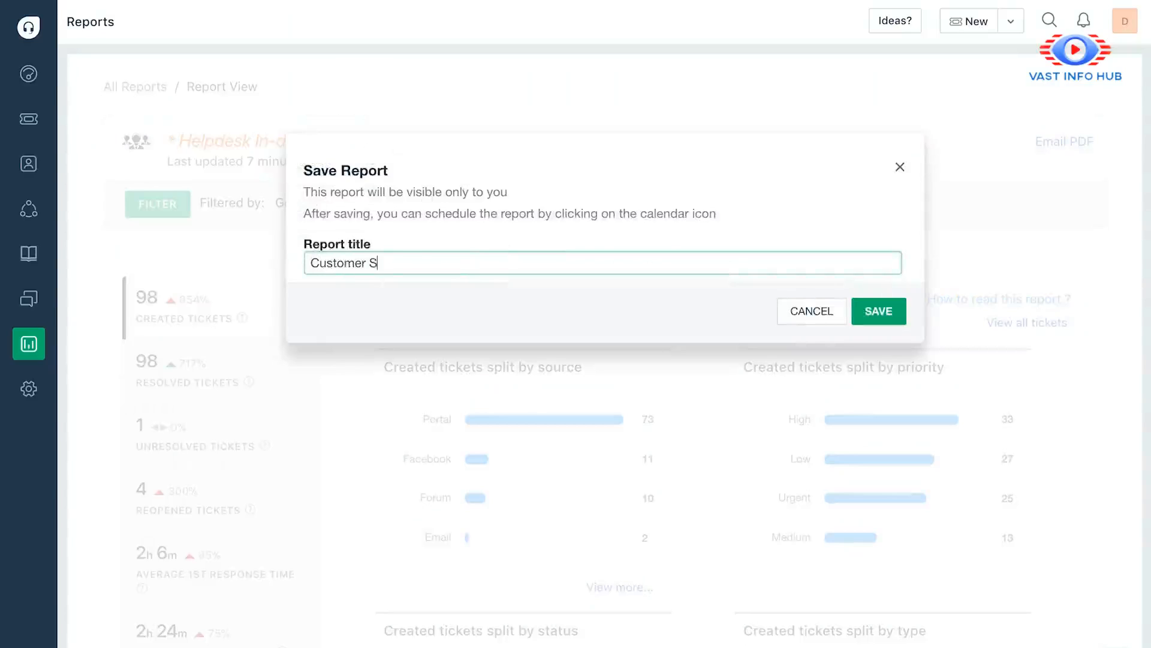
{"action": "type", "text": "upport Reports"}
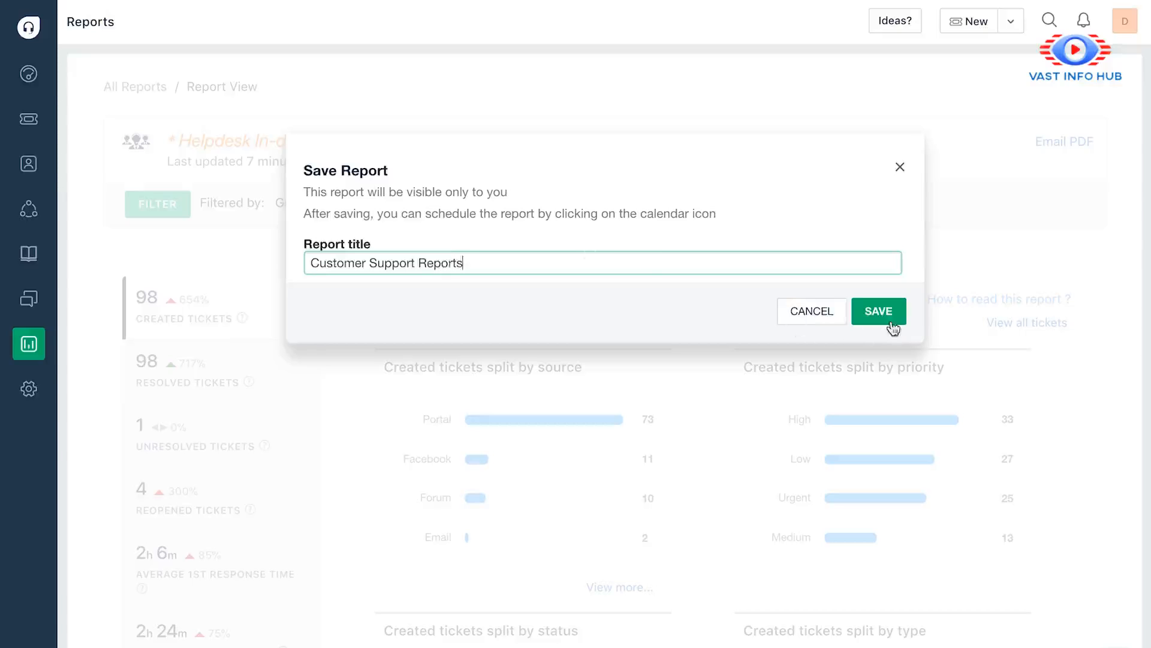
{"action": "left_click", "coordinate": [878, 310]}
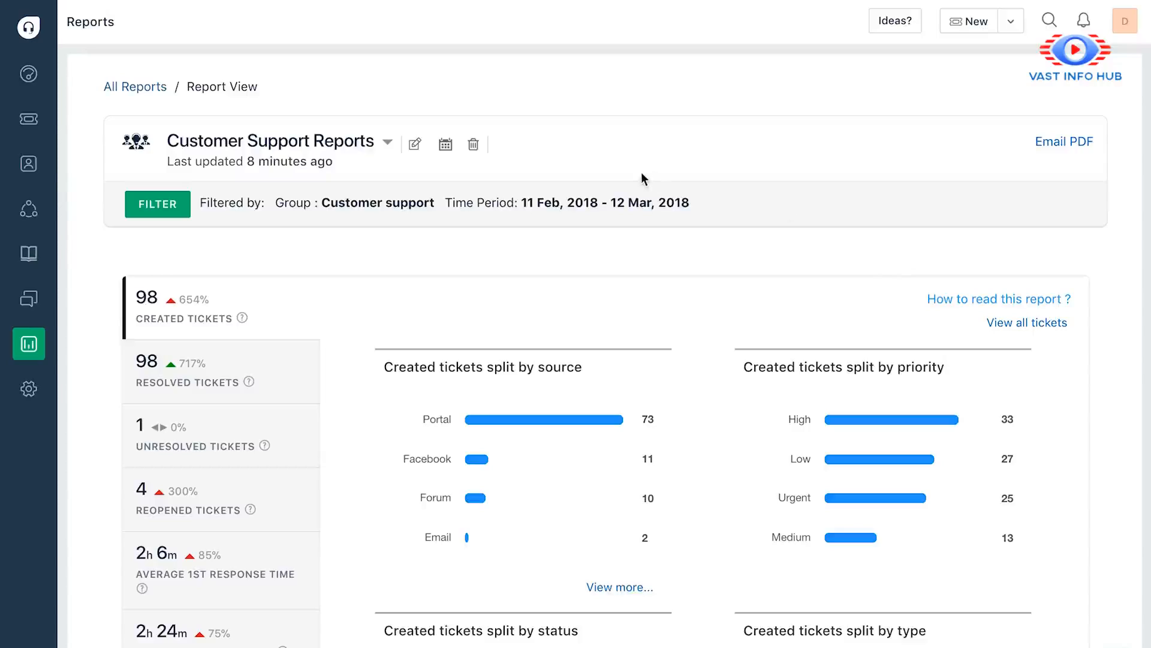
Set the report's e-mail schedule to Weekly, then close the Schedule Report dialog unsaved
{"action": "left_click", "coordinate": [445, 144]}
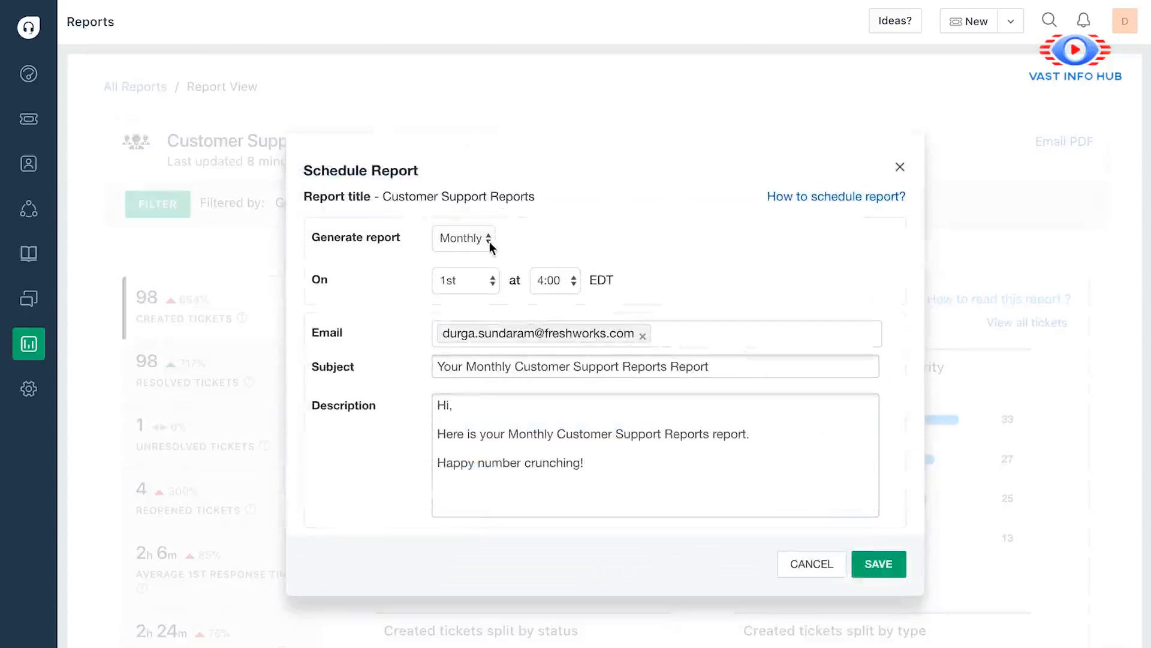
{"action": "left_click", "coordinate": [463, 238]}
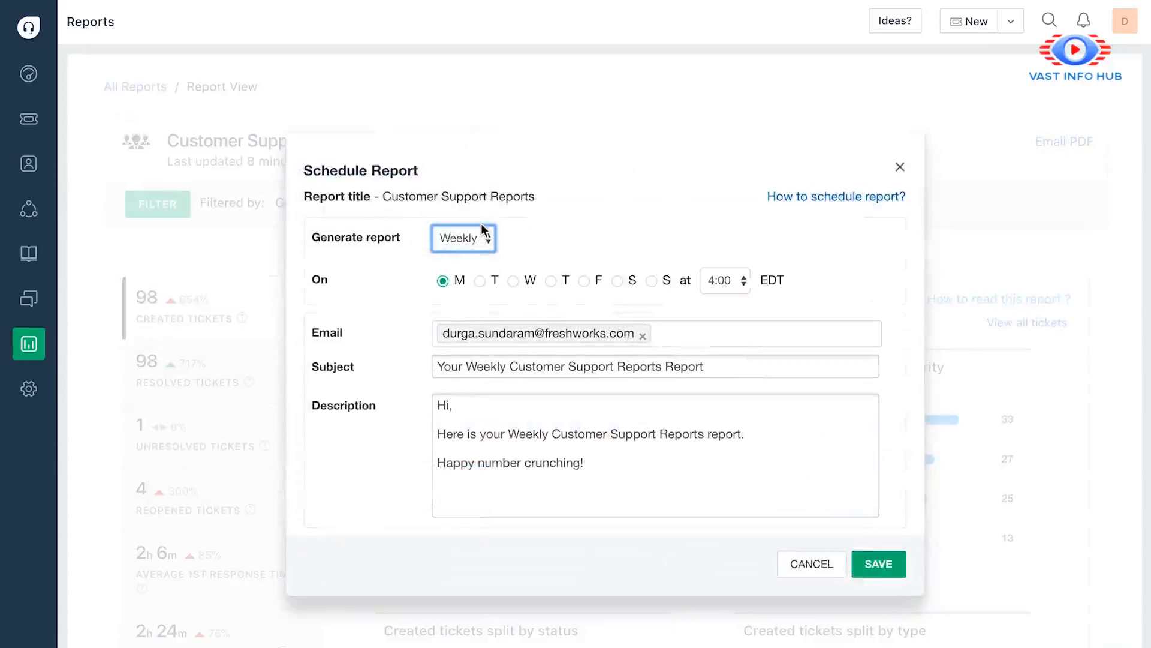
{"action": "mouse_move", "coordinate": [828, 167]}
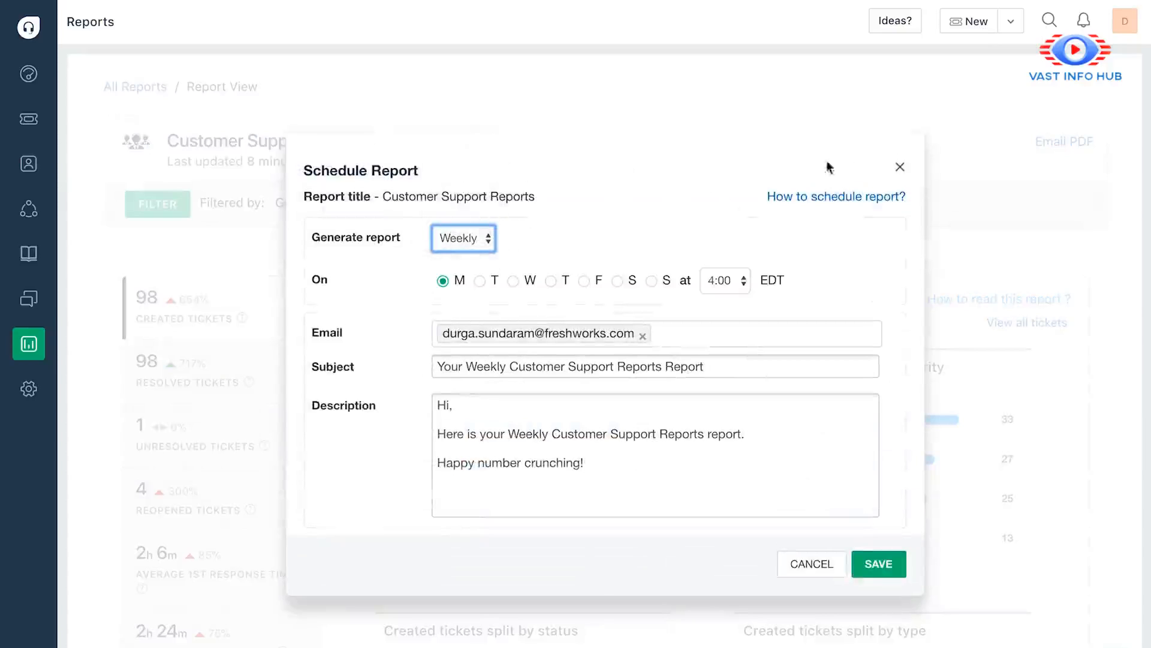
{"action": "left_click", "coordinate": [898, 167]}
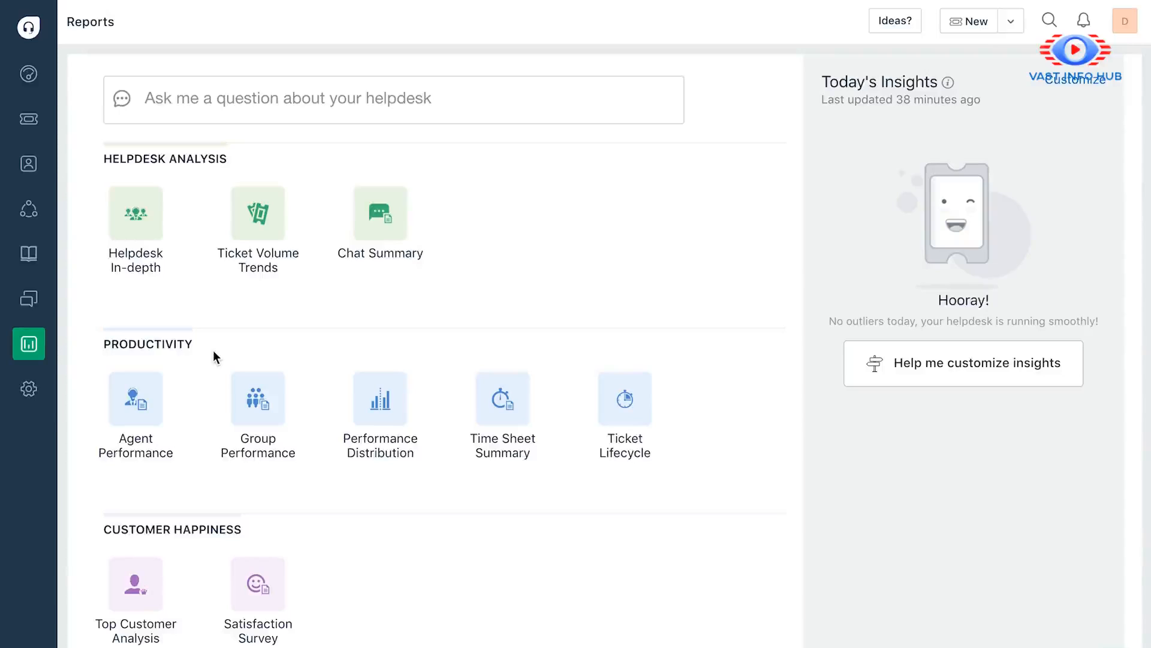
{"action": "left_click", "coordinate": [393, 99]}
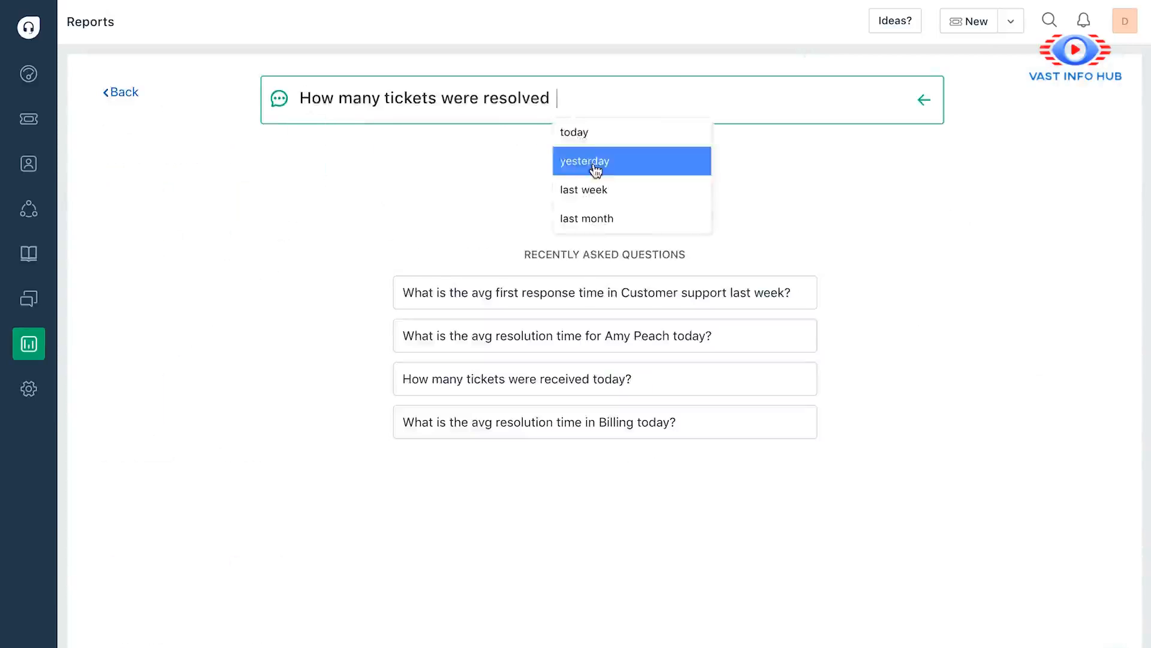
{"action": "left_click", "coordinate": [583, 190]}
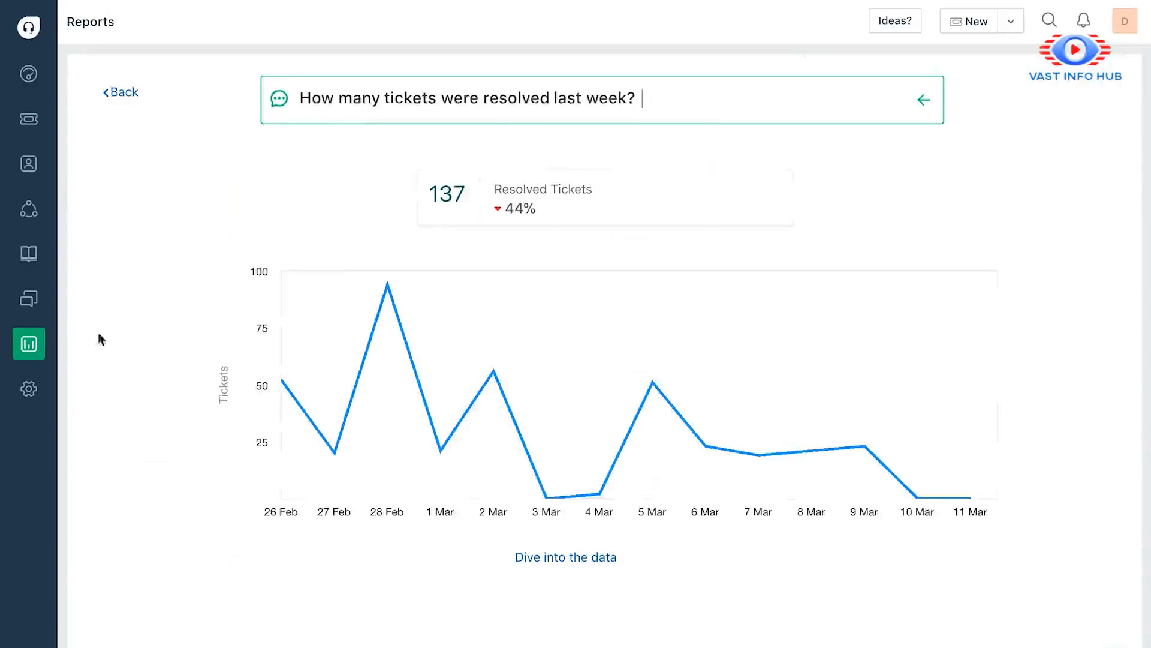
{"action": "left_click", "coordinate": [119, 91]}
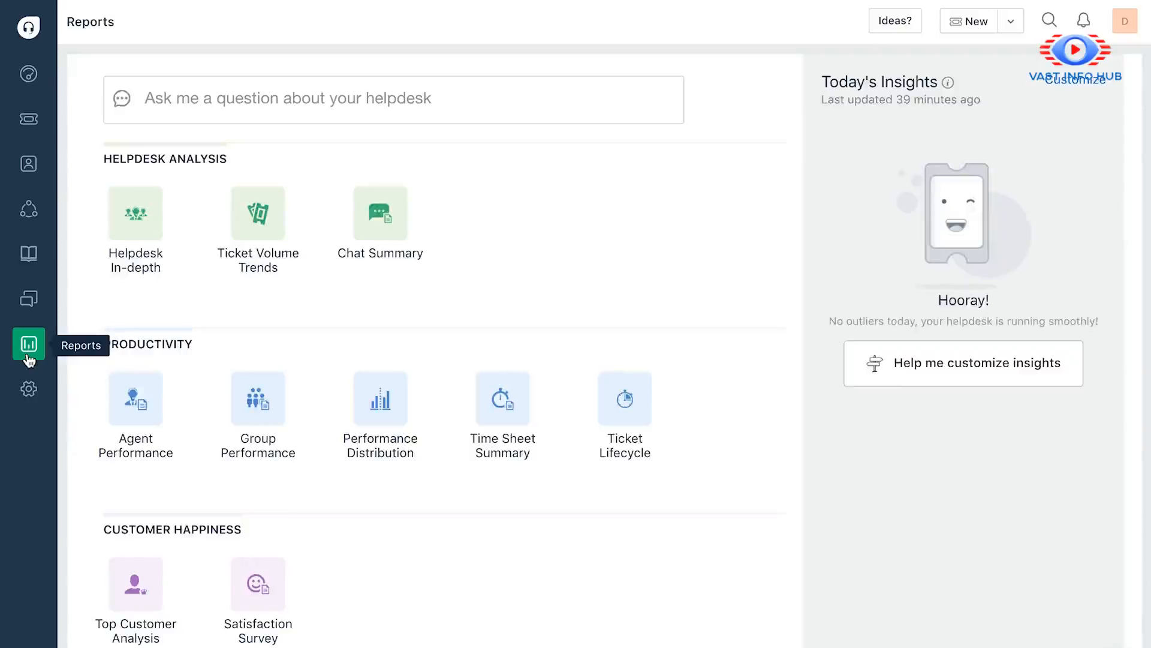
{"action": "mouse_move", "coordinate": [317, 475]}
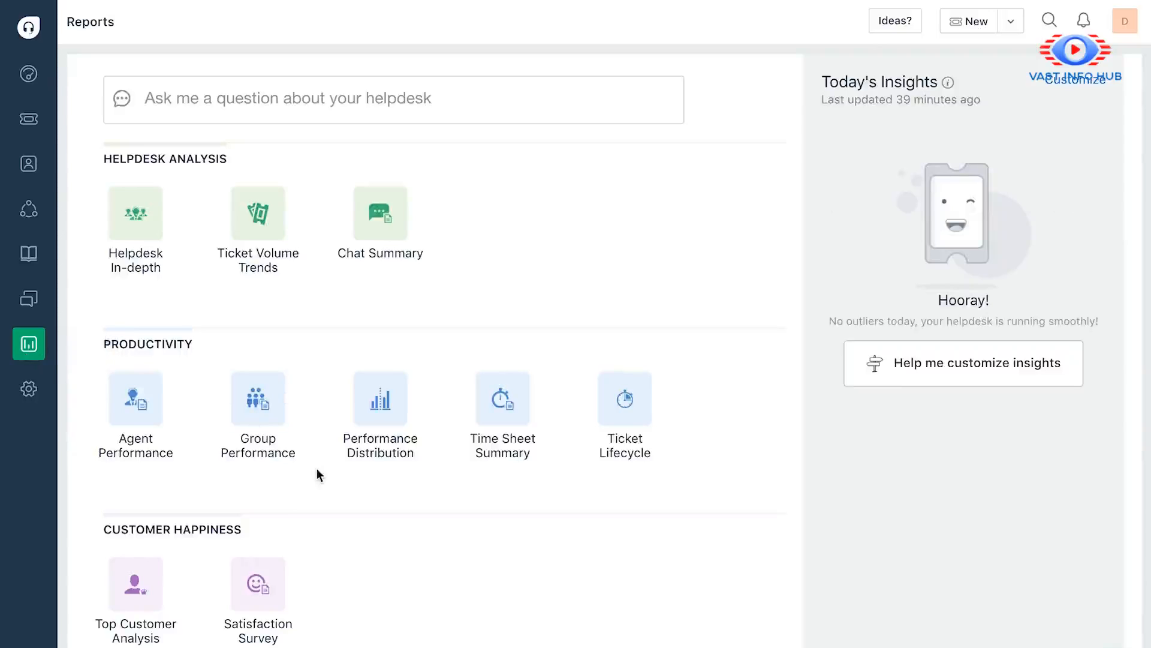
{"action": "left_click", "coordinate": [135, 399]}
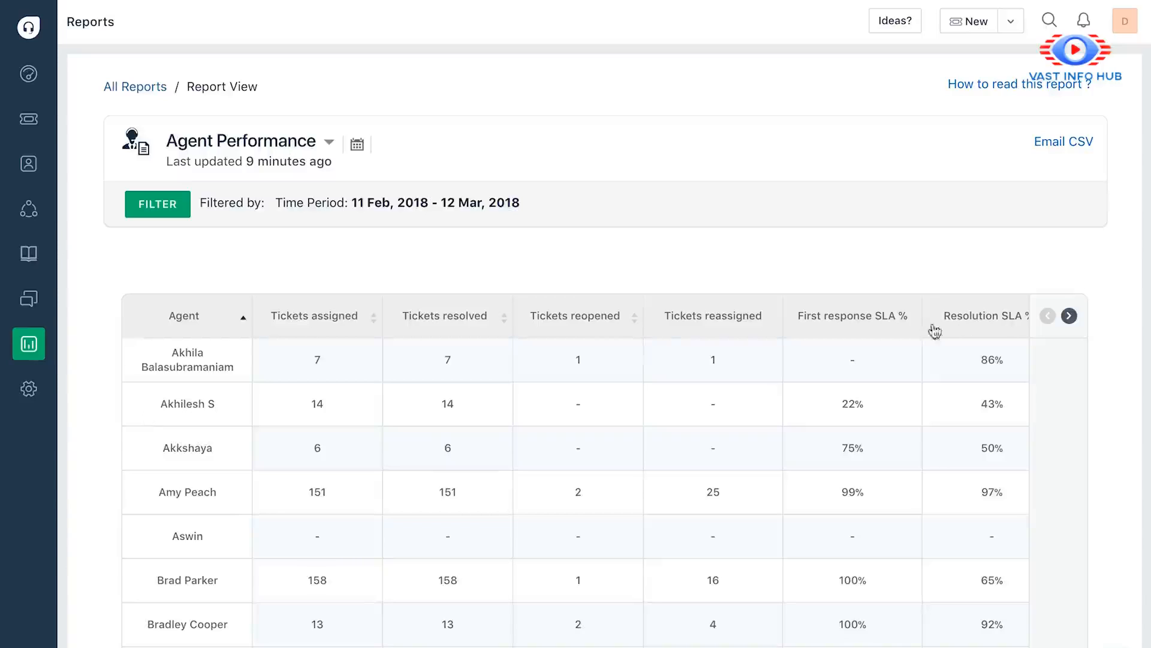
{"action": "left_click", "coordinate": [1069, 316]}
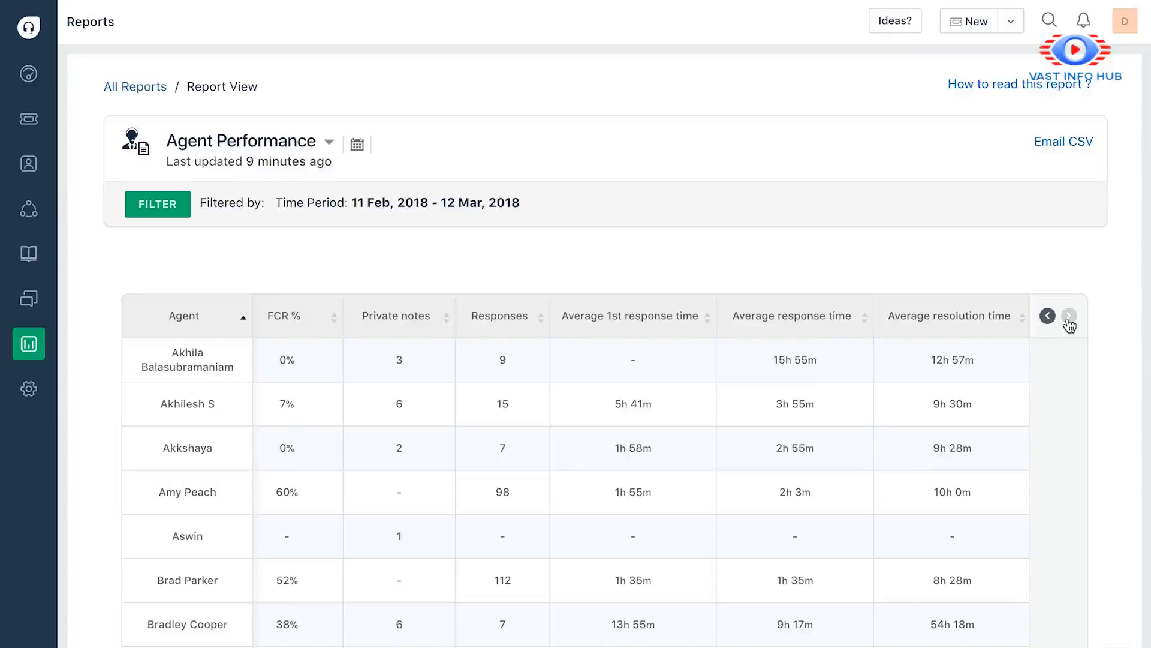
{"action": "left_click", "coordinate": [1070, 316]}
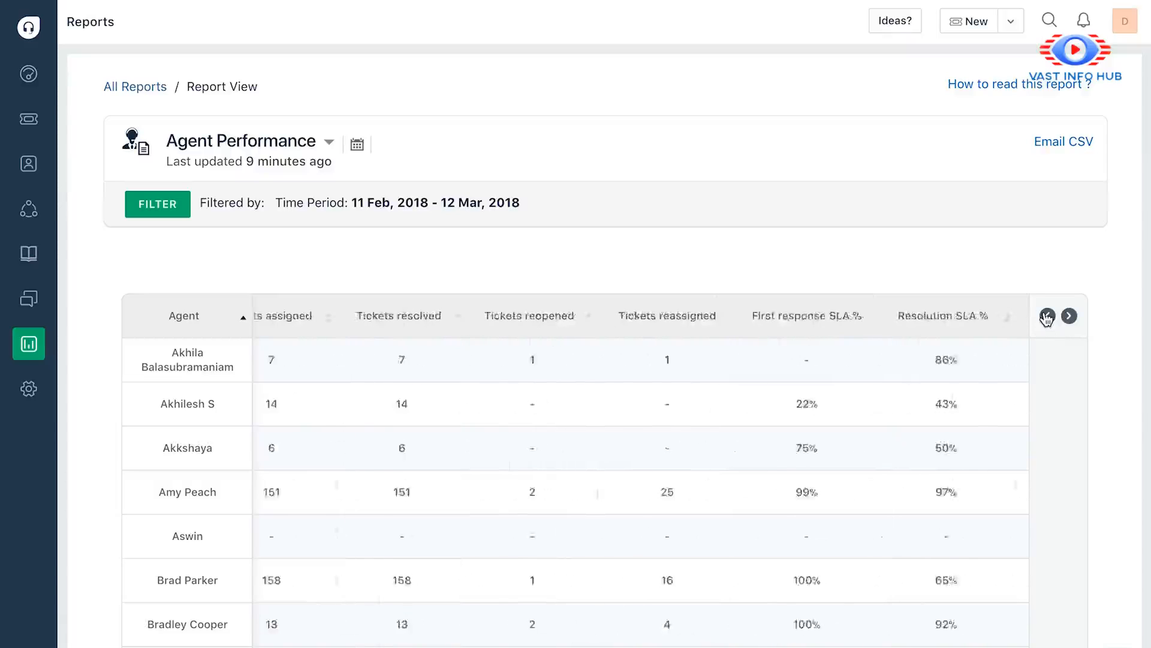
{"action": "scroll", "scroll_direction": "down", "scroll_amount": 3}
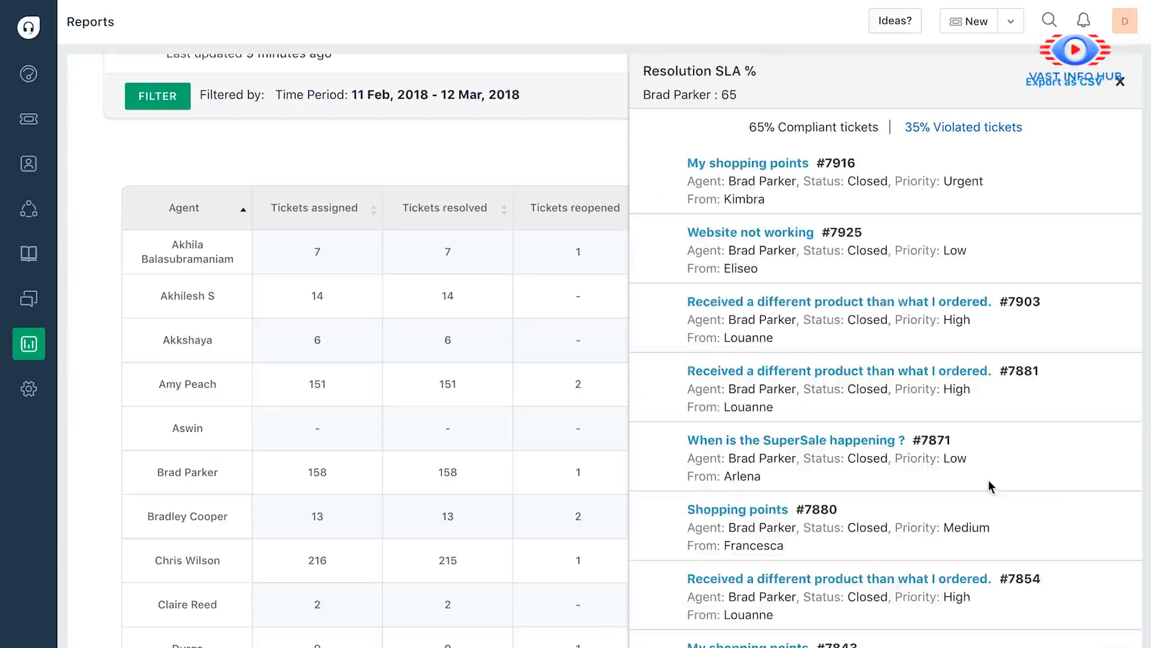
{"action": "left_click", "coordinate": [964, 127]}
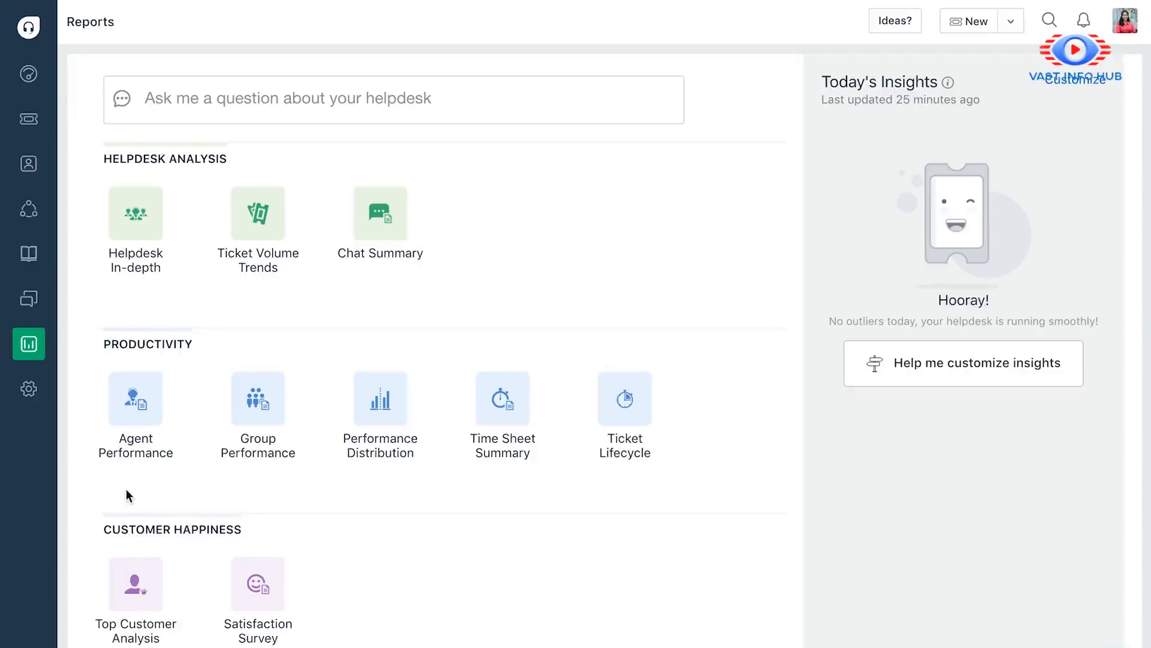
{"action": "mouse_move", "coordinate": [28, 164]}
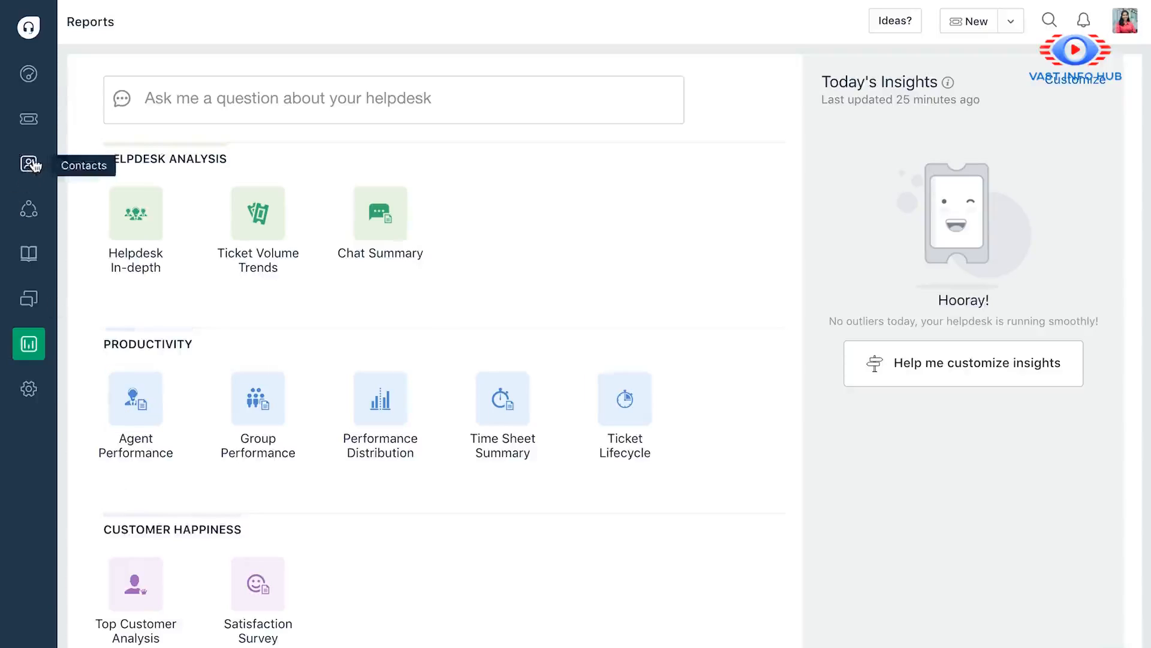
Show the All contacts list with titles, companies and email addresses
{"action": "left_click", "coordinate": [29, 164]}
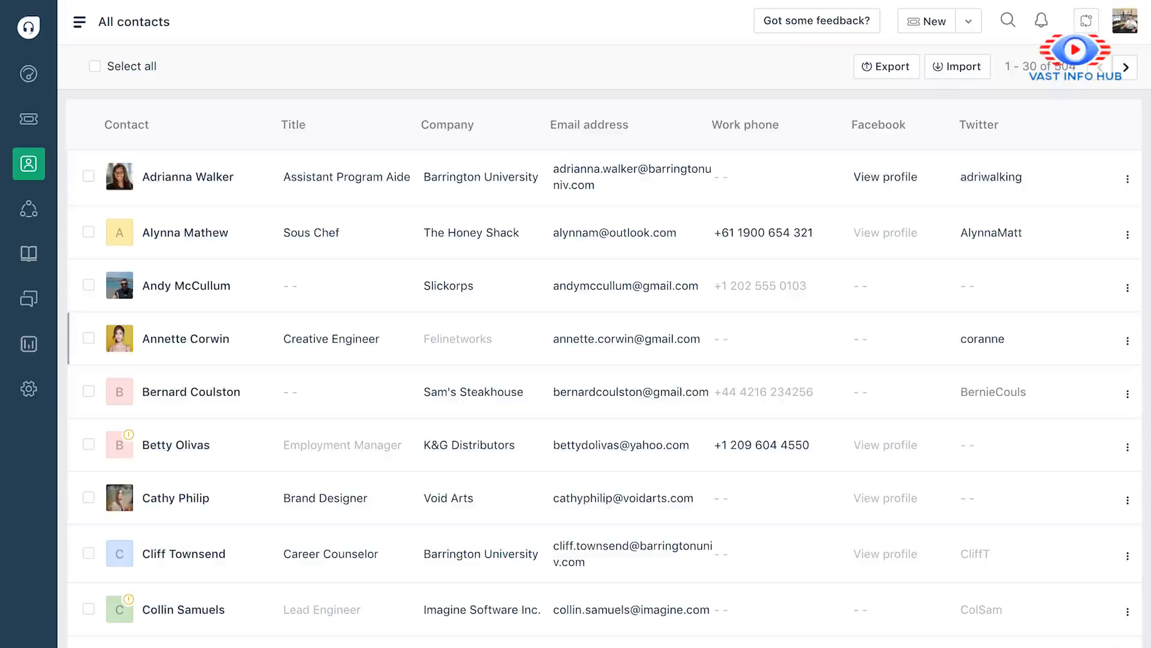
Reply to the gift certificate tweet with '...ave a look right away!' and send it
{"action": "left_click", "coordinate": [28, 209]}
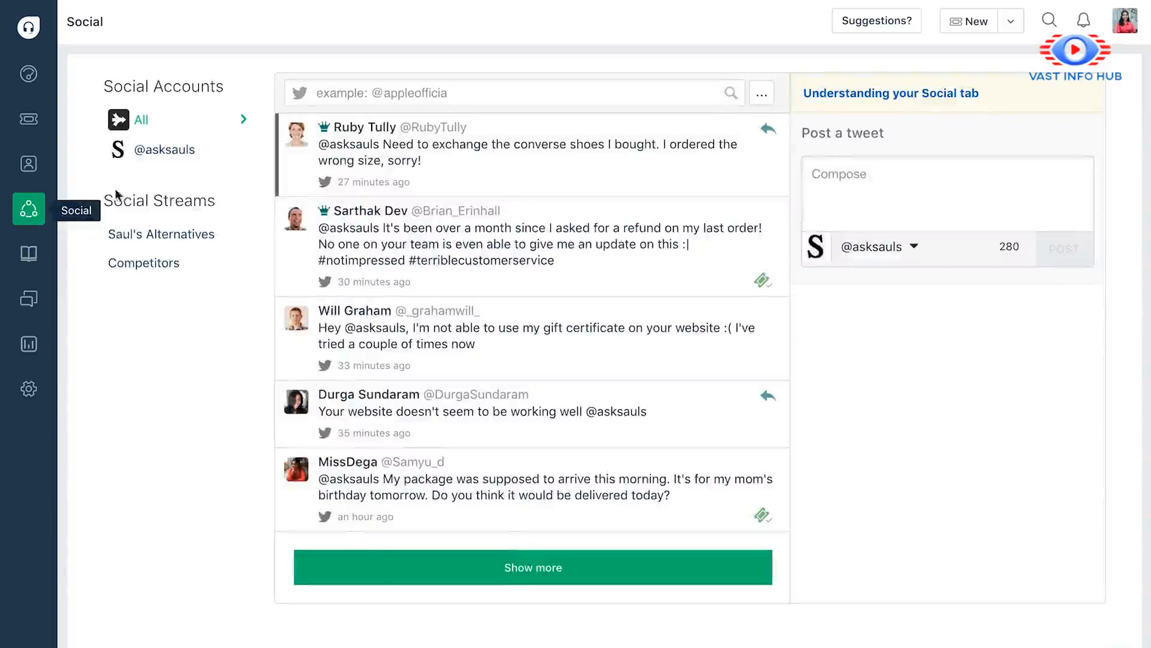
{"action": "mouse_move", "coordinate": [685, 190]}
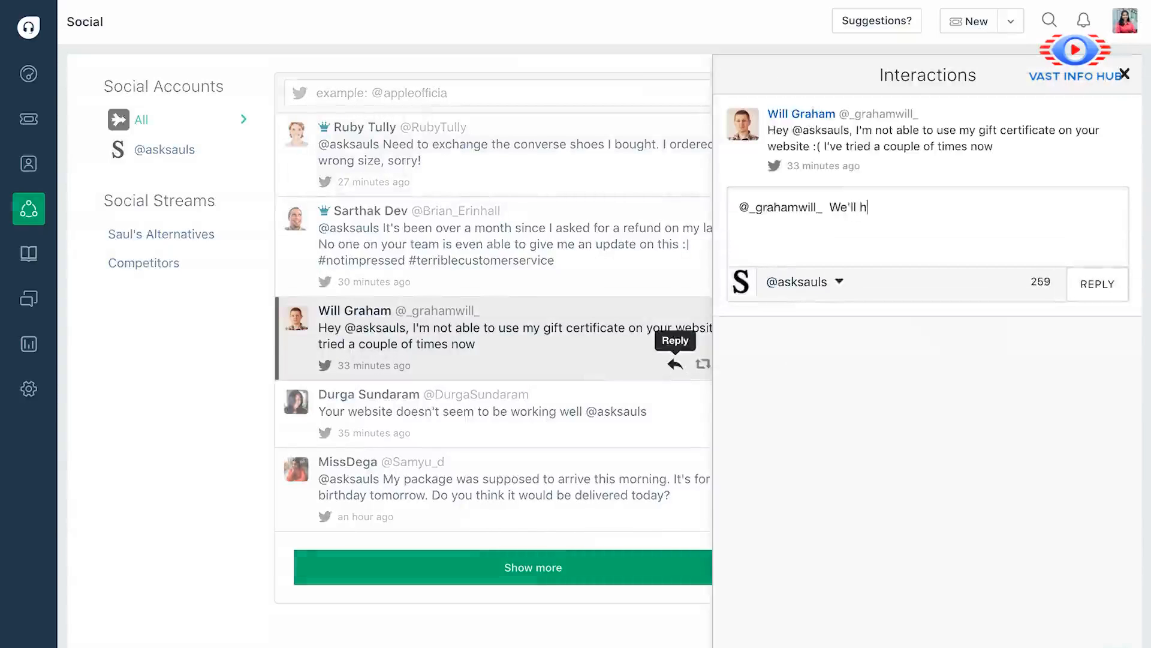
{"action": "type", "text": "ave a look right away!"}
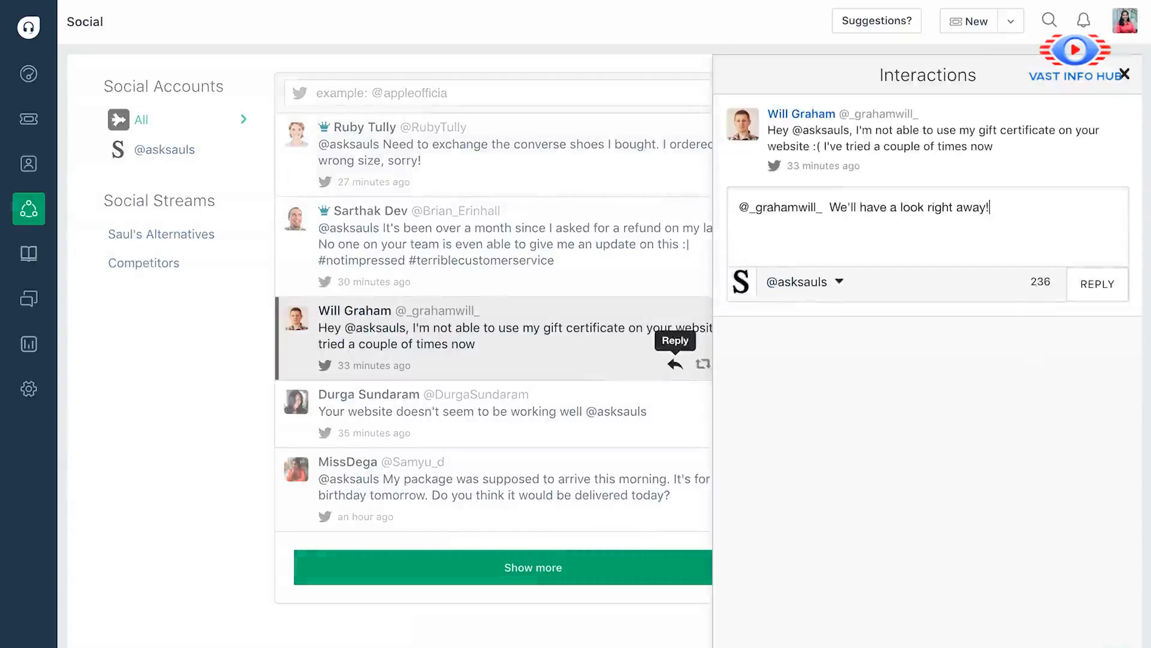
{"action": "left_click", "coordinate": [1097, 285]}
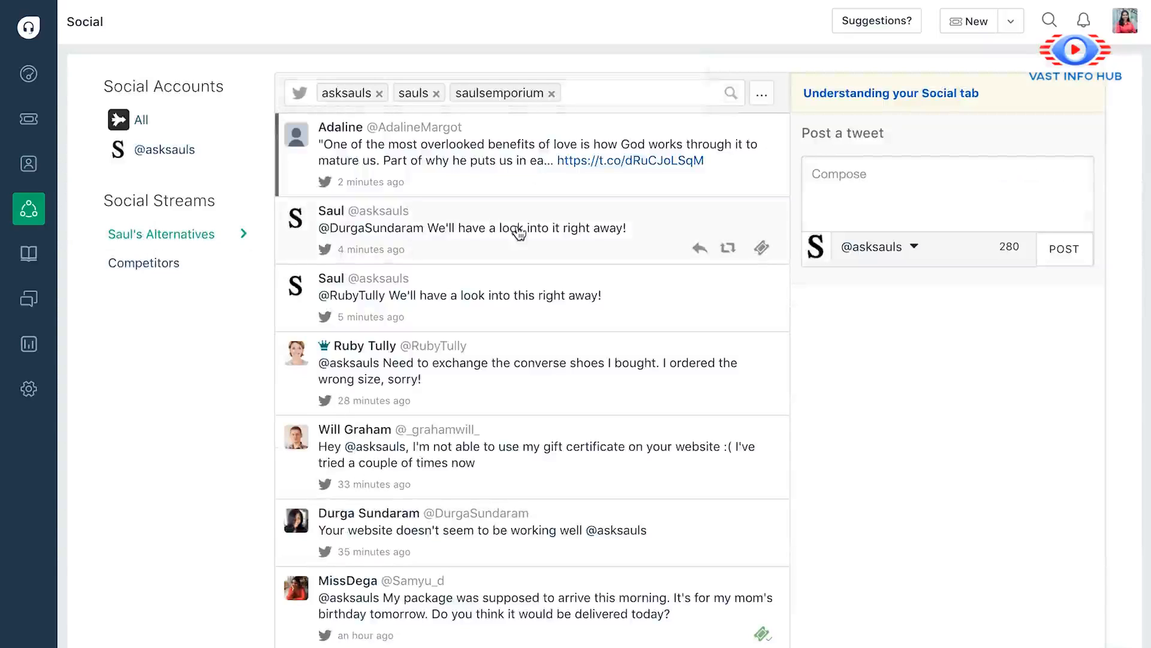
Switch the social view to the Competitors stream's tweets via the filter options
{"action": "left_click", "coordinate": [761, 93]}
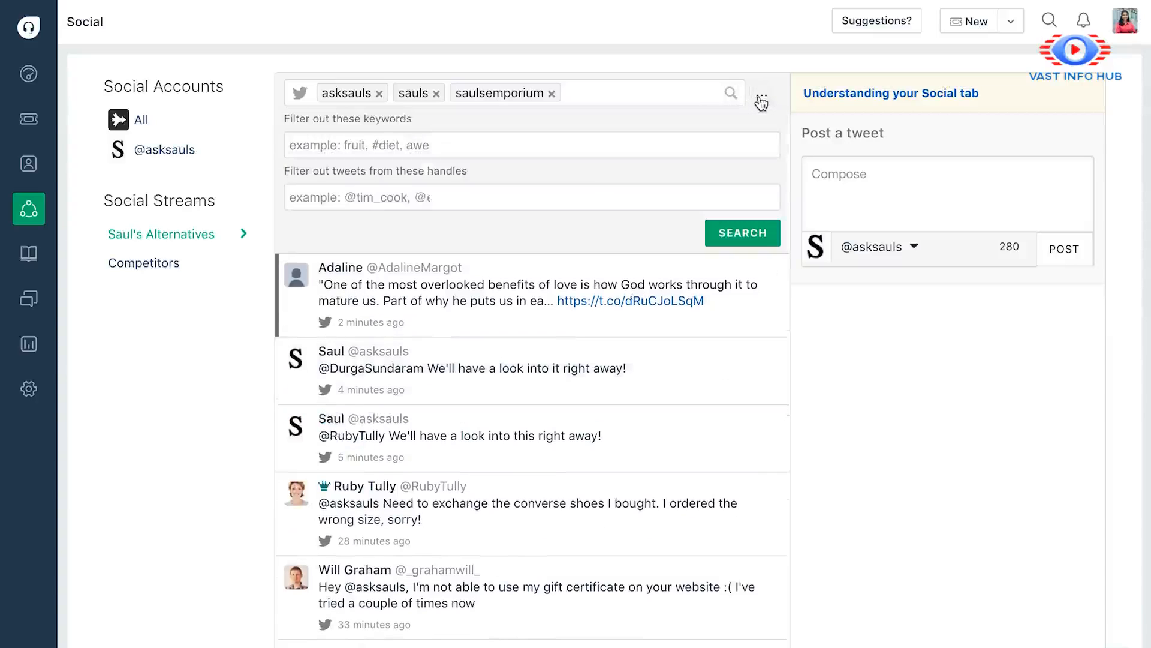
{"action": "left_click", "coordinate": [144, 263]}
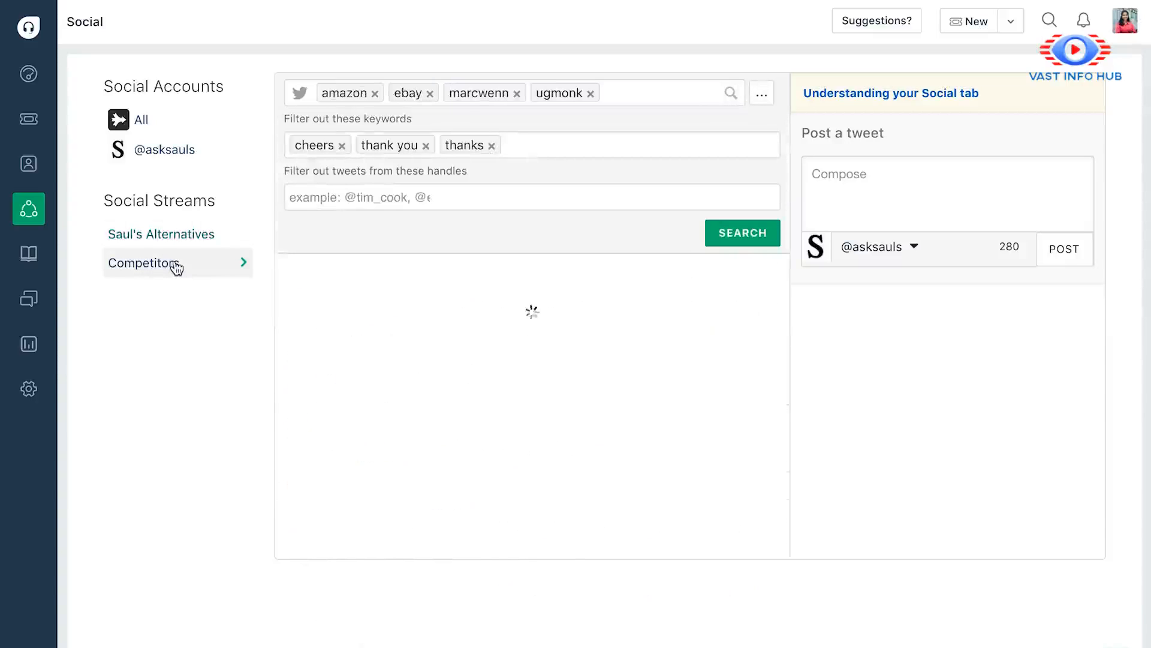
{"action": "left_click", "coordinate": [742, 232]}
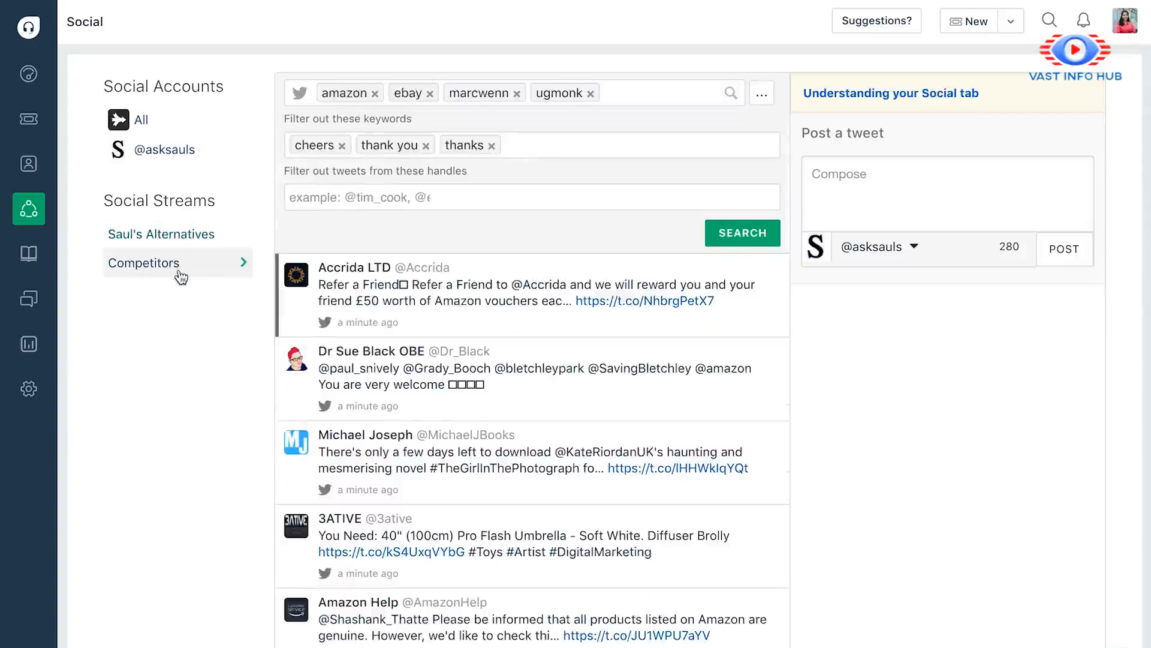
{"action": "mouse_move", "coordinate": [29, 256]}
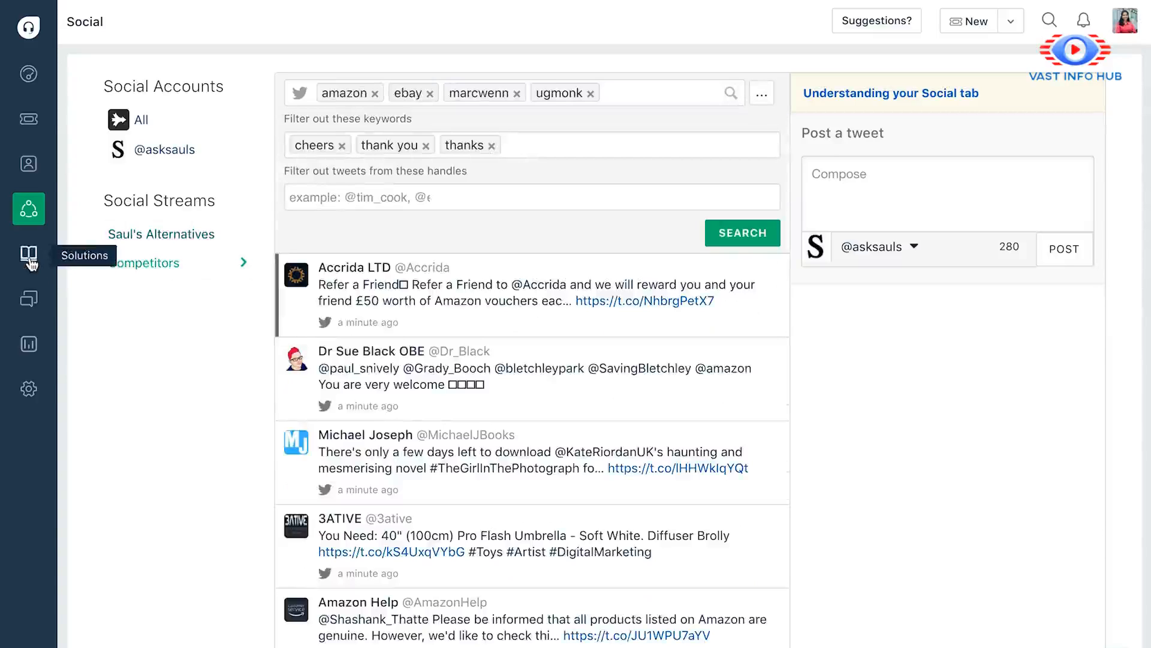
Browse the Solutions knowledge base, briefly starting and discarding a new article
{"action": "left_click", "coordinate": [28, 255]}
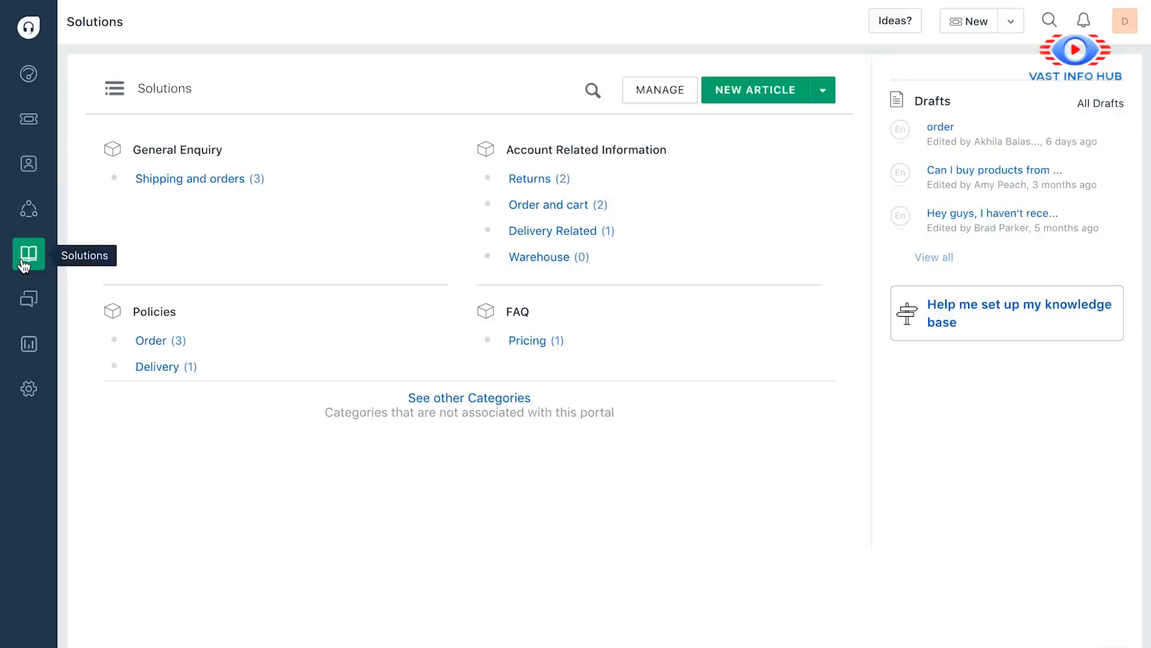
{"action": "left_click", "coordinate": [754, 89]}
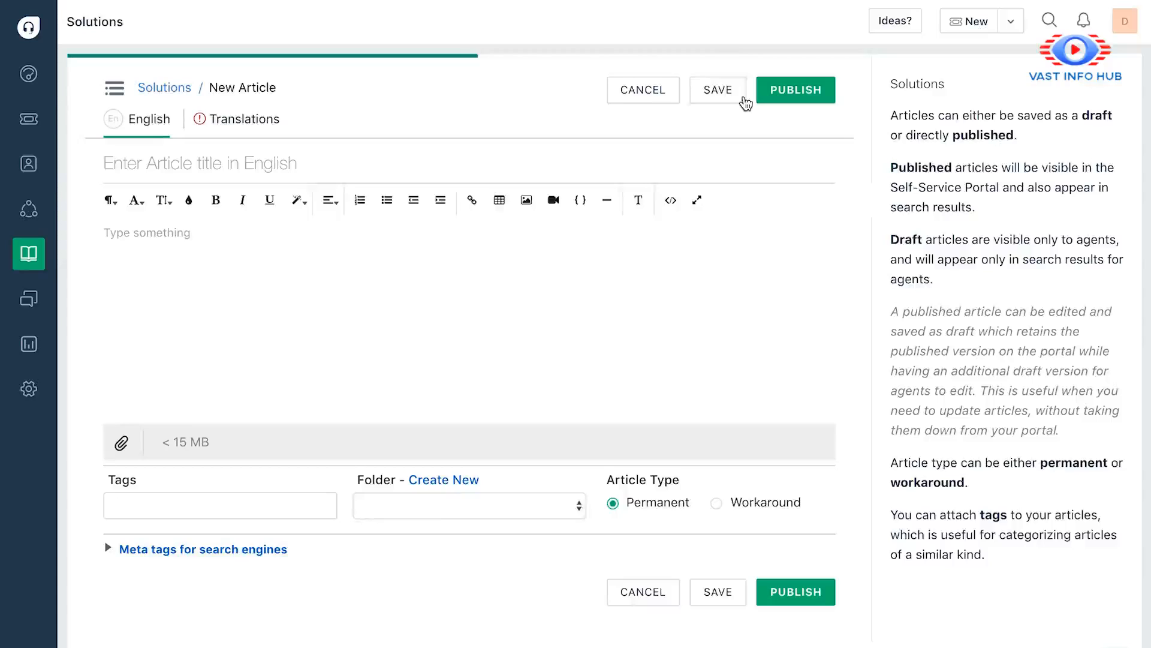
{"action": "left_click", "coordinate": [642, 90]}
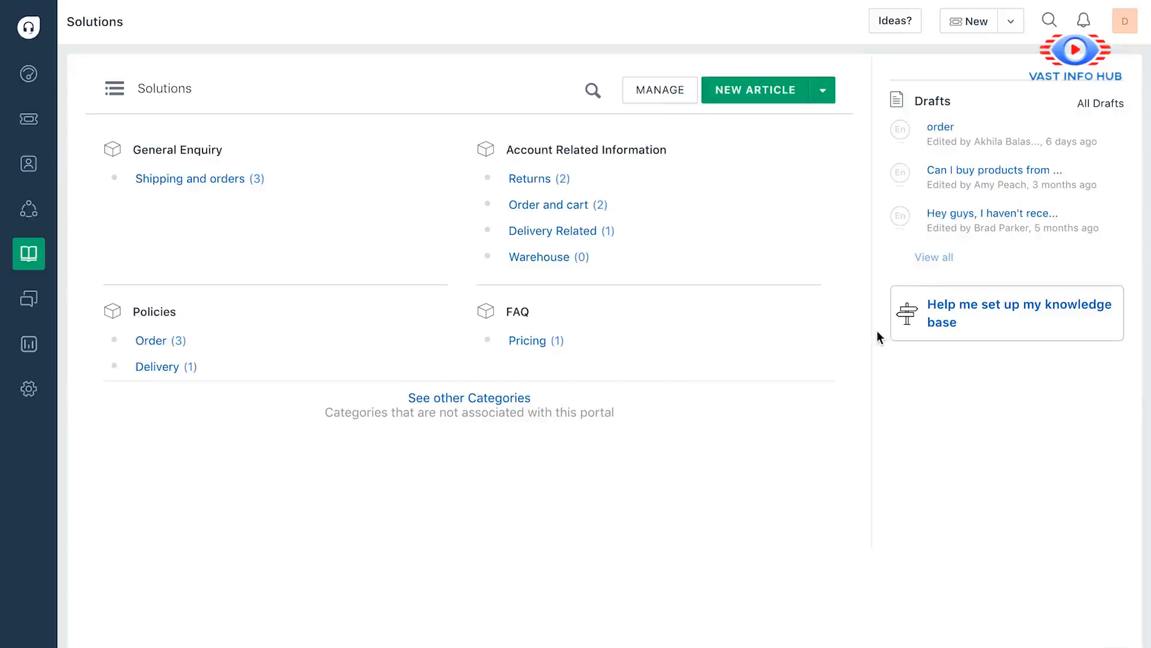
Show the Forums All Activity view with recent topic replies and categories
{"action": "left_click", "coordinate": [28, 298]}
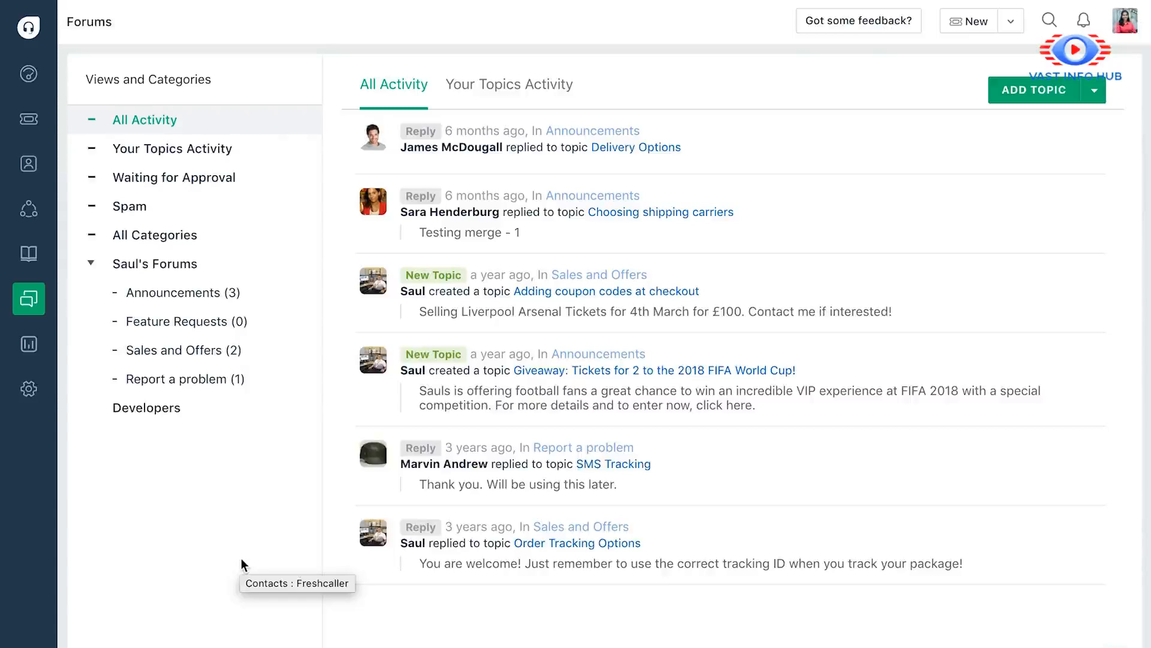
{"action": "mouse_move", "coordinate": [28, 298]}
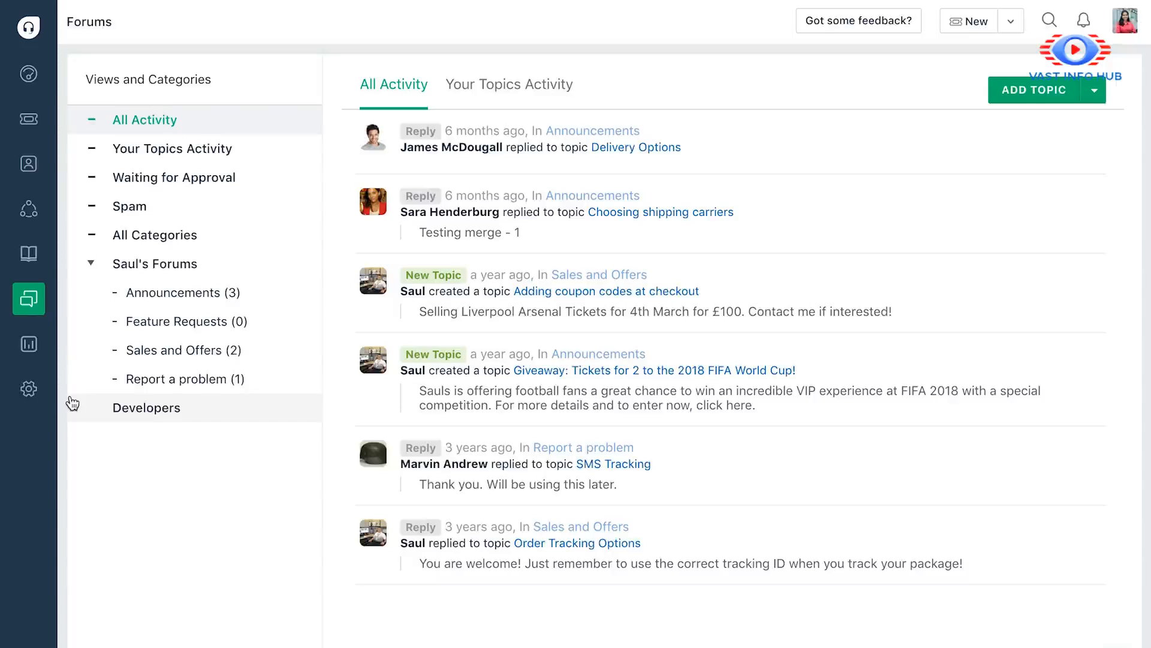
{"action": "mouse_move", "coordinate": [28, 389]}
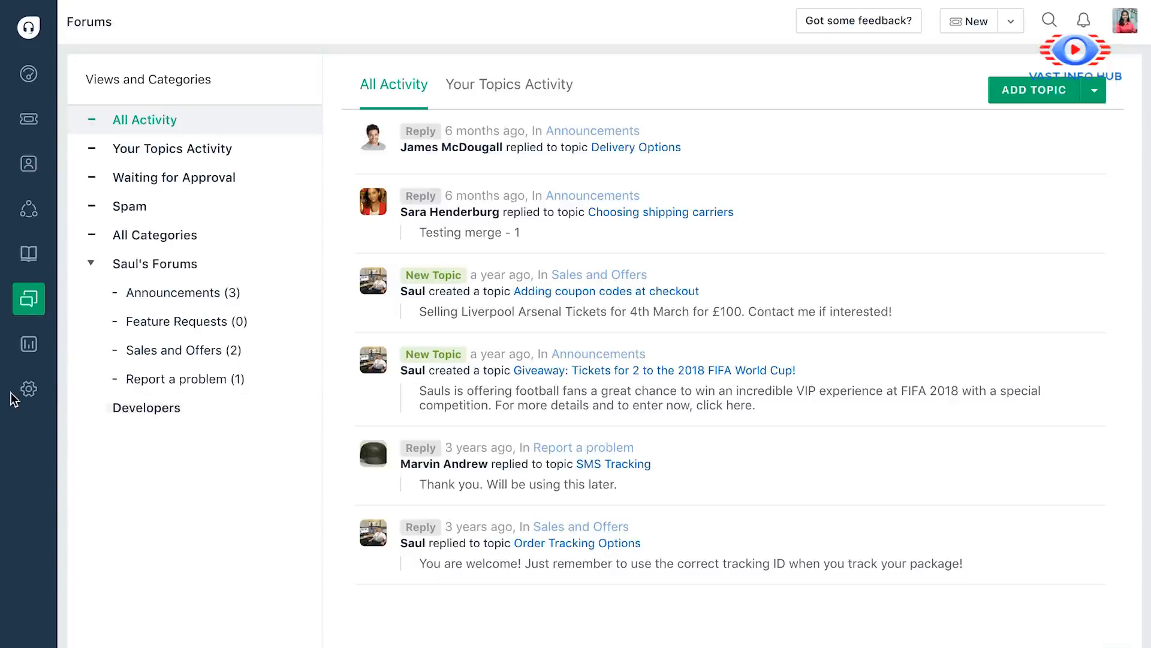
Scroll through Admin settings: support channels, general, helpdesk productivity and account sections
{"action": "left_click", "coordinate": [28, 388]}
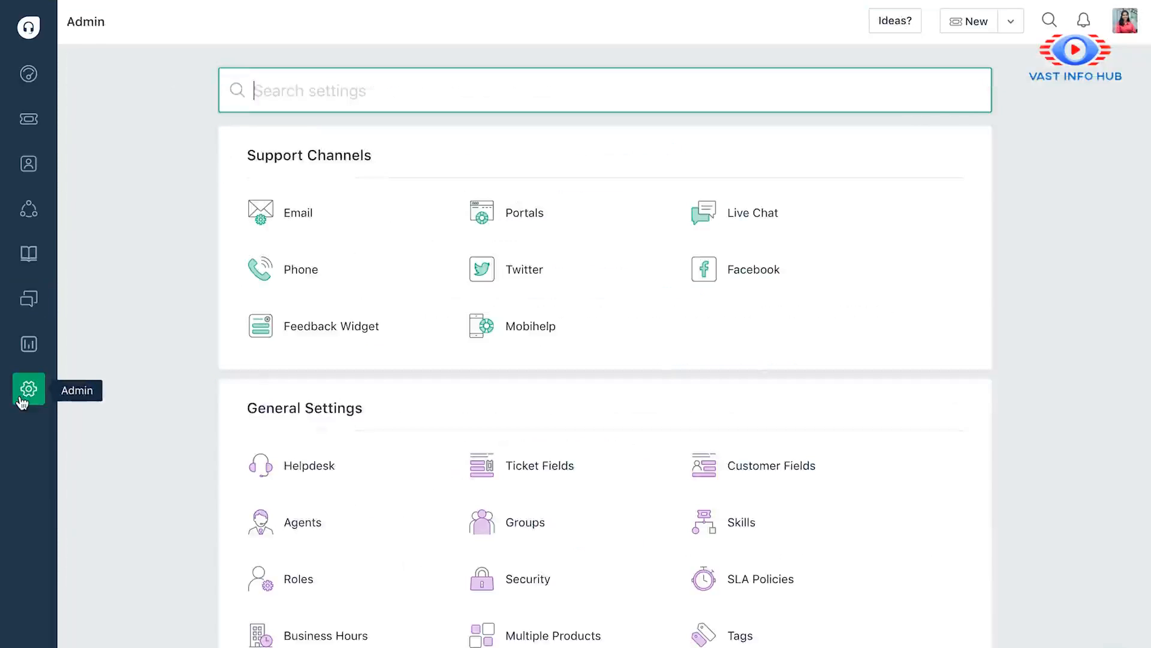
{"action": "mouse_move", "coordinate": [106, 474]}
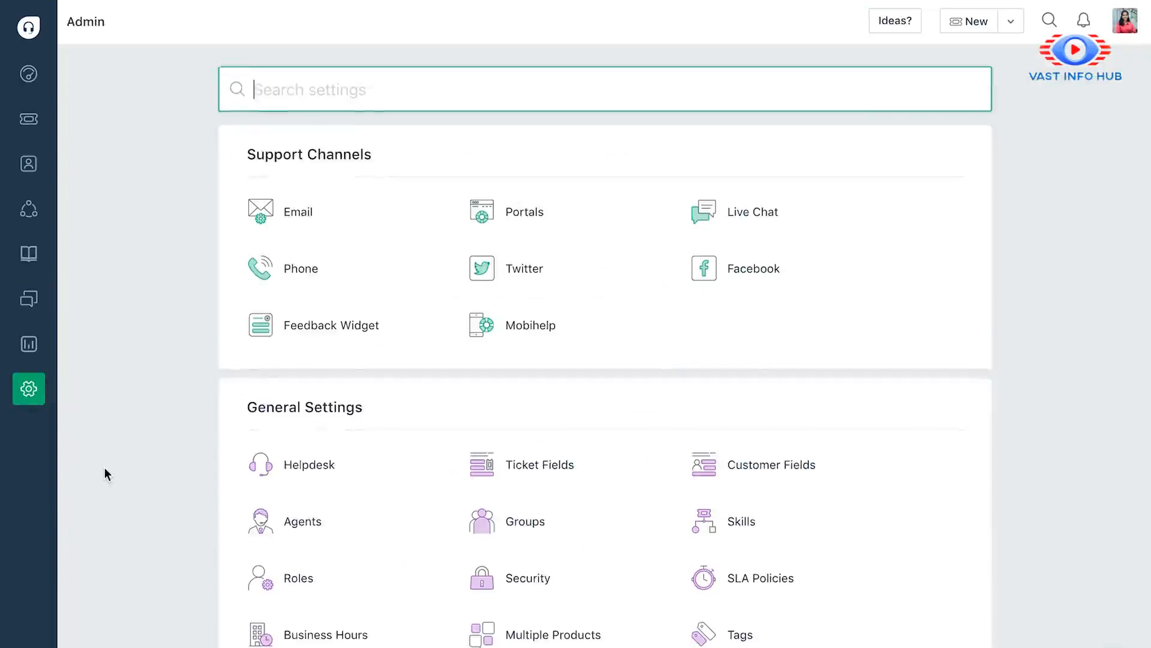
{"action": "scroll", "scroll_direction": "down", "scroll_amount": 3}
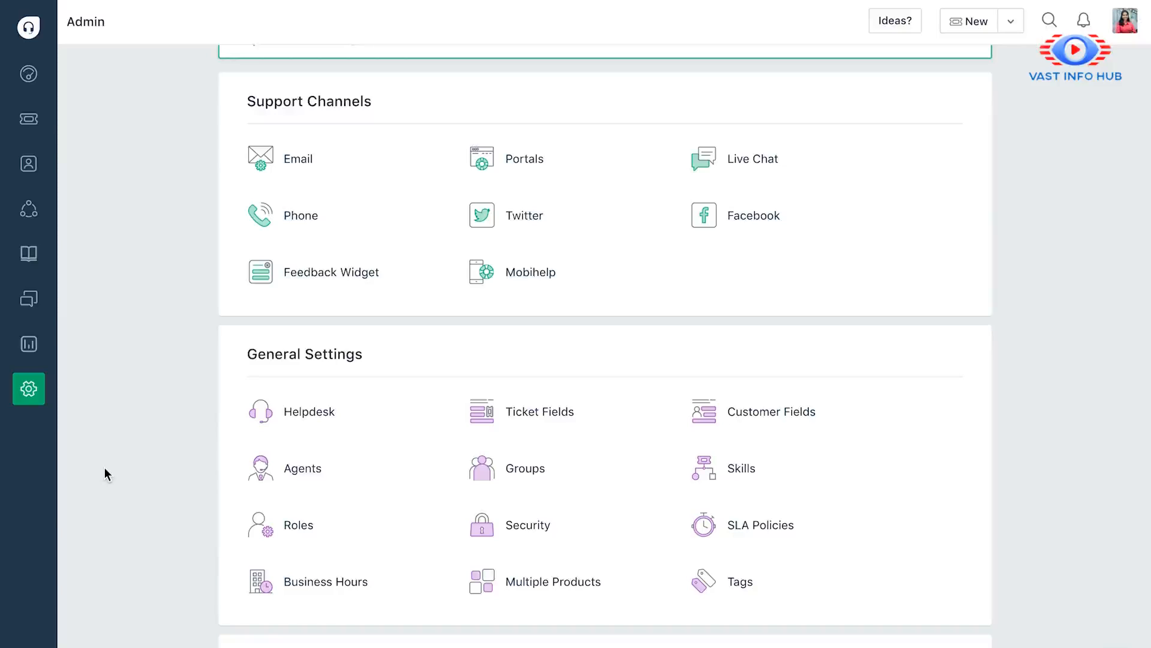
{"action": "scroll", "scroll_direction": "down", "scroll_amount": 3}
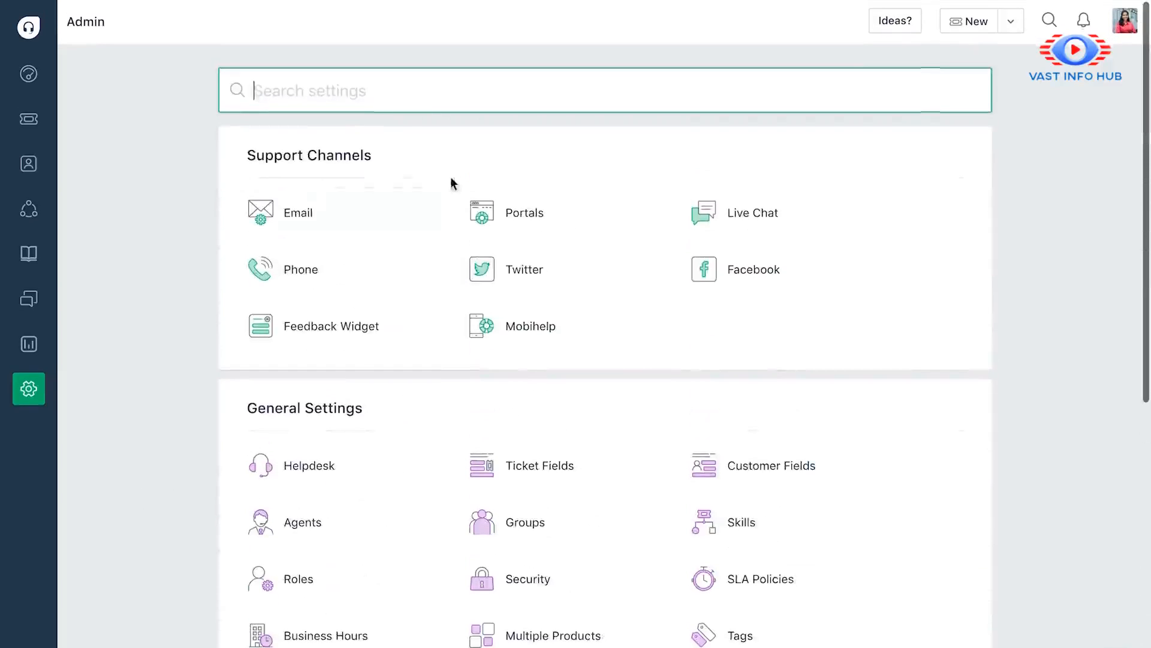
{"action": "mouse_move", "coordinate": [906, 350]}
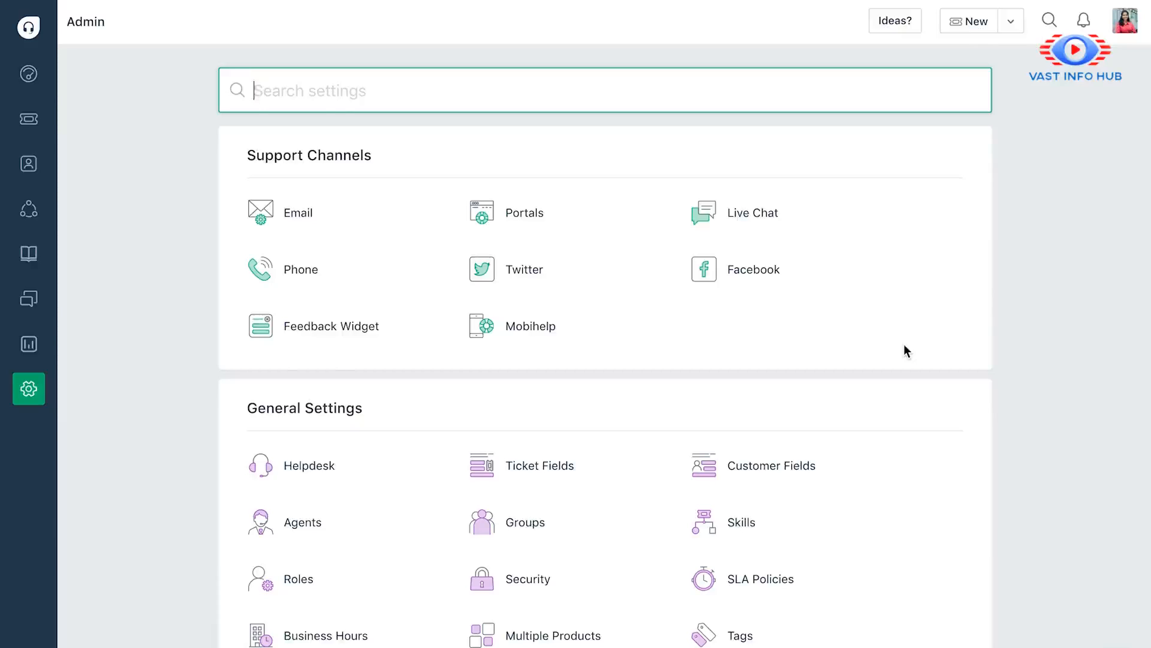
{"action": "scroll", "scroll_direction": "down", "scroll_amount": 3}
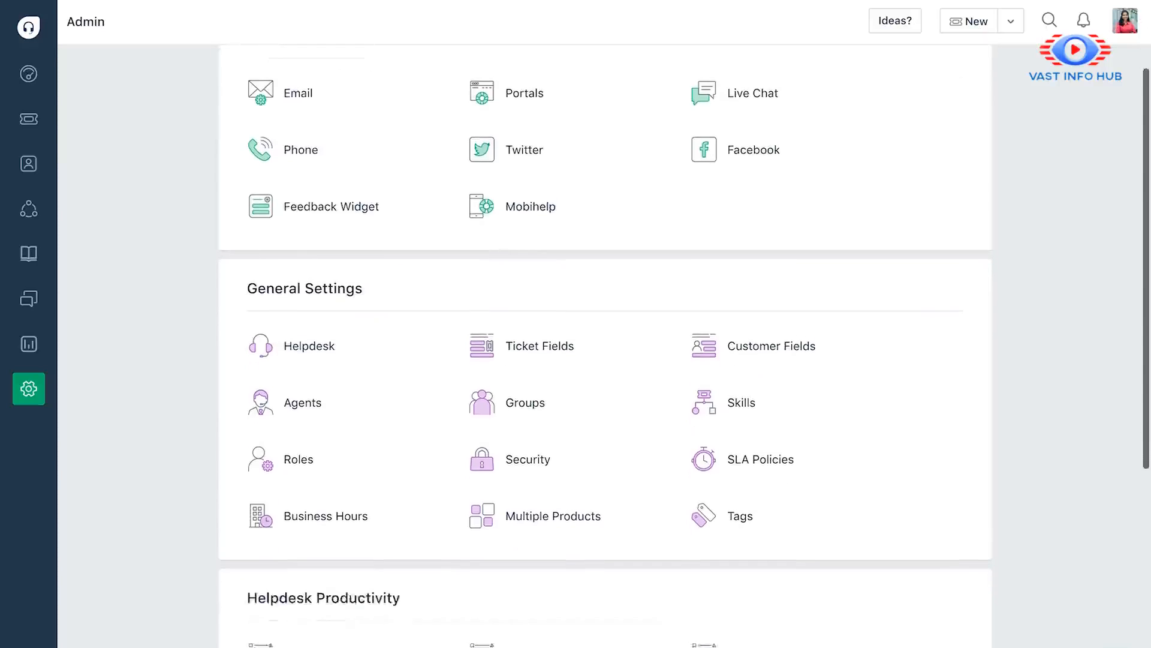
{"action": "scroll", "scroll_direction": "down", "scroll_amount": 3}
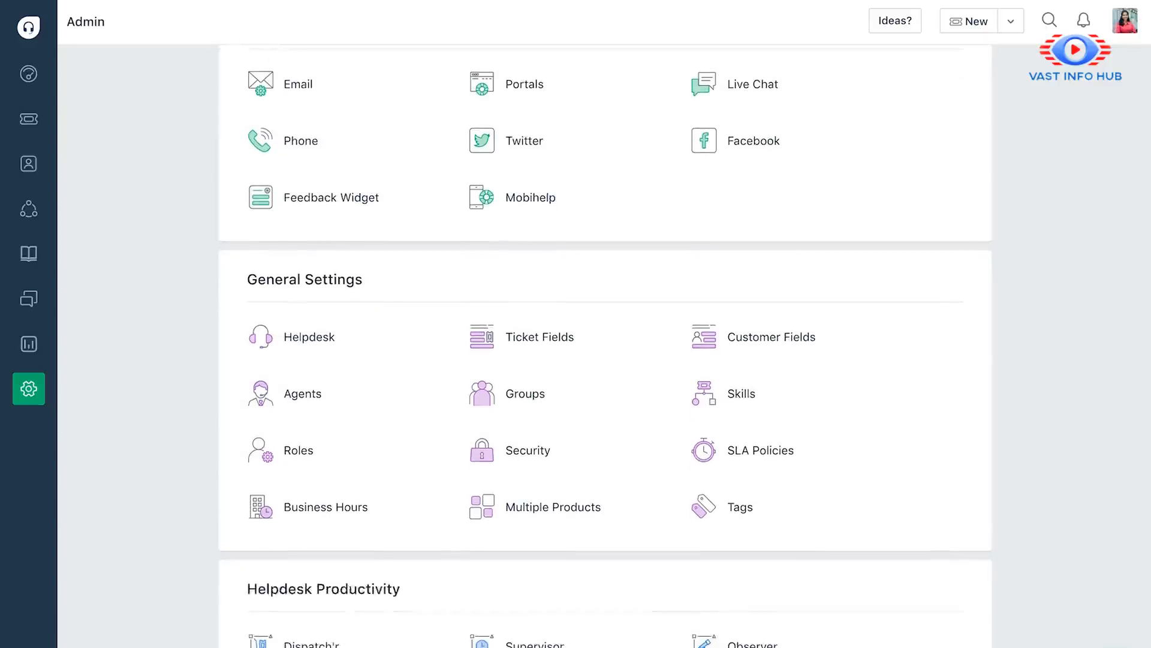
{"action": "scroll", "scroll_direction": "down", "scroll_amount": 3}
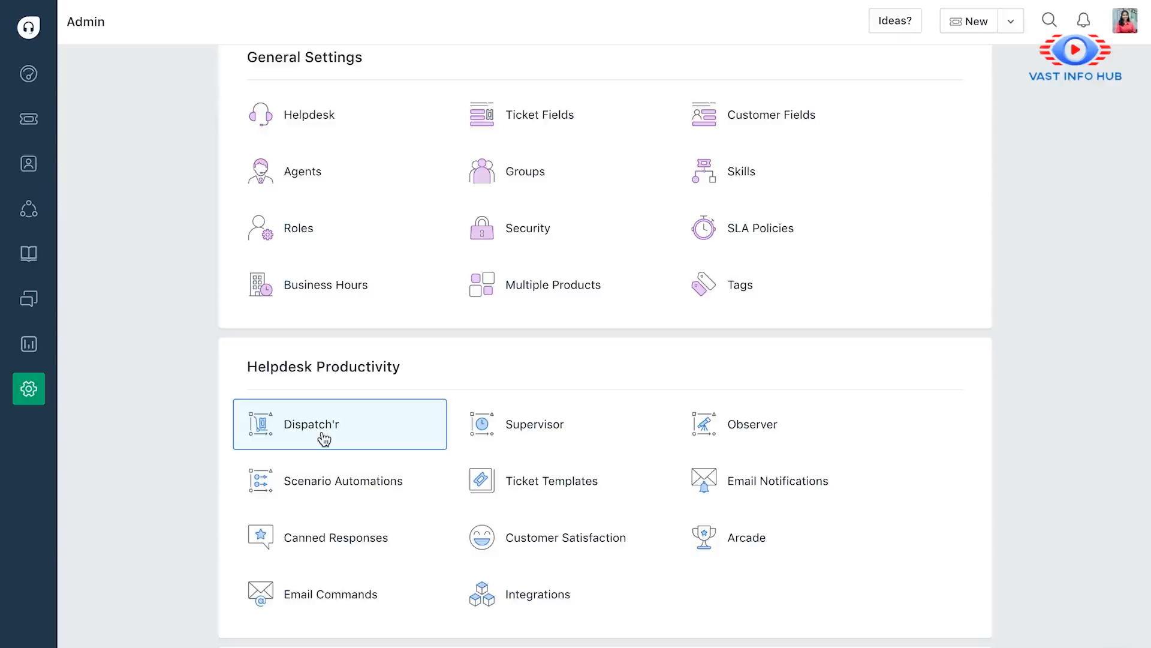
{"action": "mouse_move", "coordinate": [452, 419]}
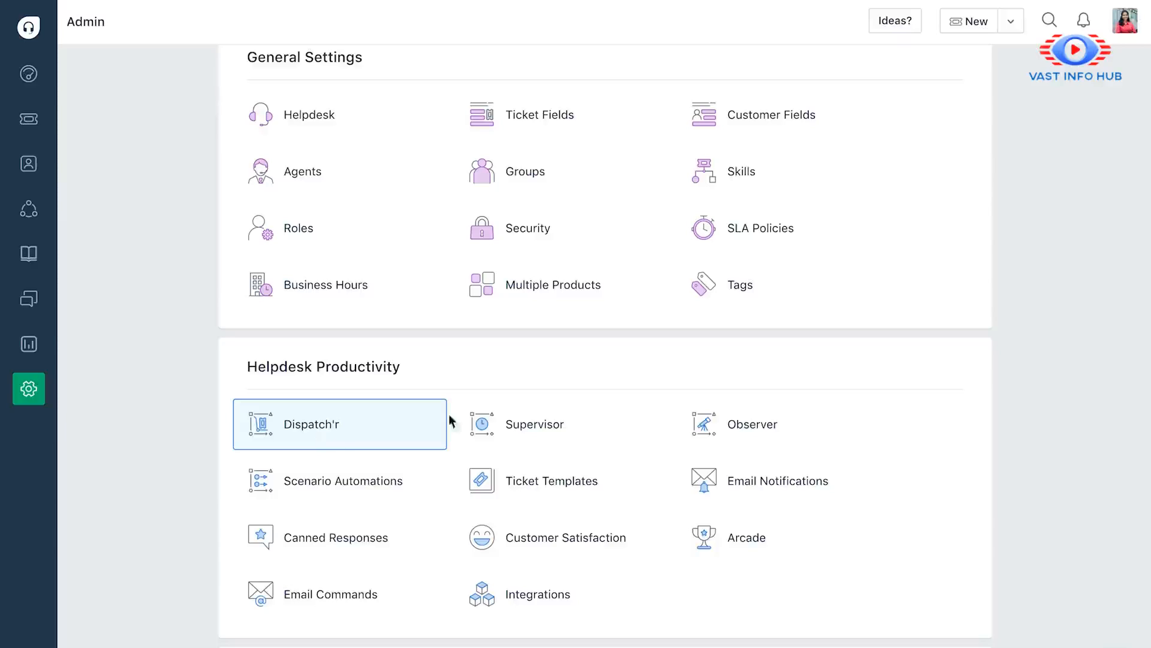
{"action": "mouse_move", "coordinate": [571, 439]}
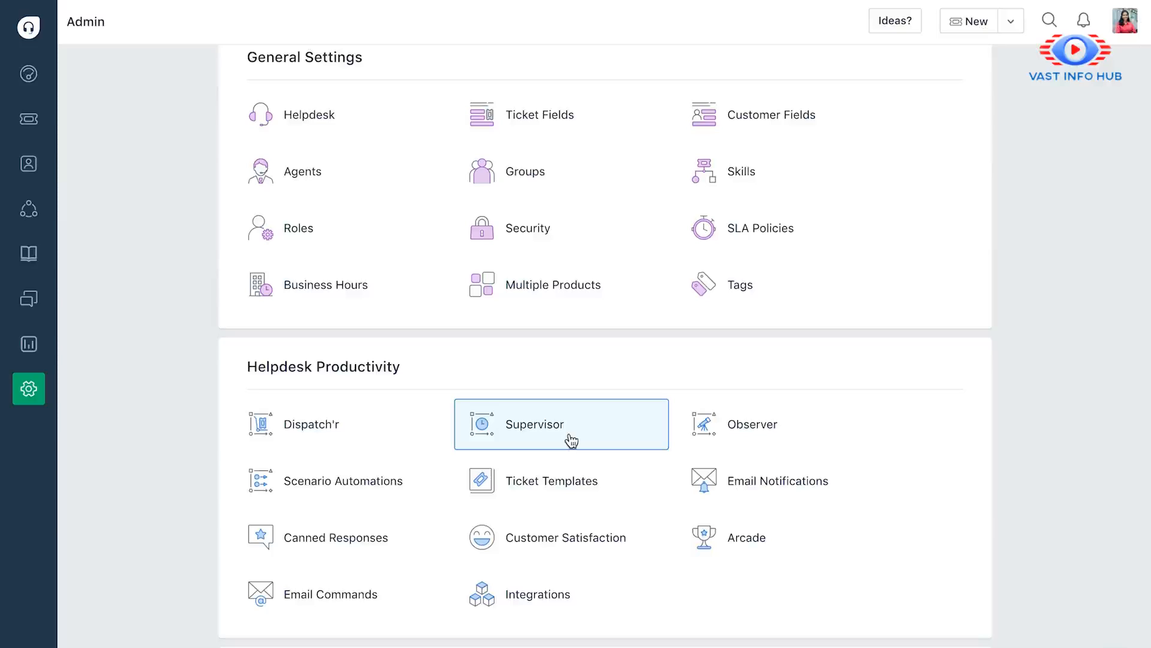
{"action": "mouse_move", "coordinate": [835, 524]}
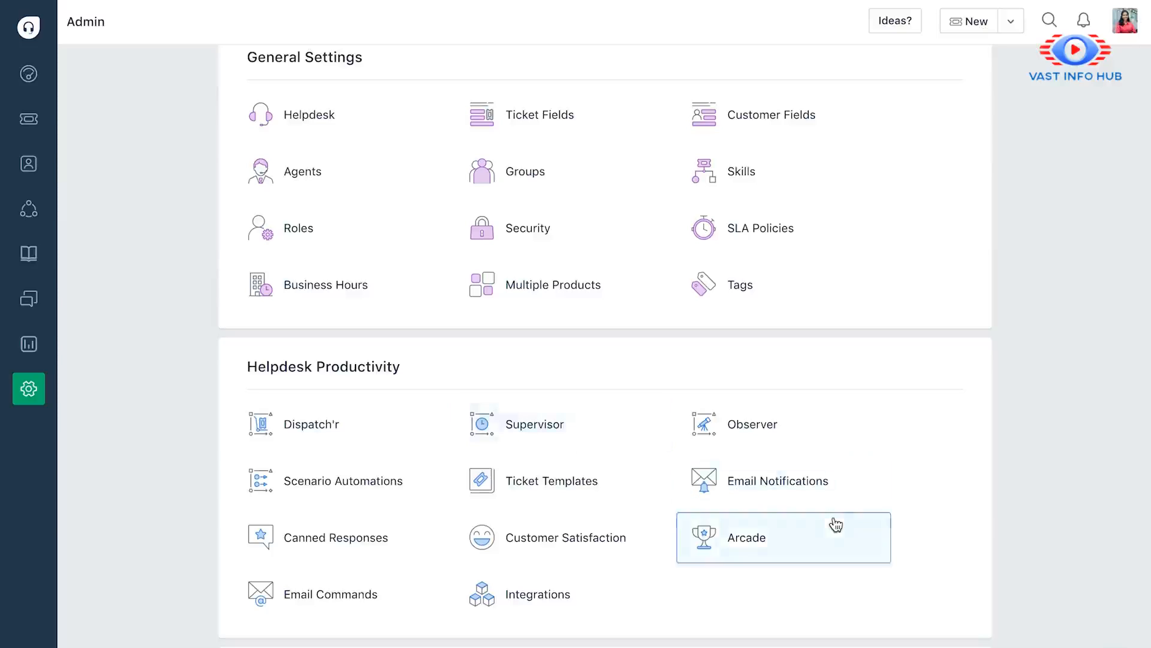
{"action": "scroll", "scroll_direction": "down", "scroll_amount": 3}
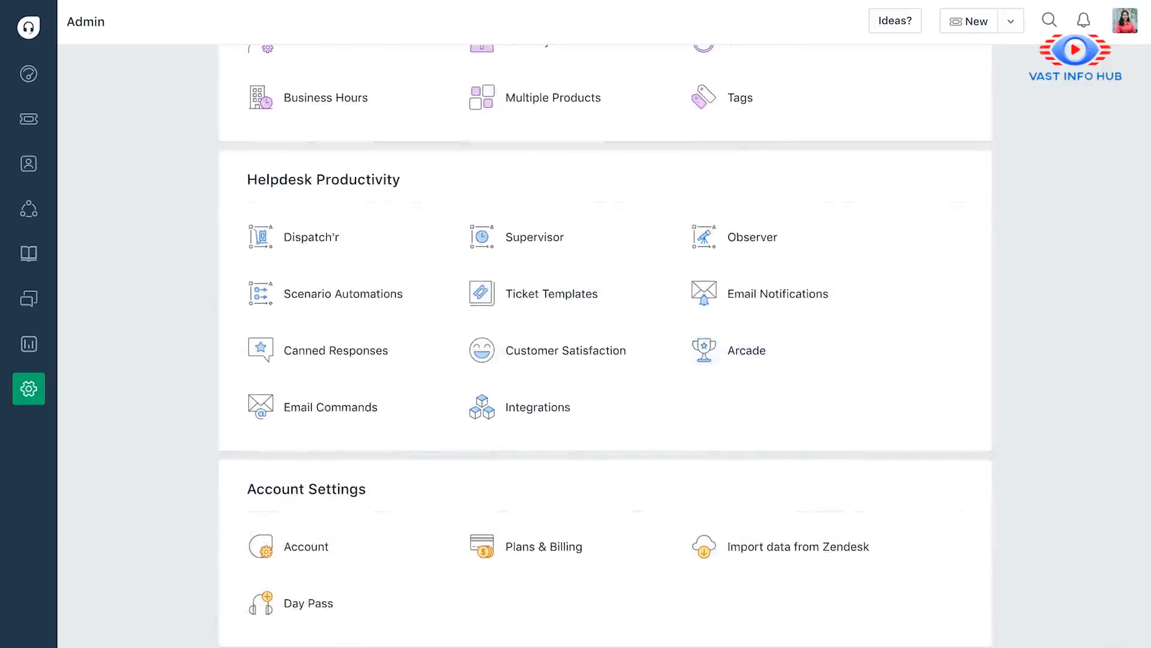